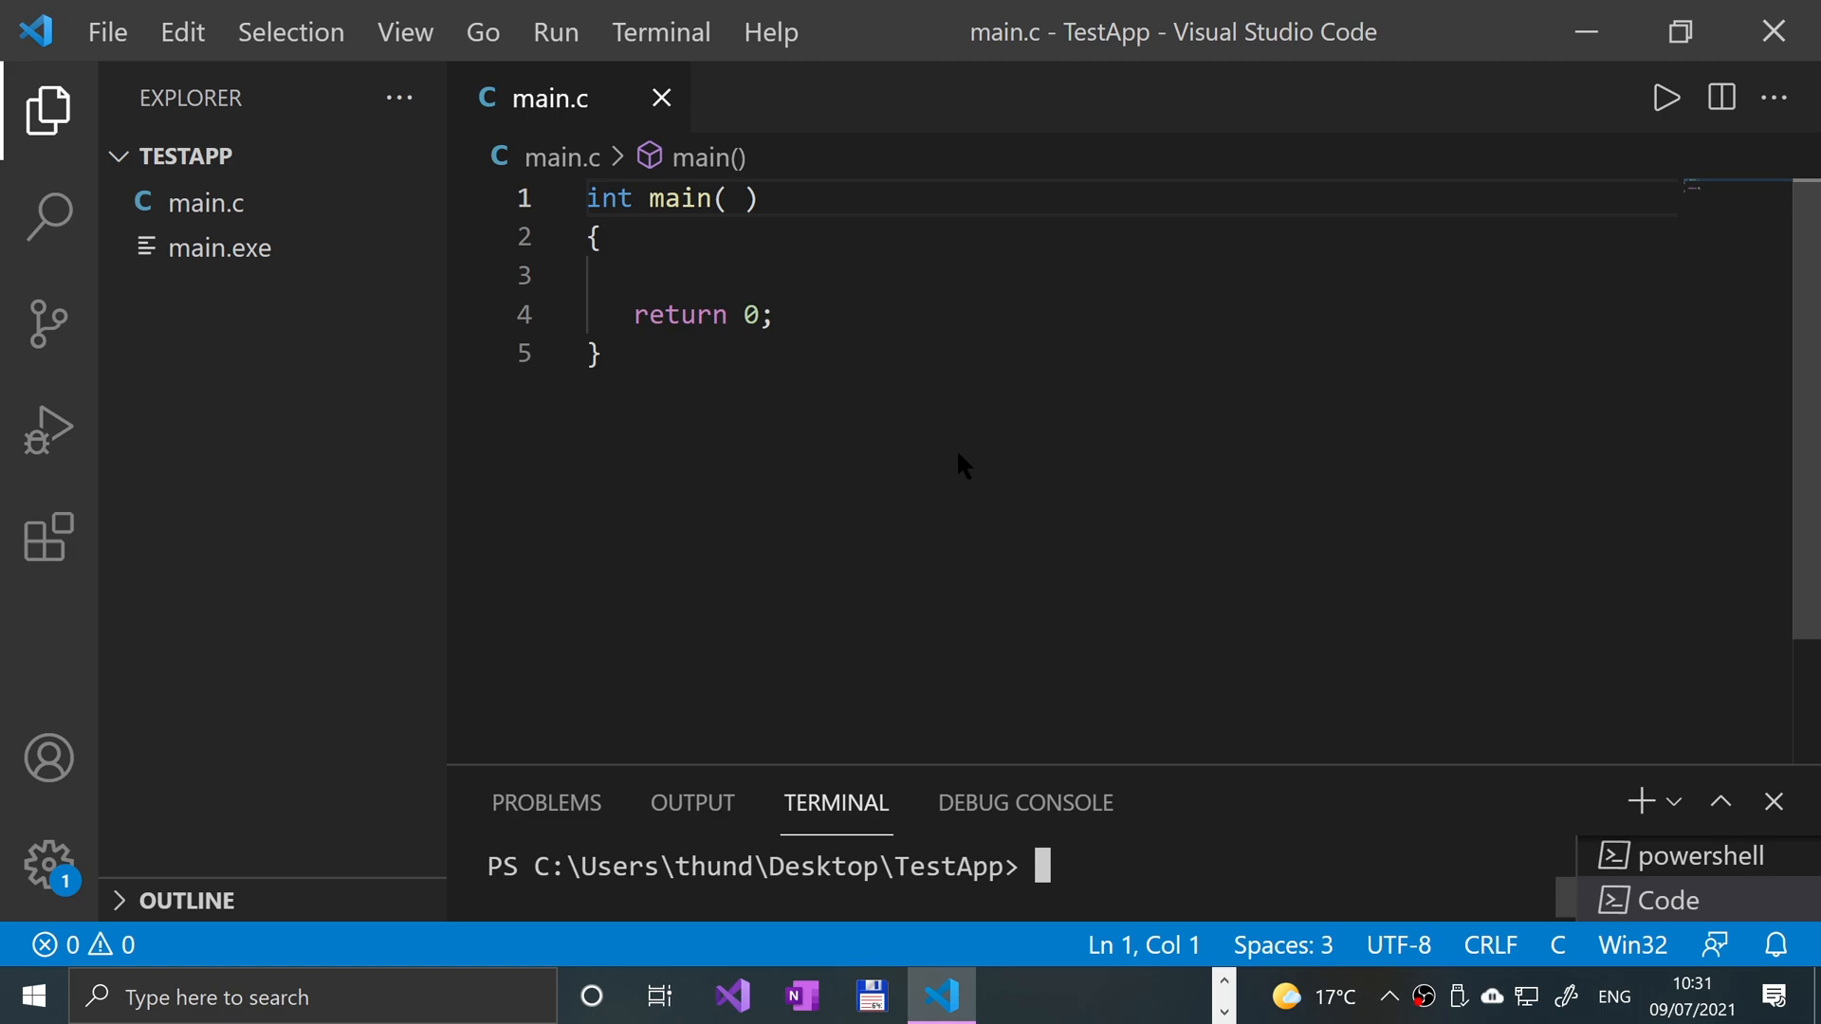
mouse_move(808, 383)
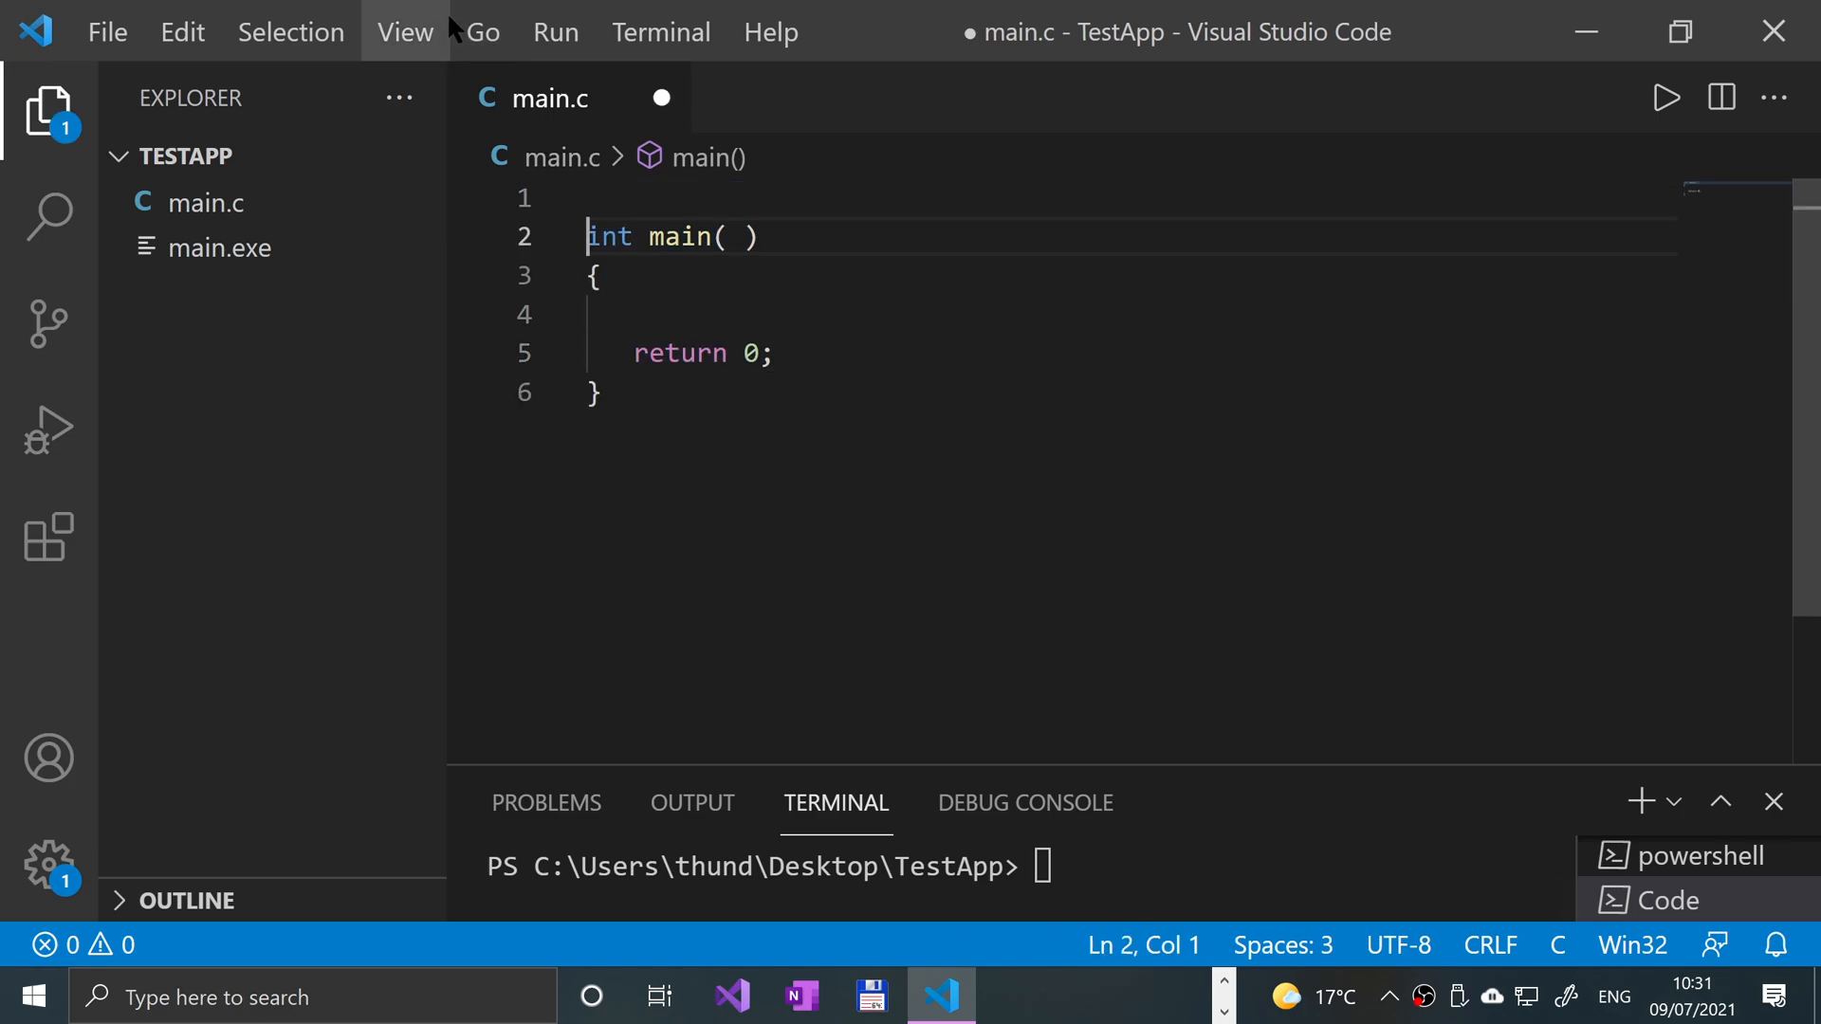
Add #include <stdio.h> and #include <float.h> at the top of main.c
text(#include <)
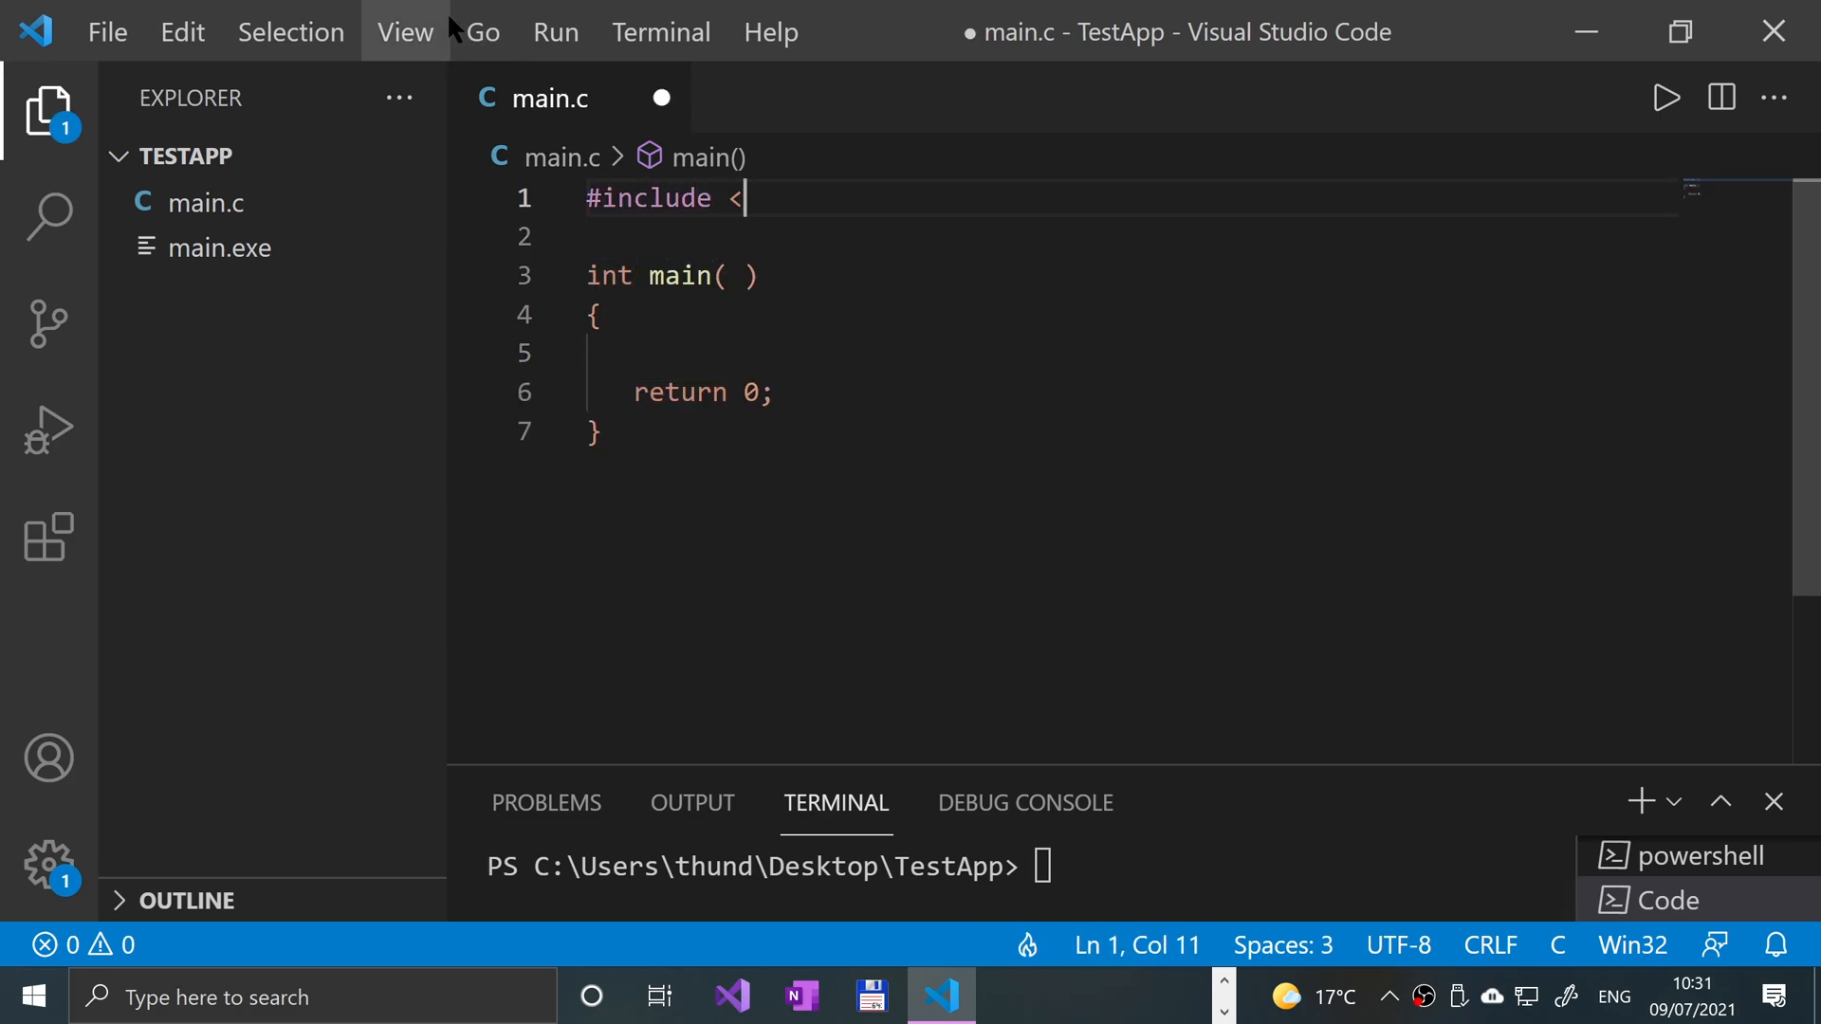
text(stdio.h>)
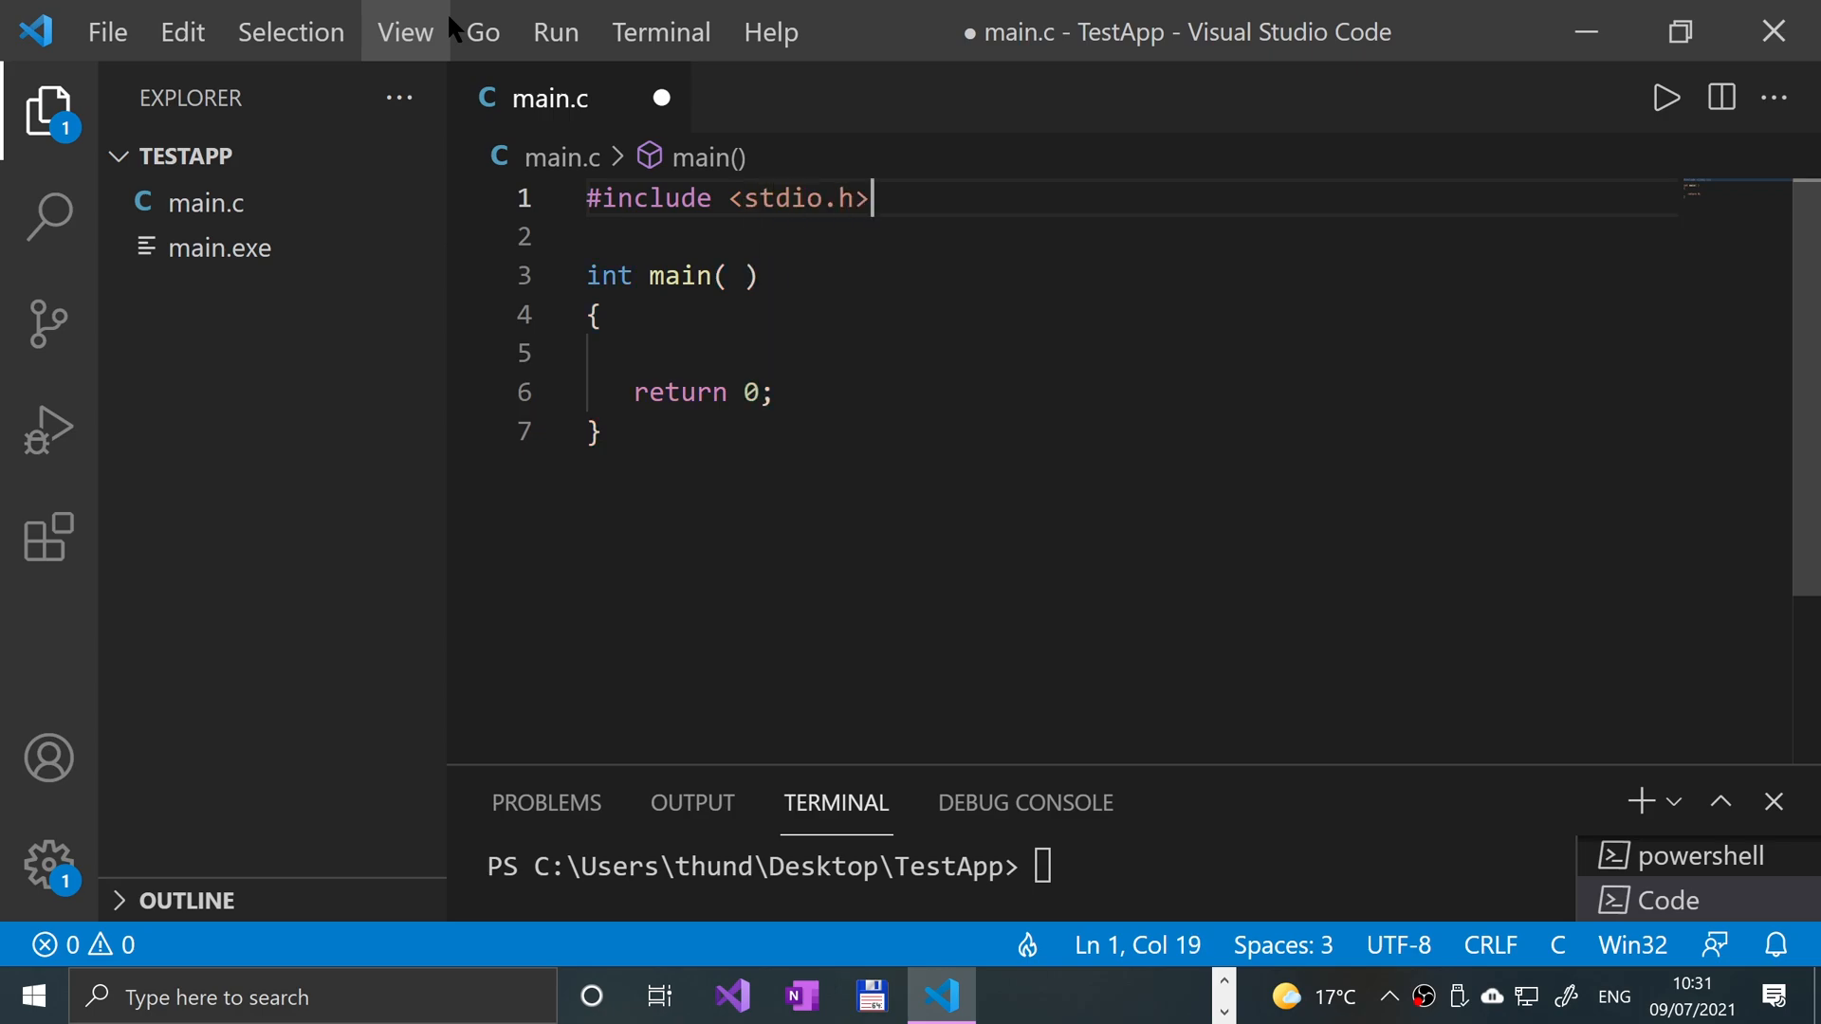
text(#inc)
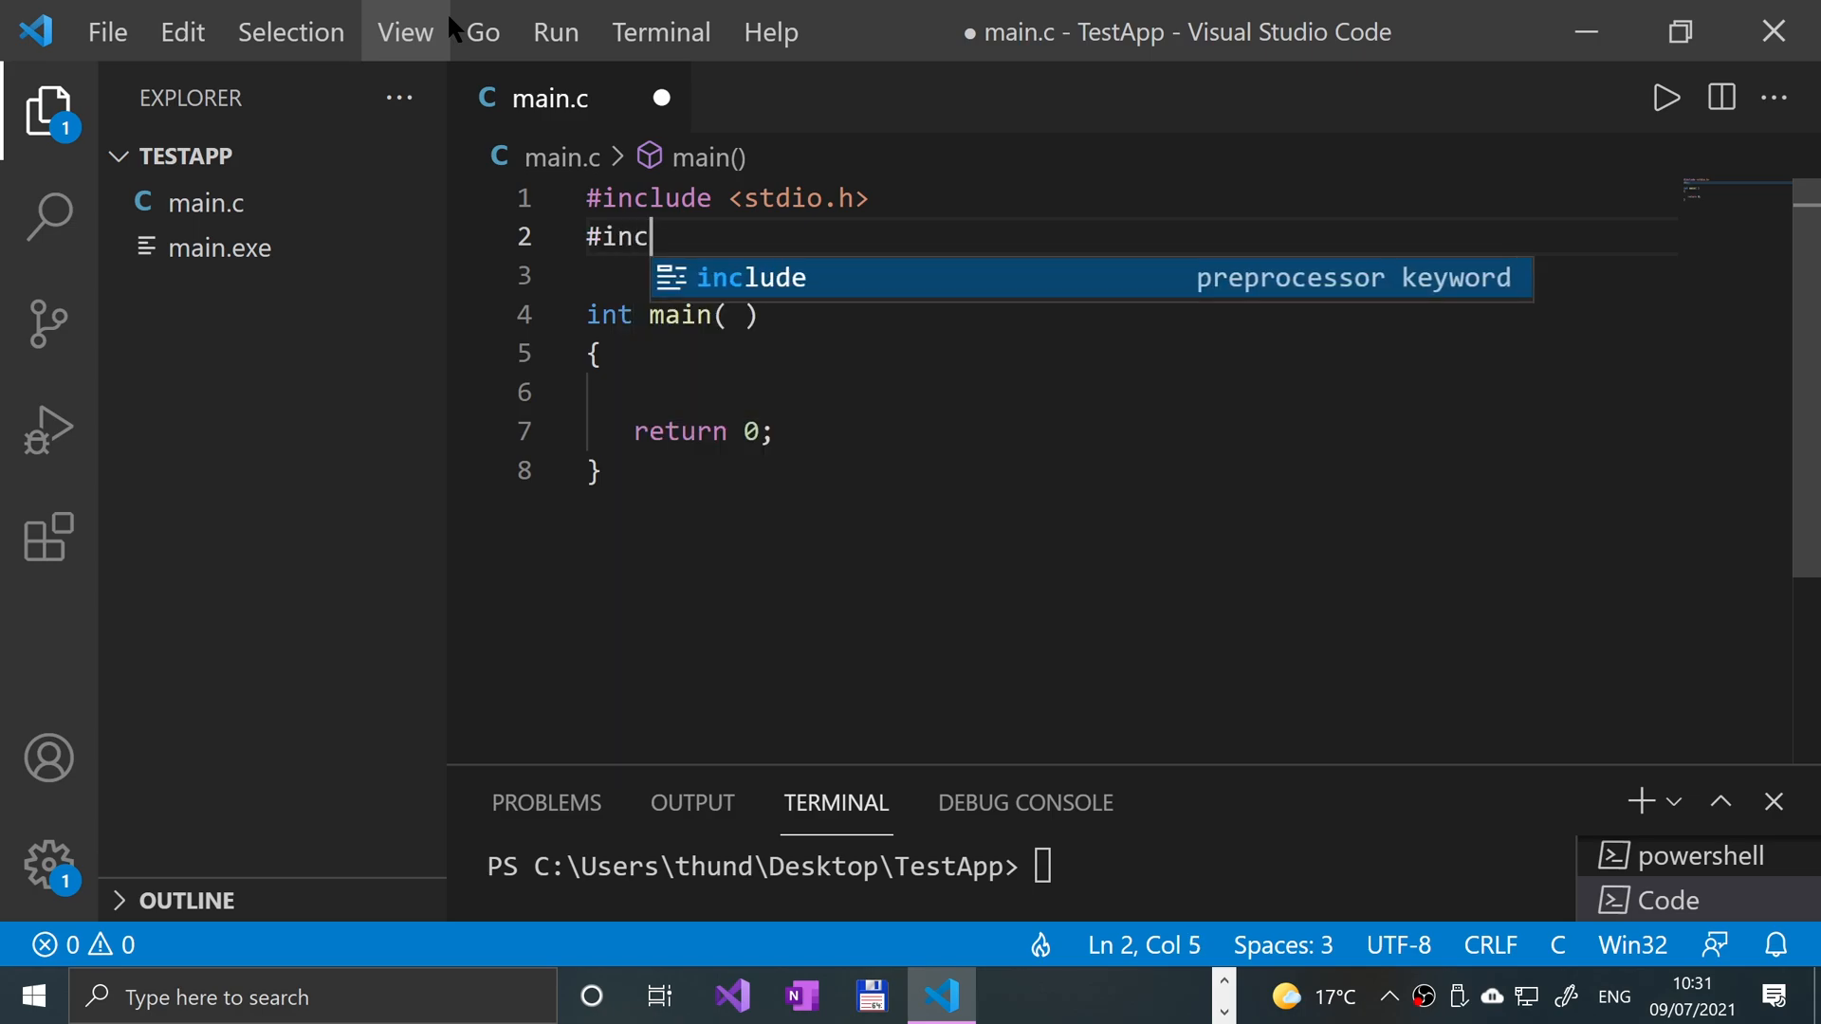
text(lude <float.h>)
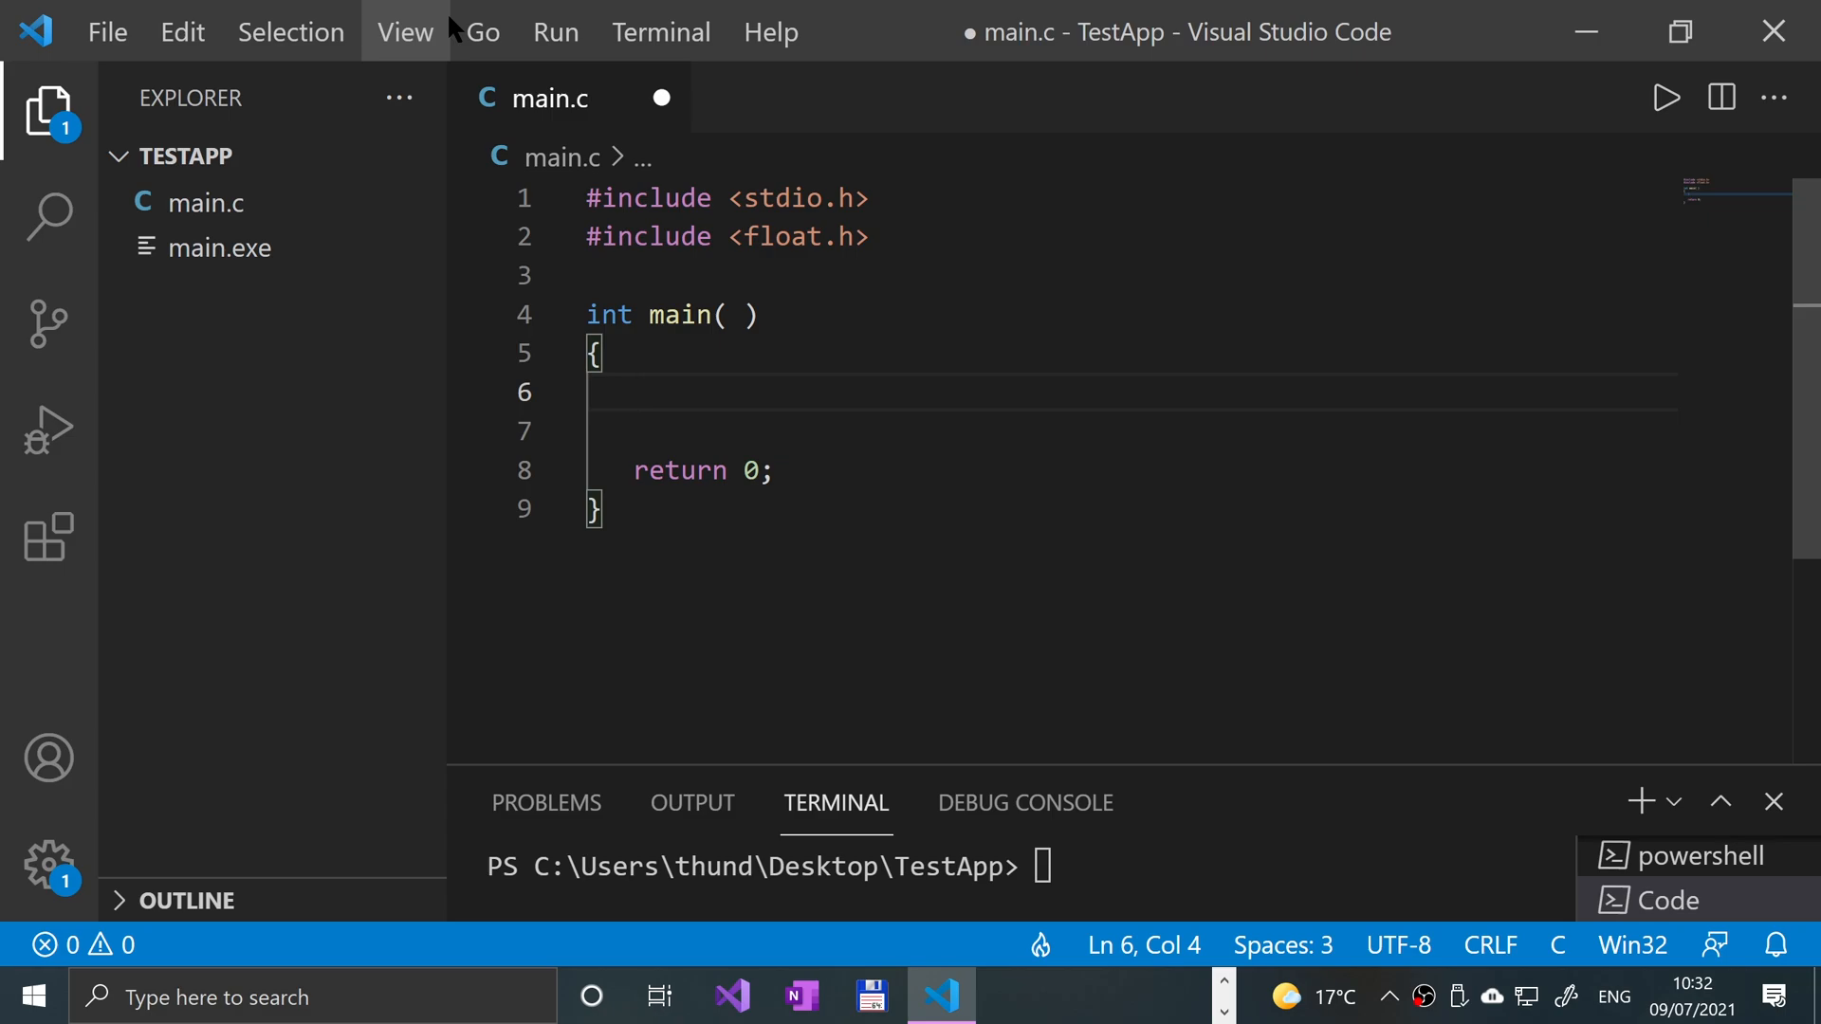
Write printf("Positive Float Min: %g\n", FLT_MIN); inside main
text(printf())
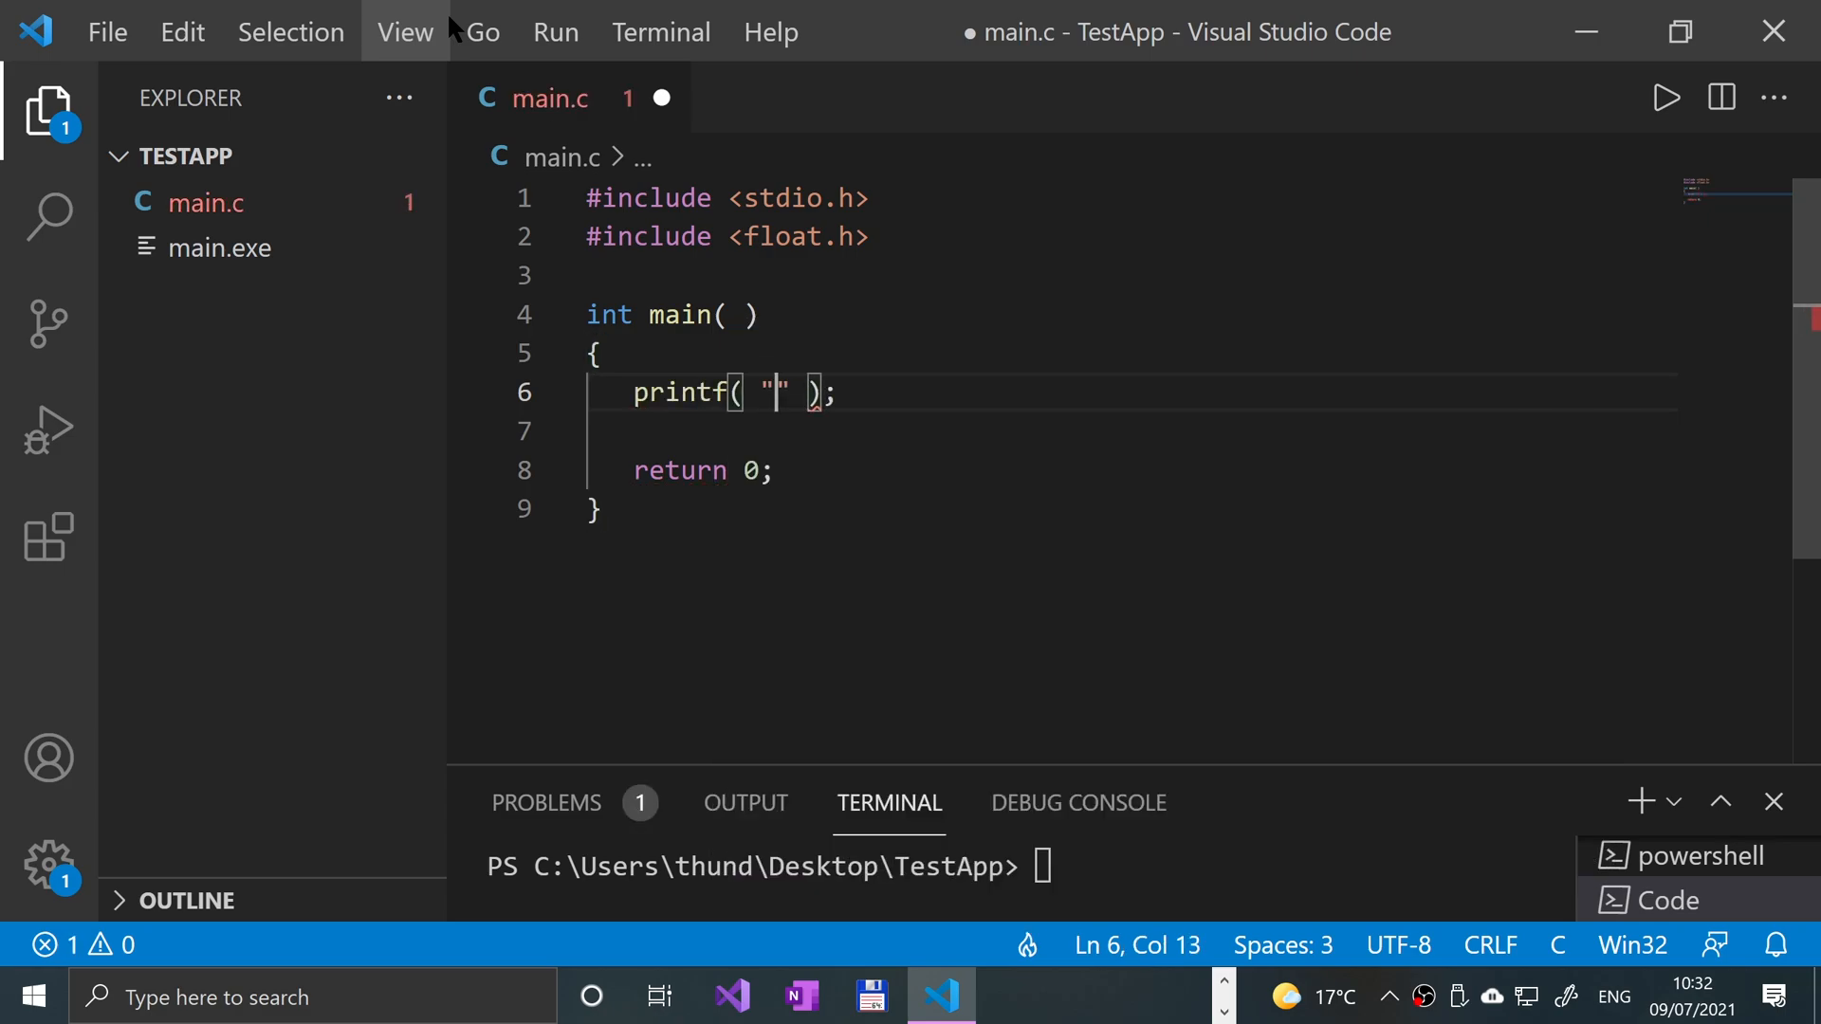
text(Post)
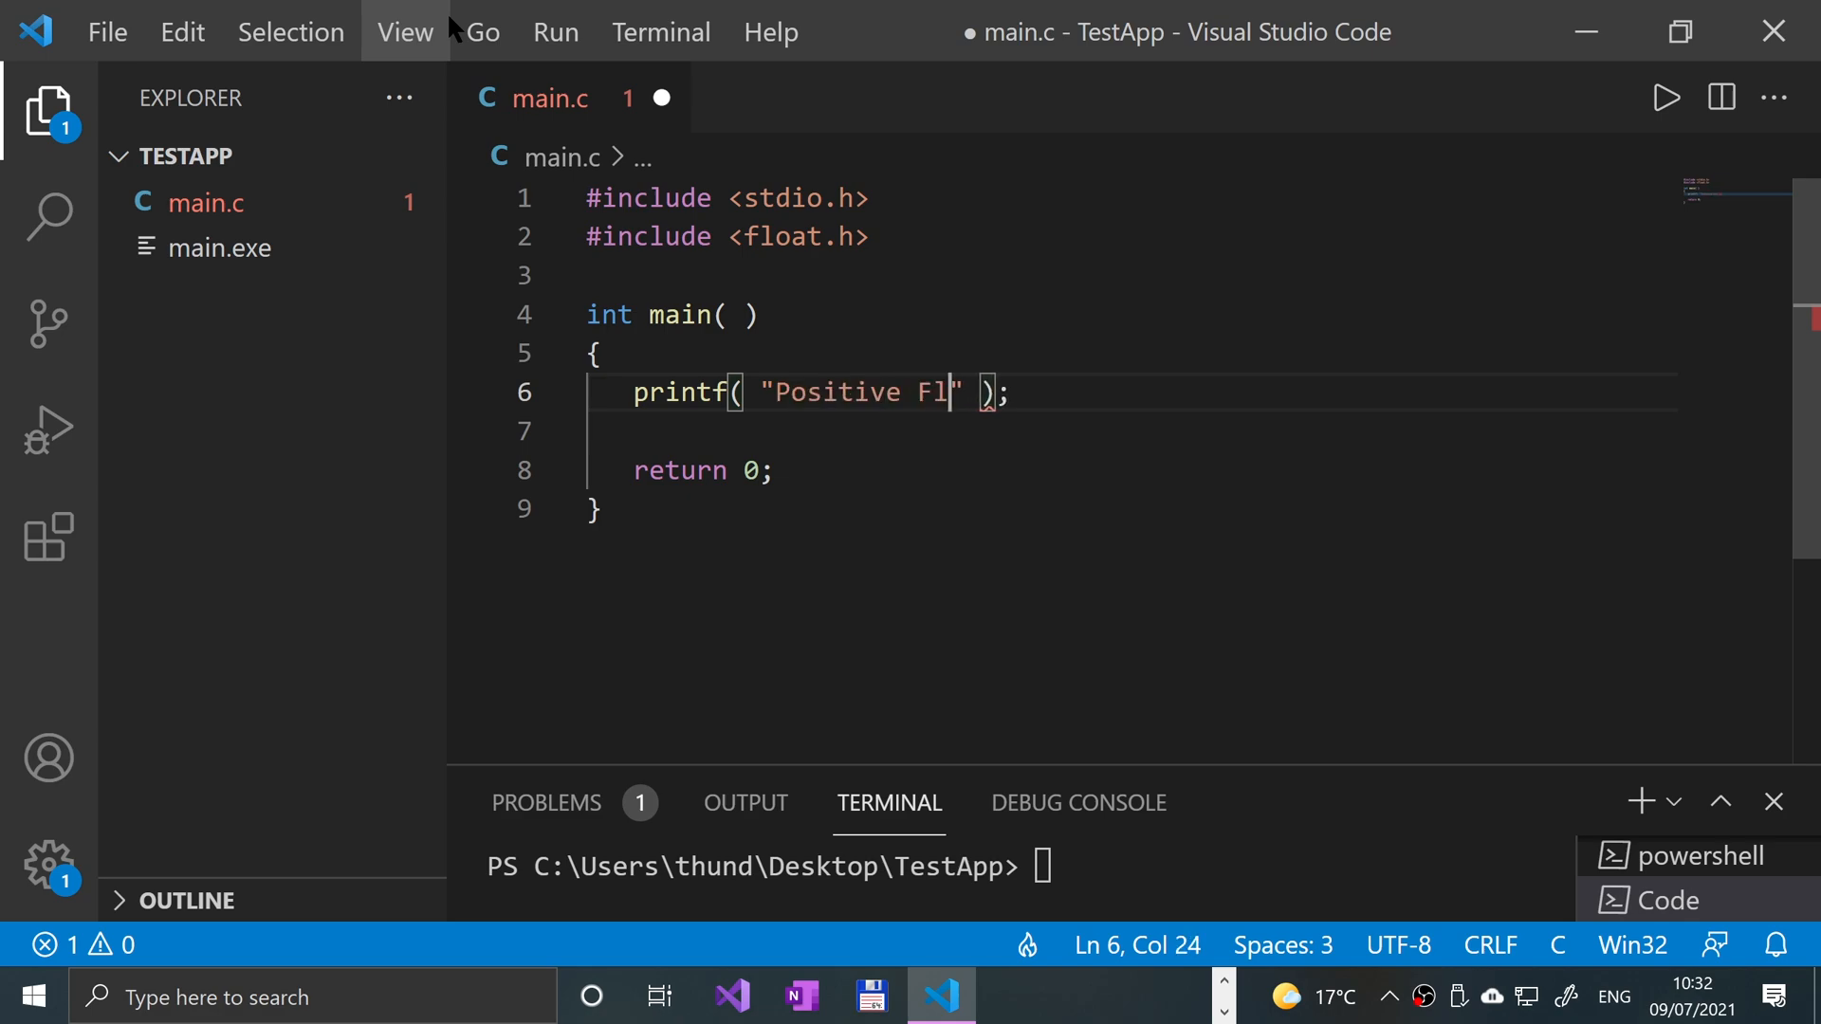
text(oat Min)
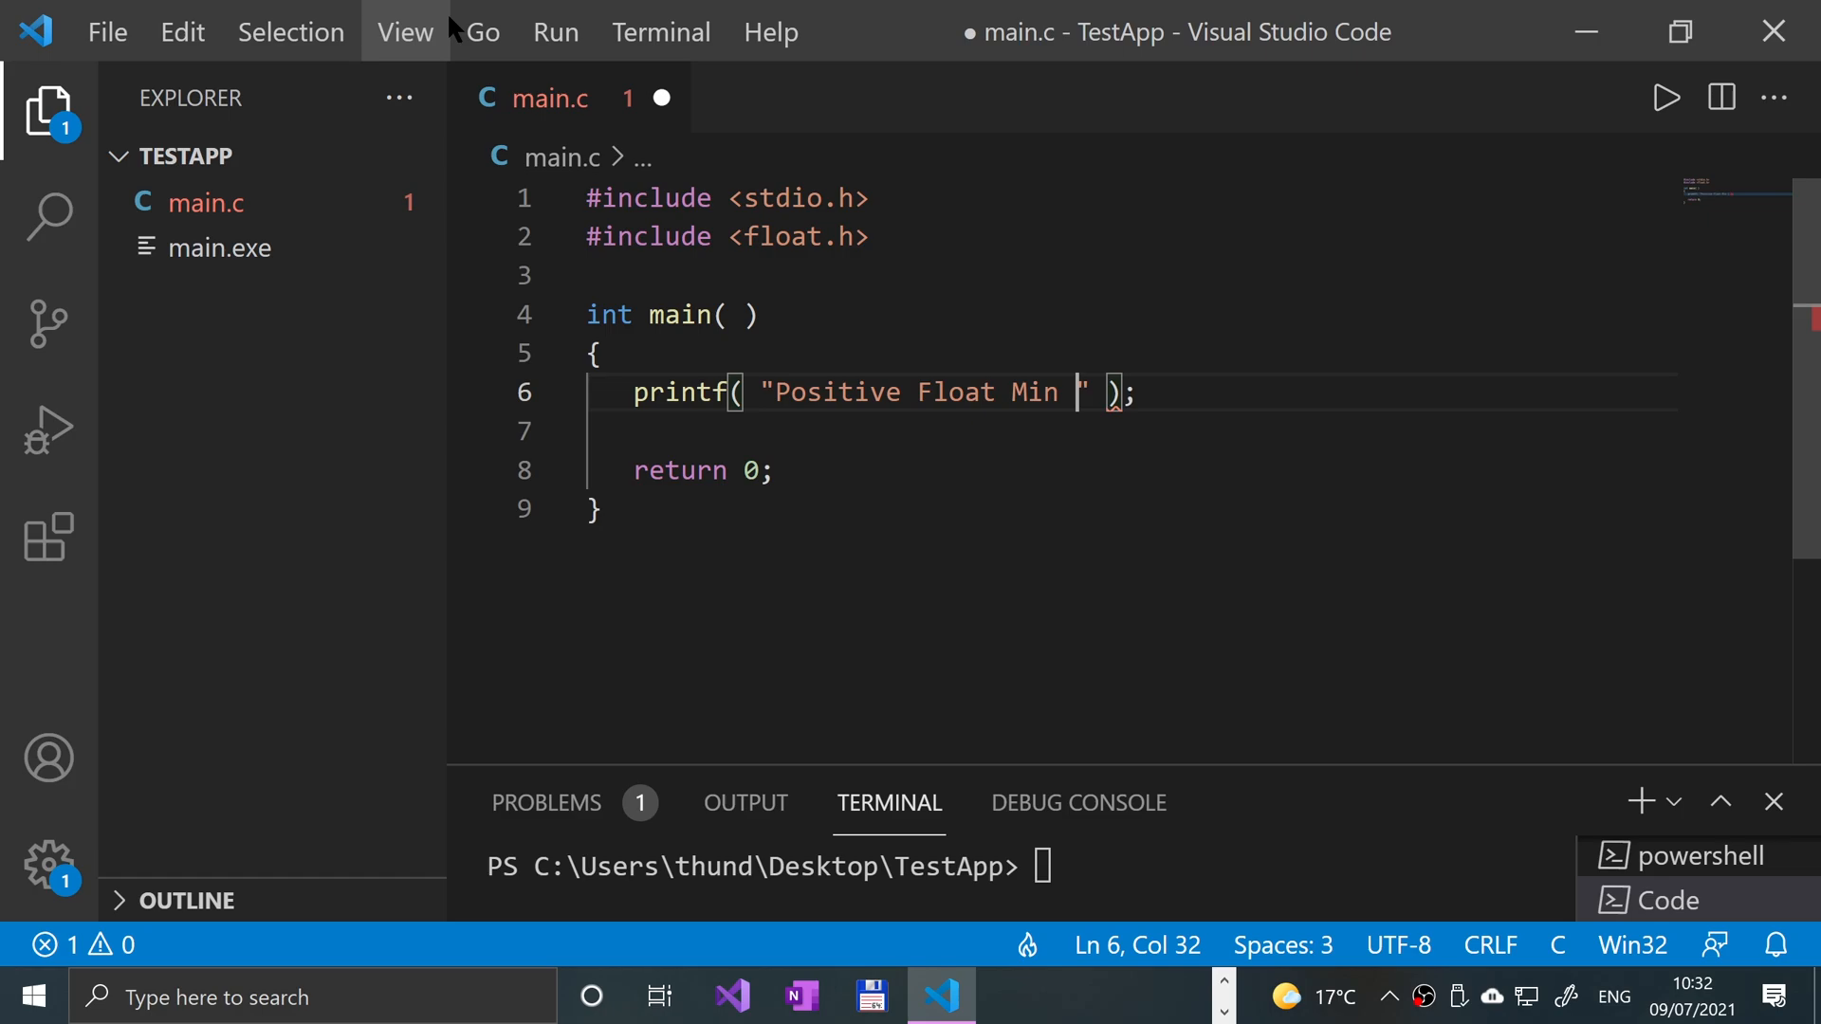
text(: %)
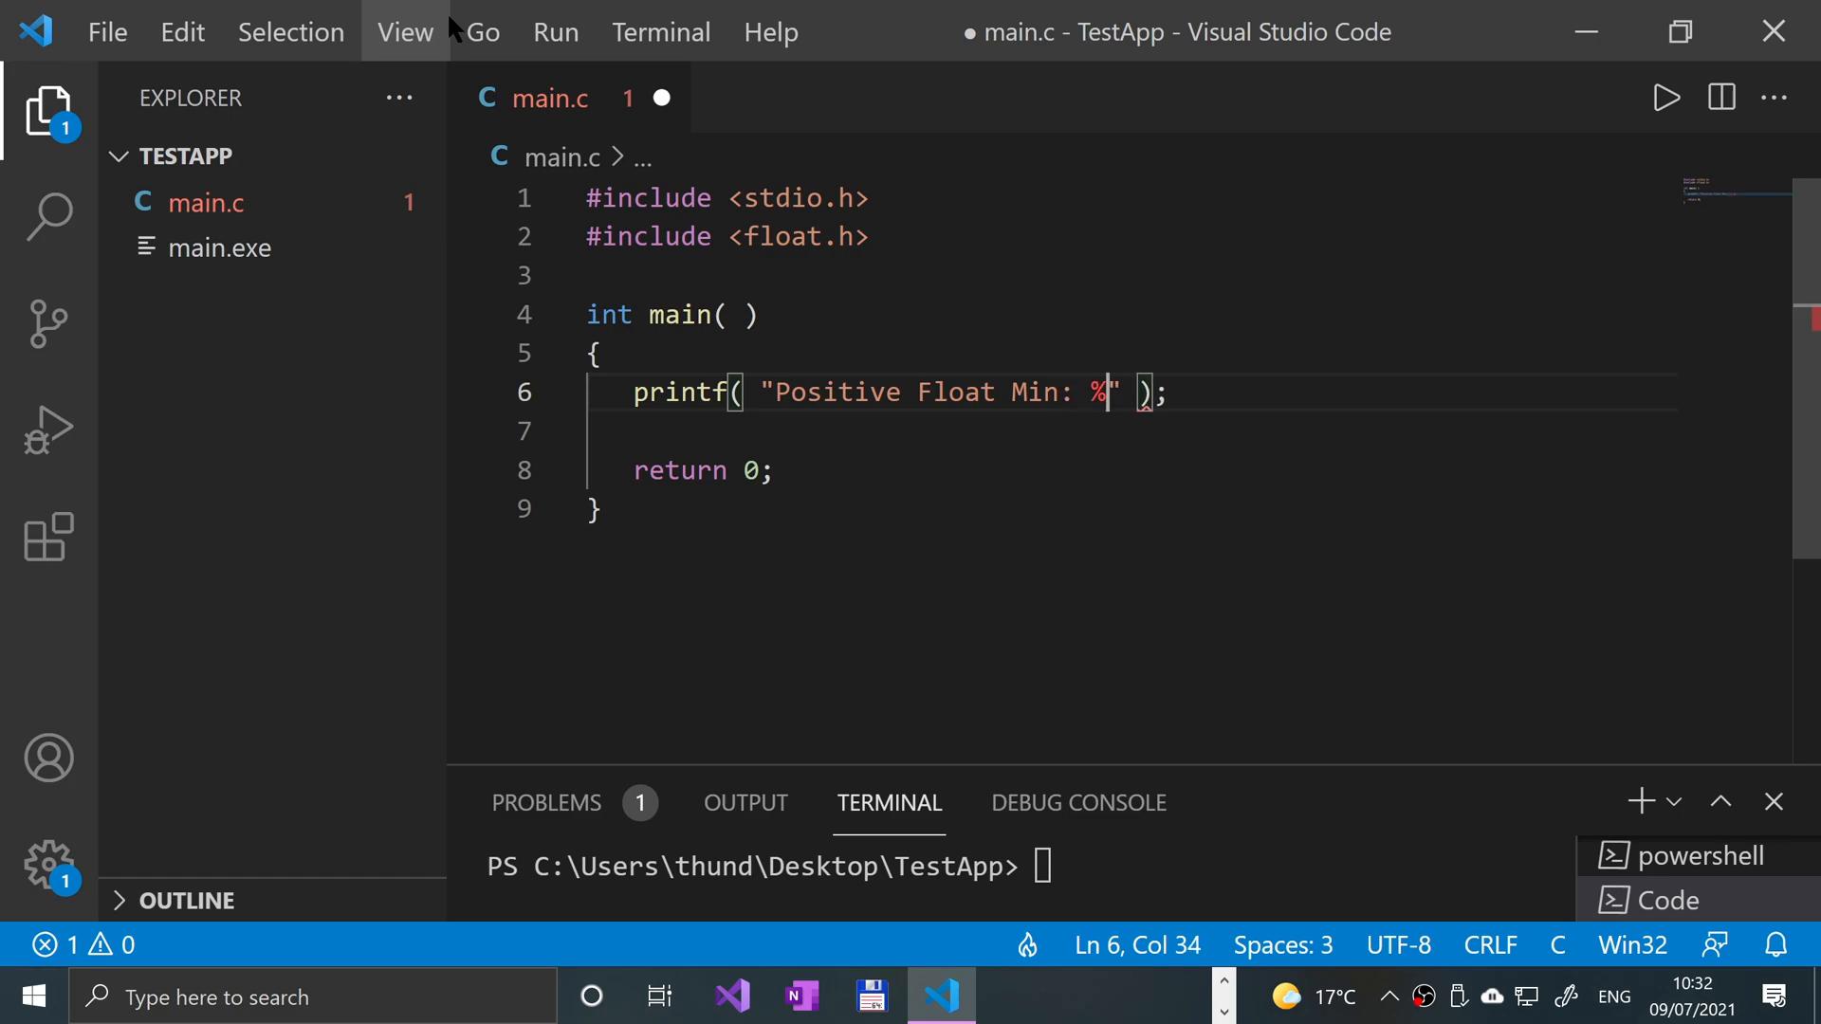
text(g\n)
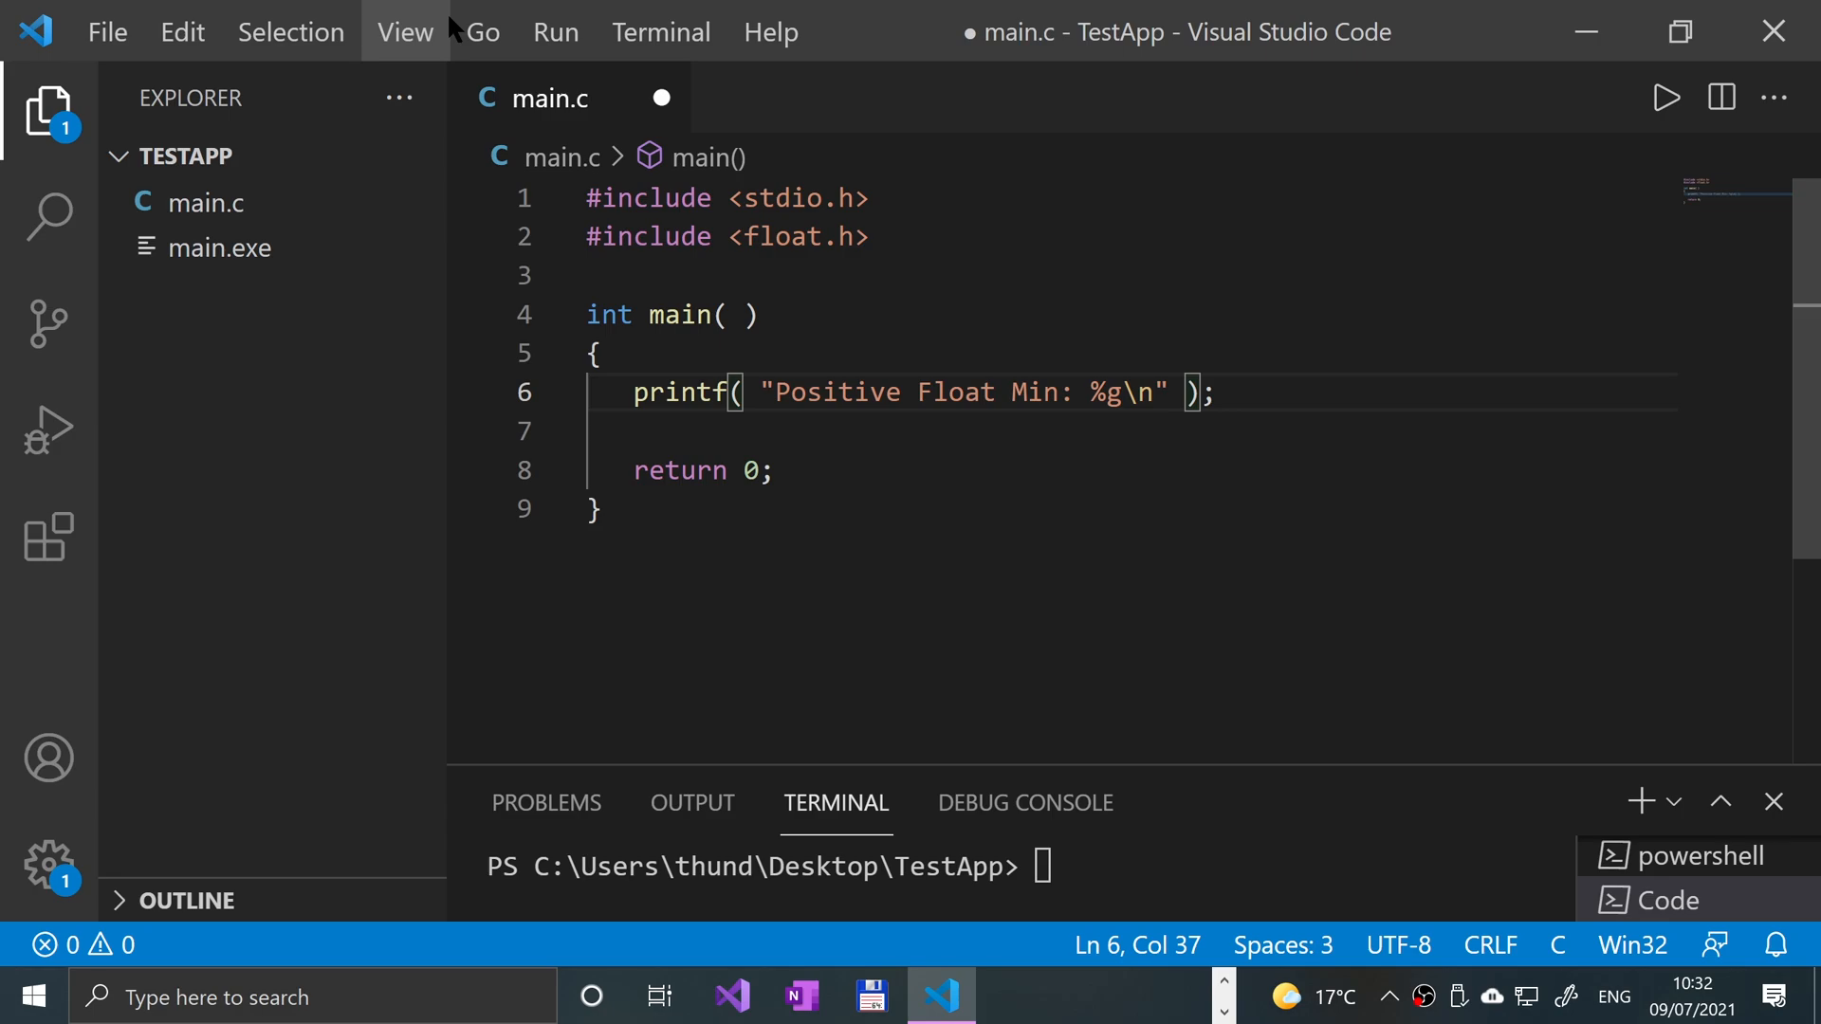
text(, FLT_MIN)
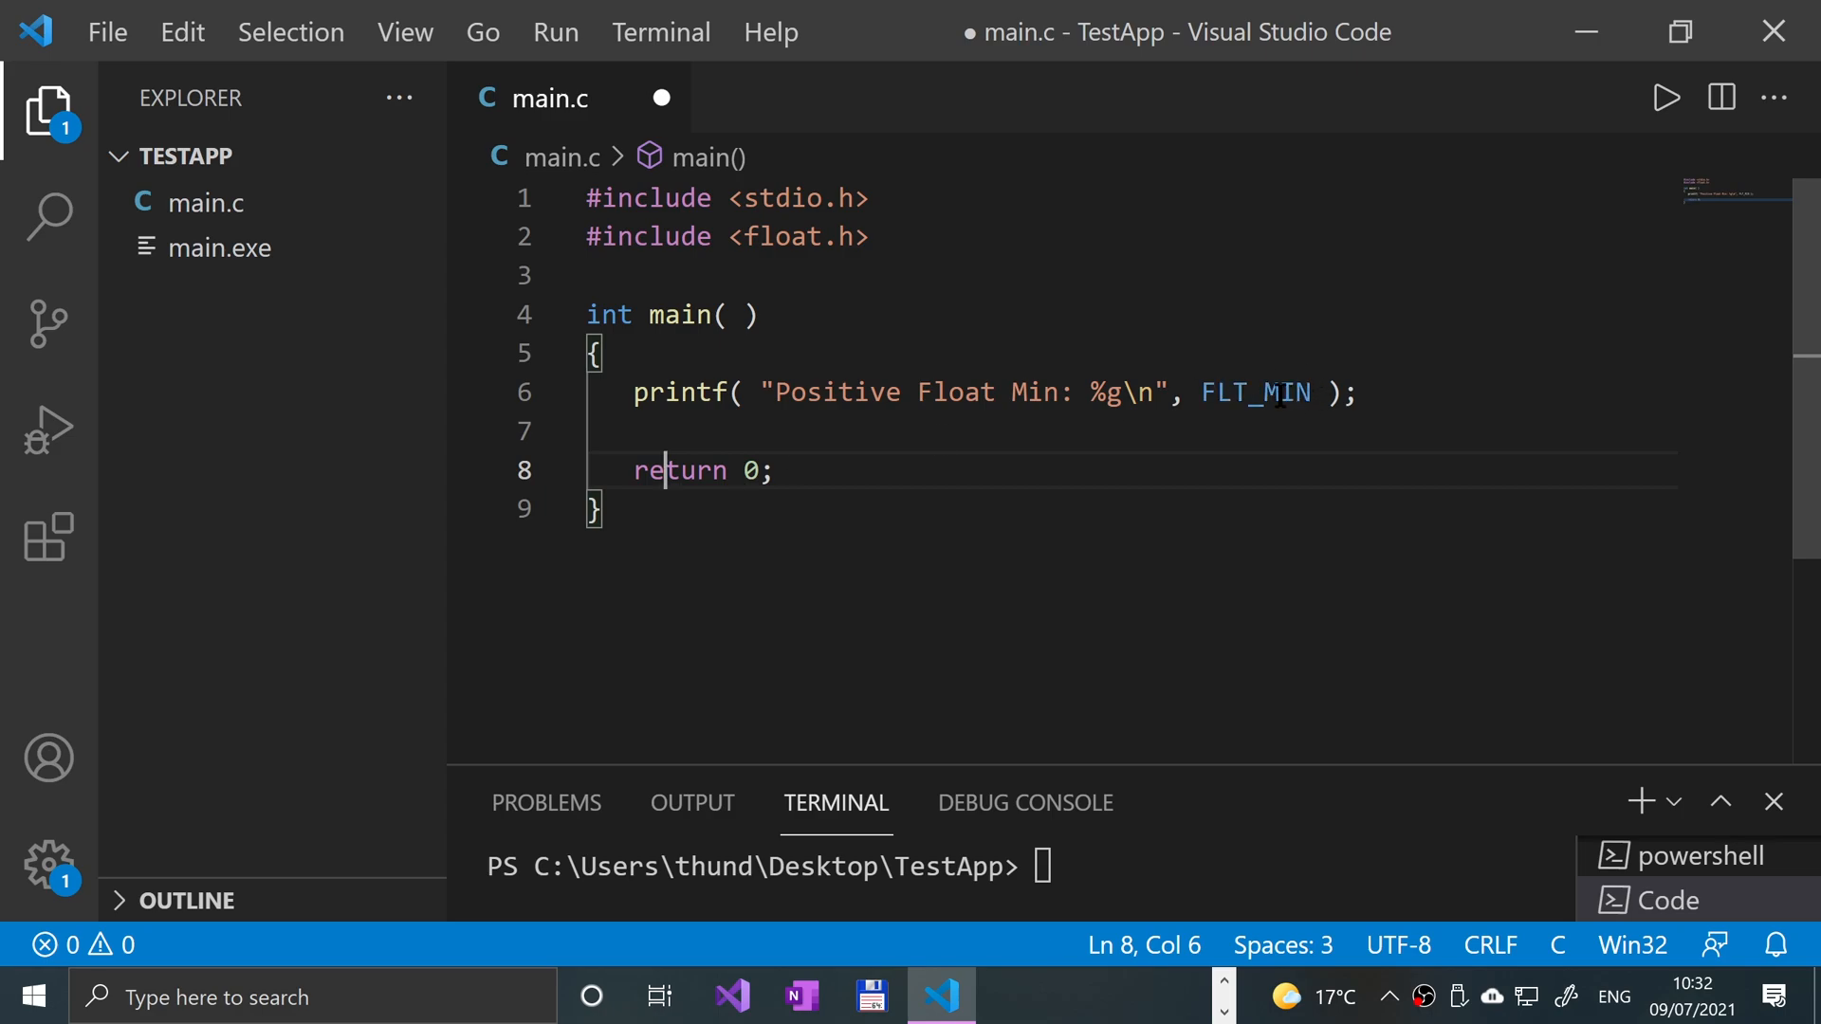
mouse_move(857, 370)
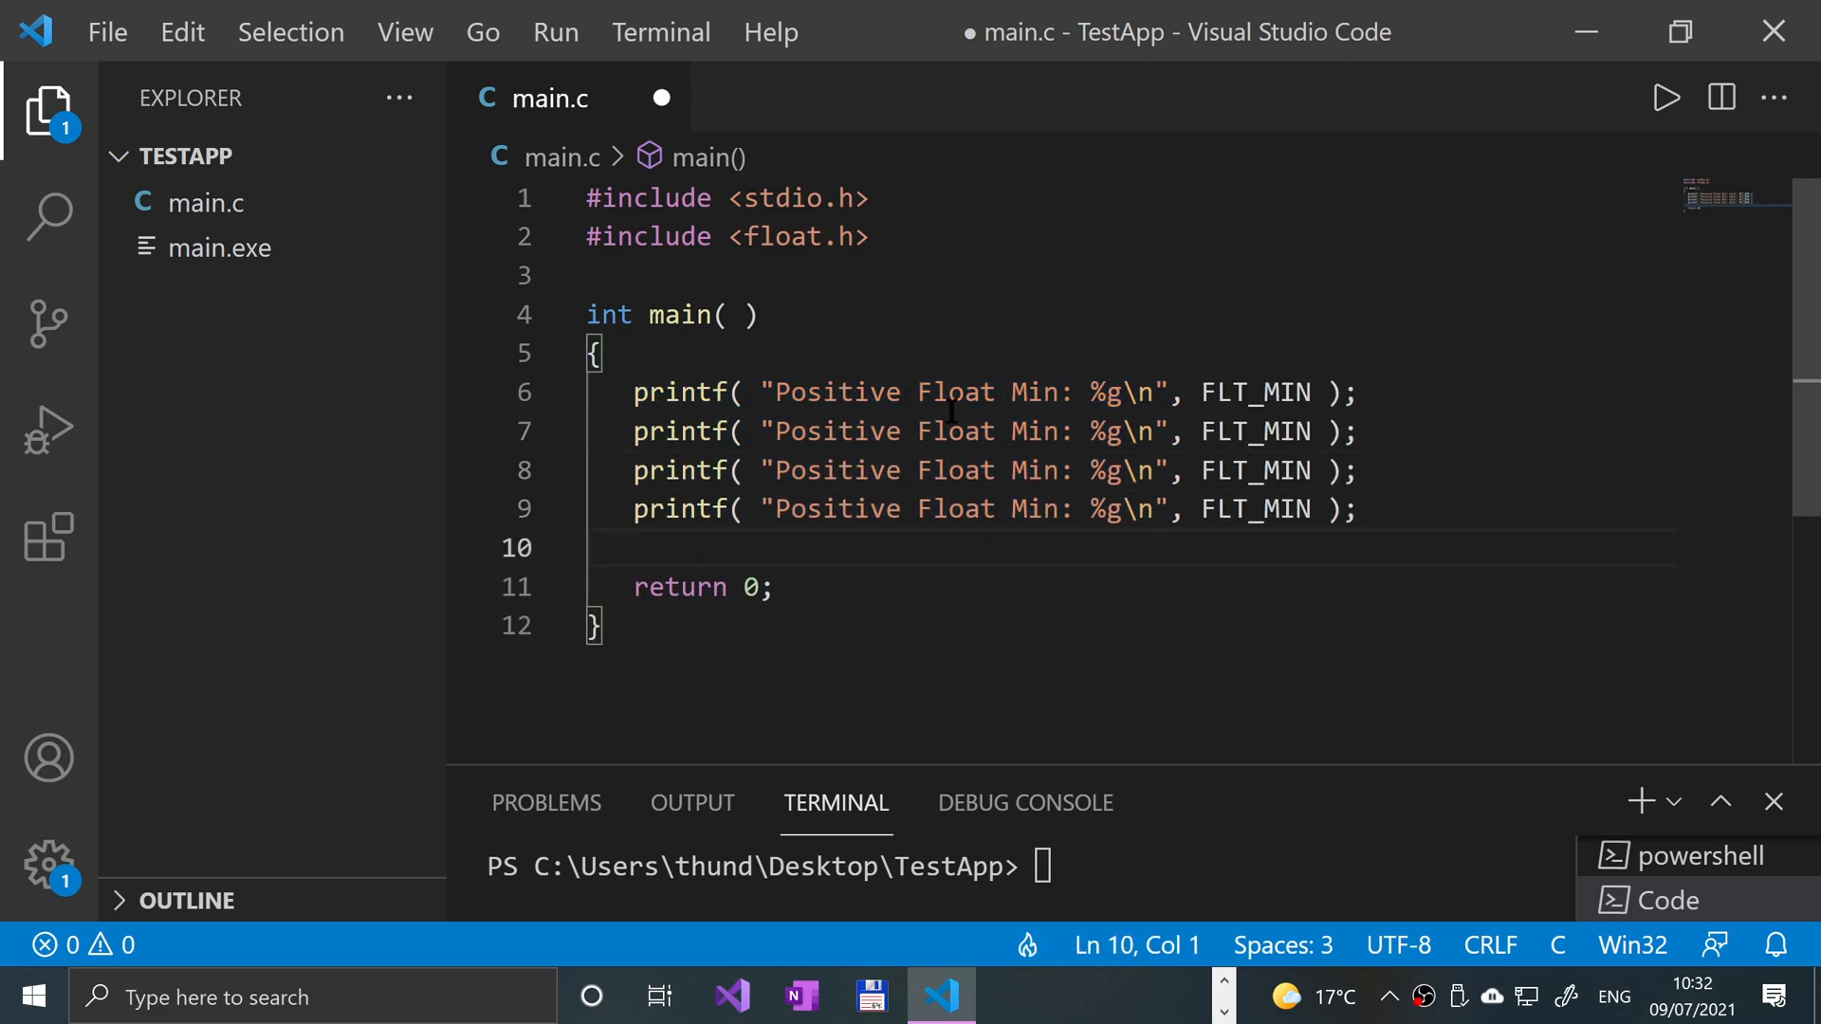
Duplicate the printf into Max, -FLT_MIN and -FLT_MAX lines with Negative labels, and save
click(1022, 430)
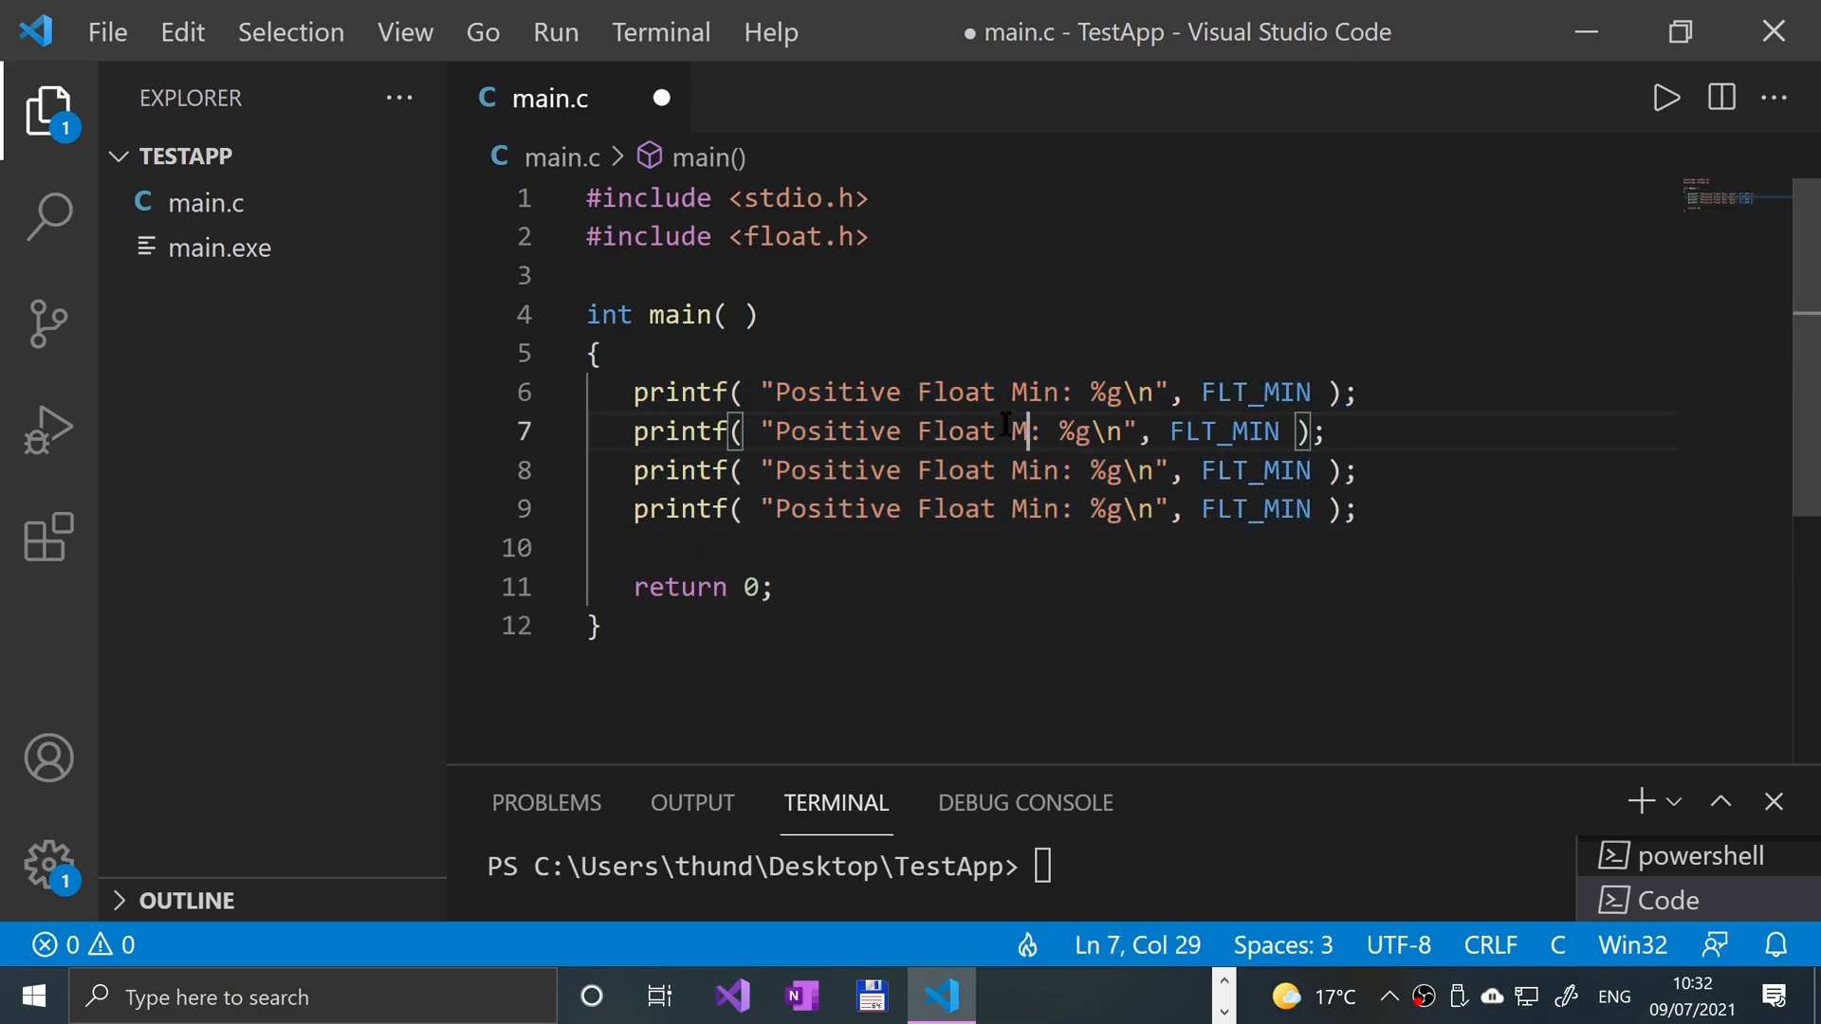
text(ax)
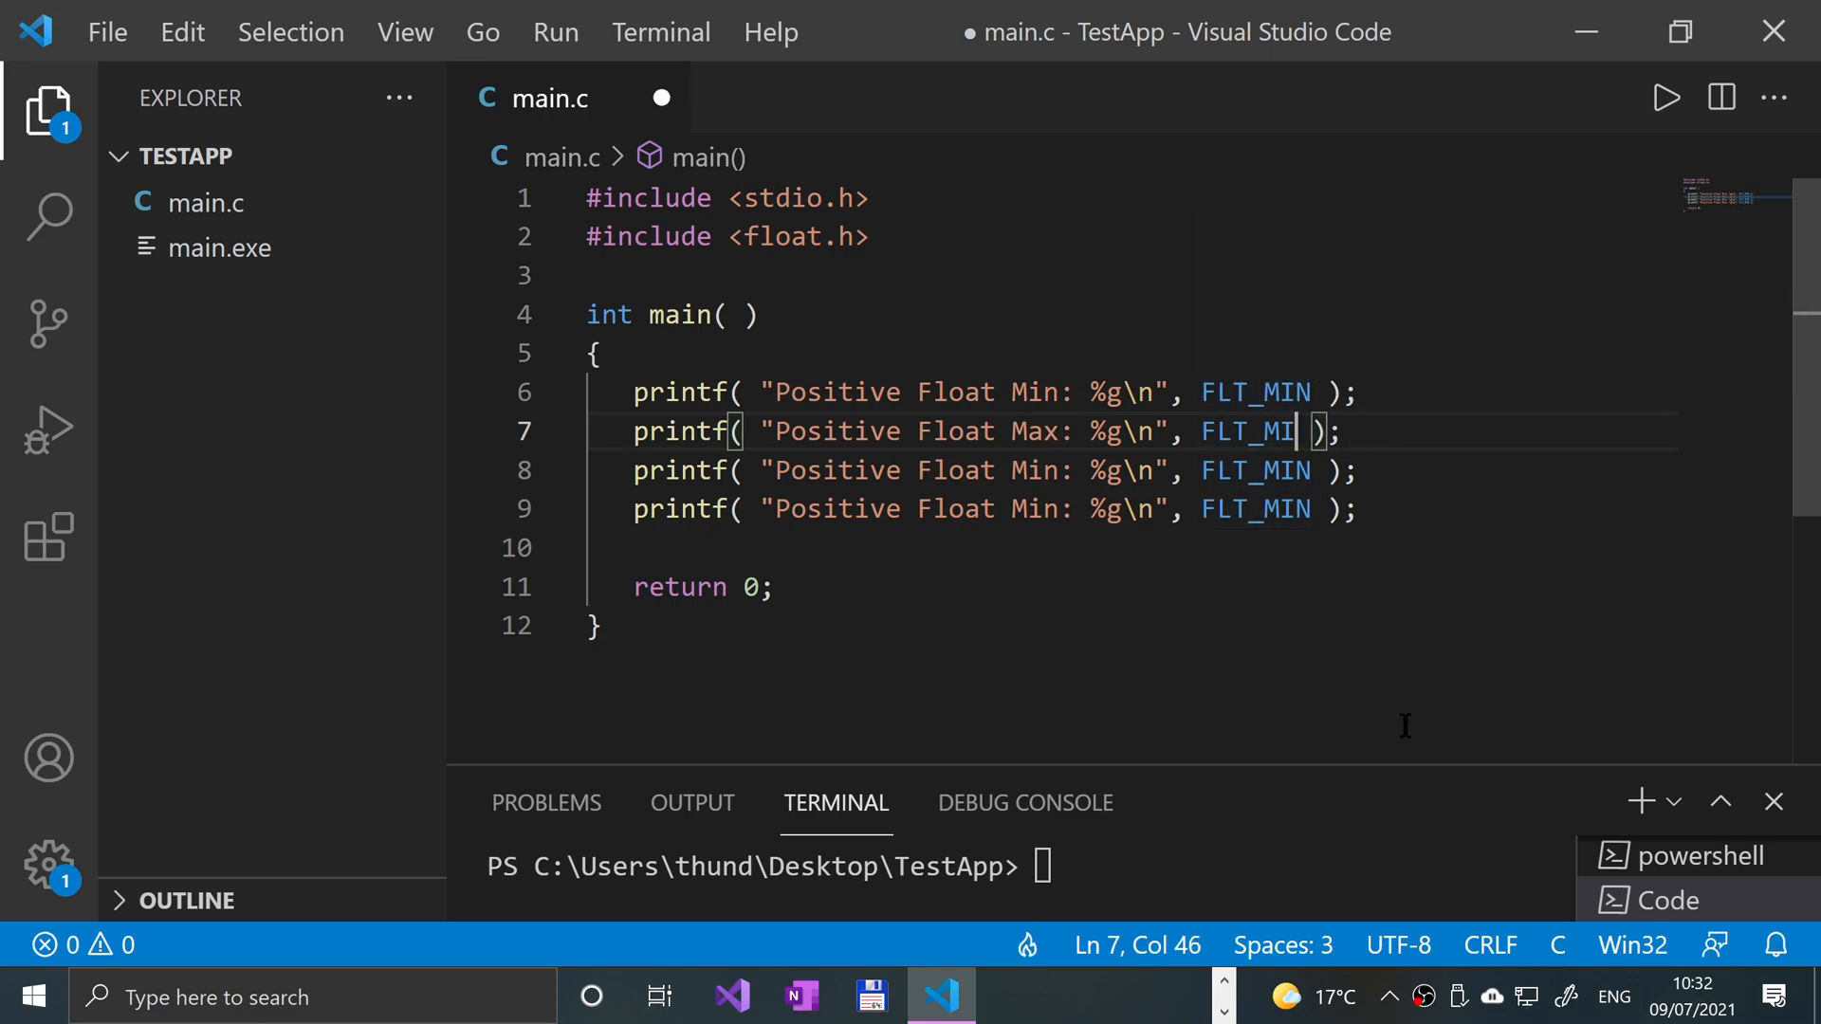
text(X)
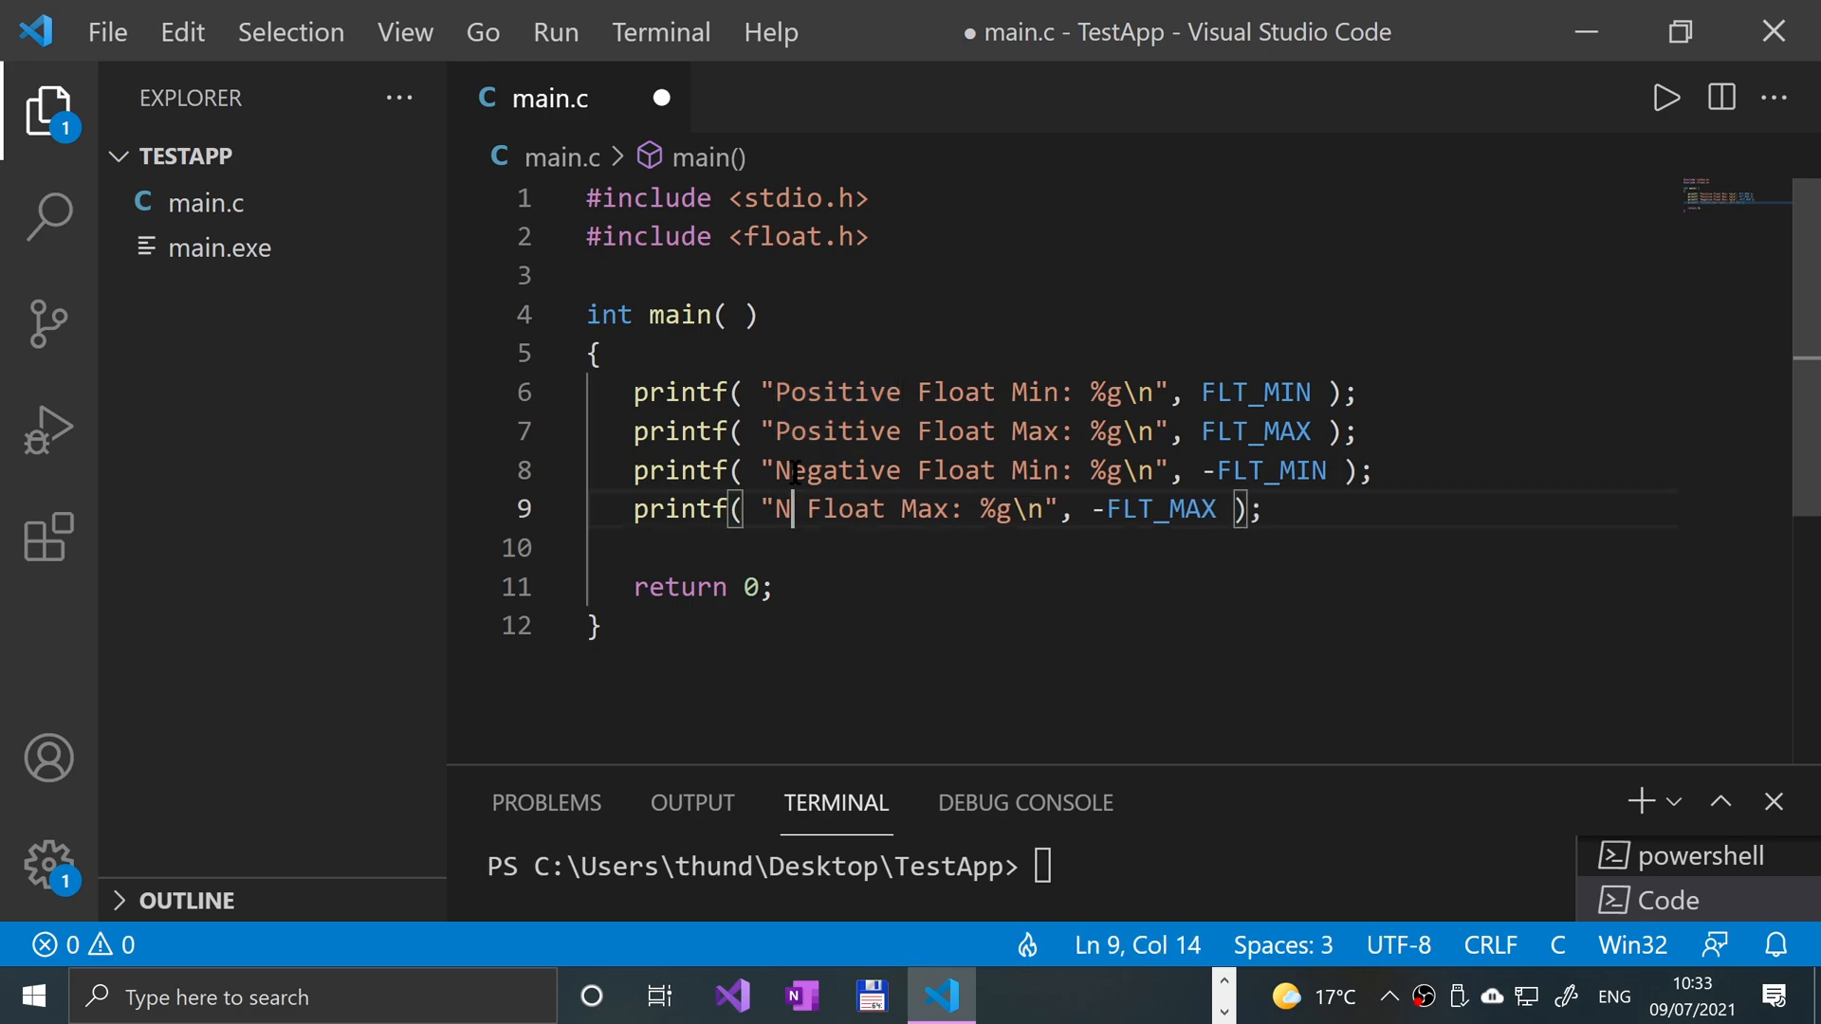
text(egative)
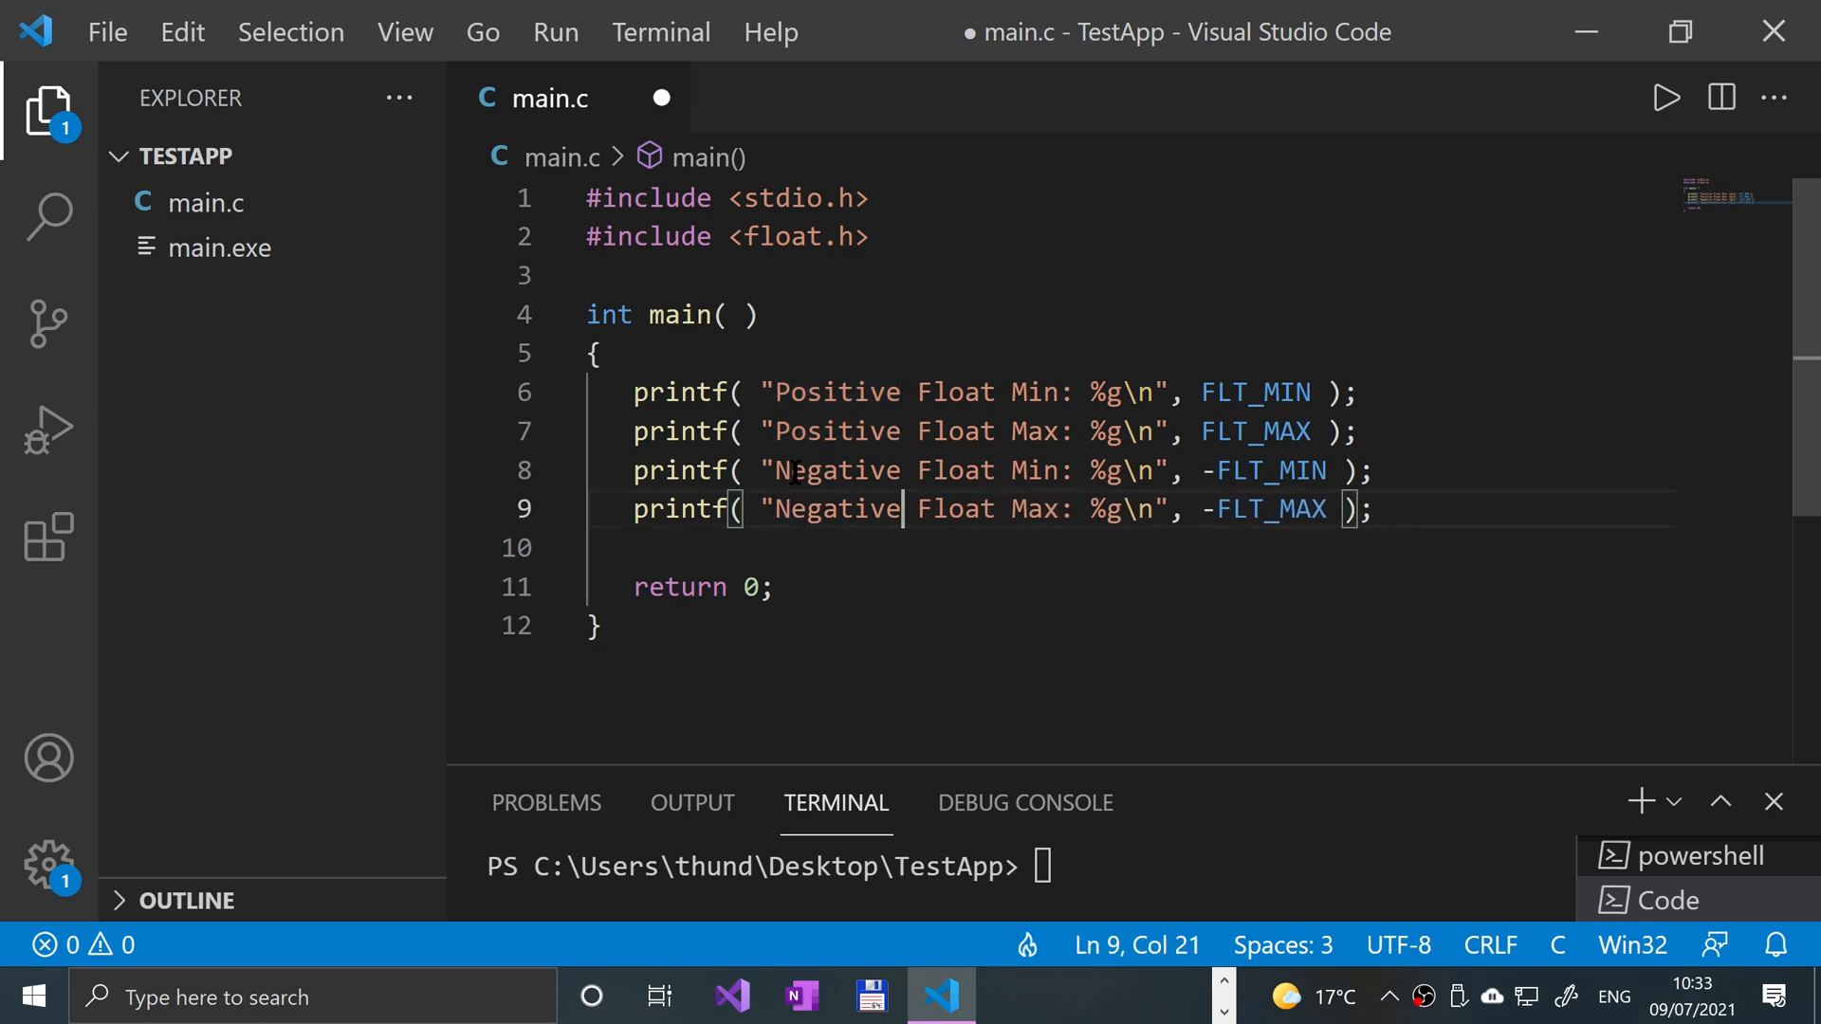
key(ctrl+s)
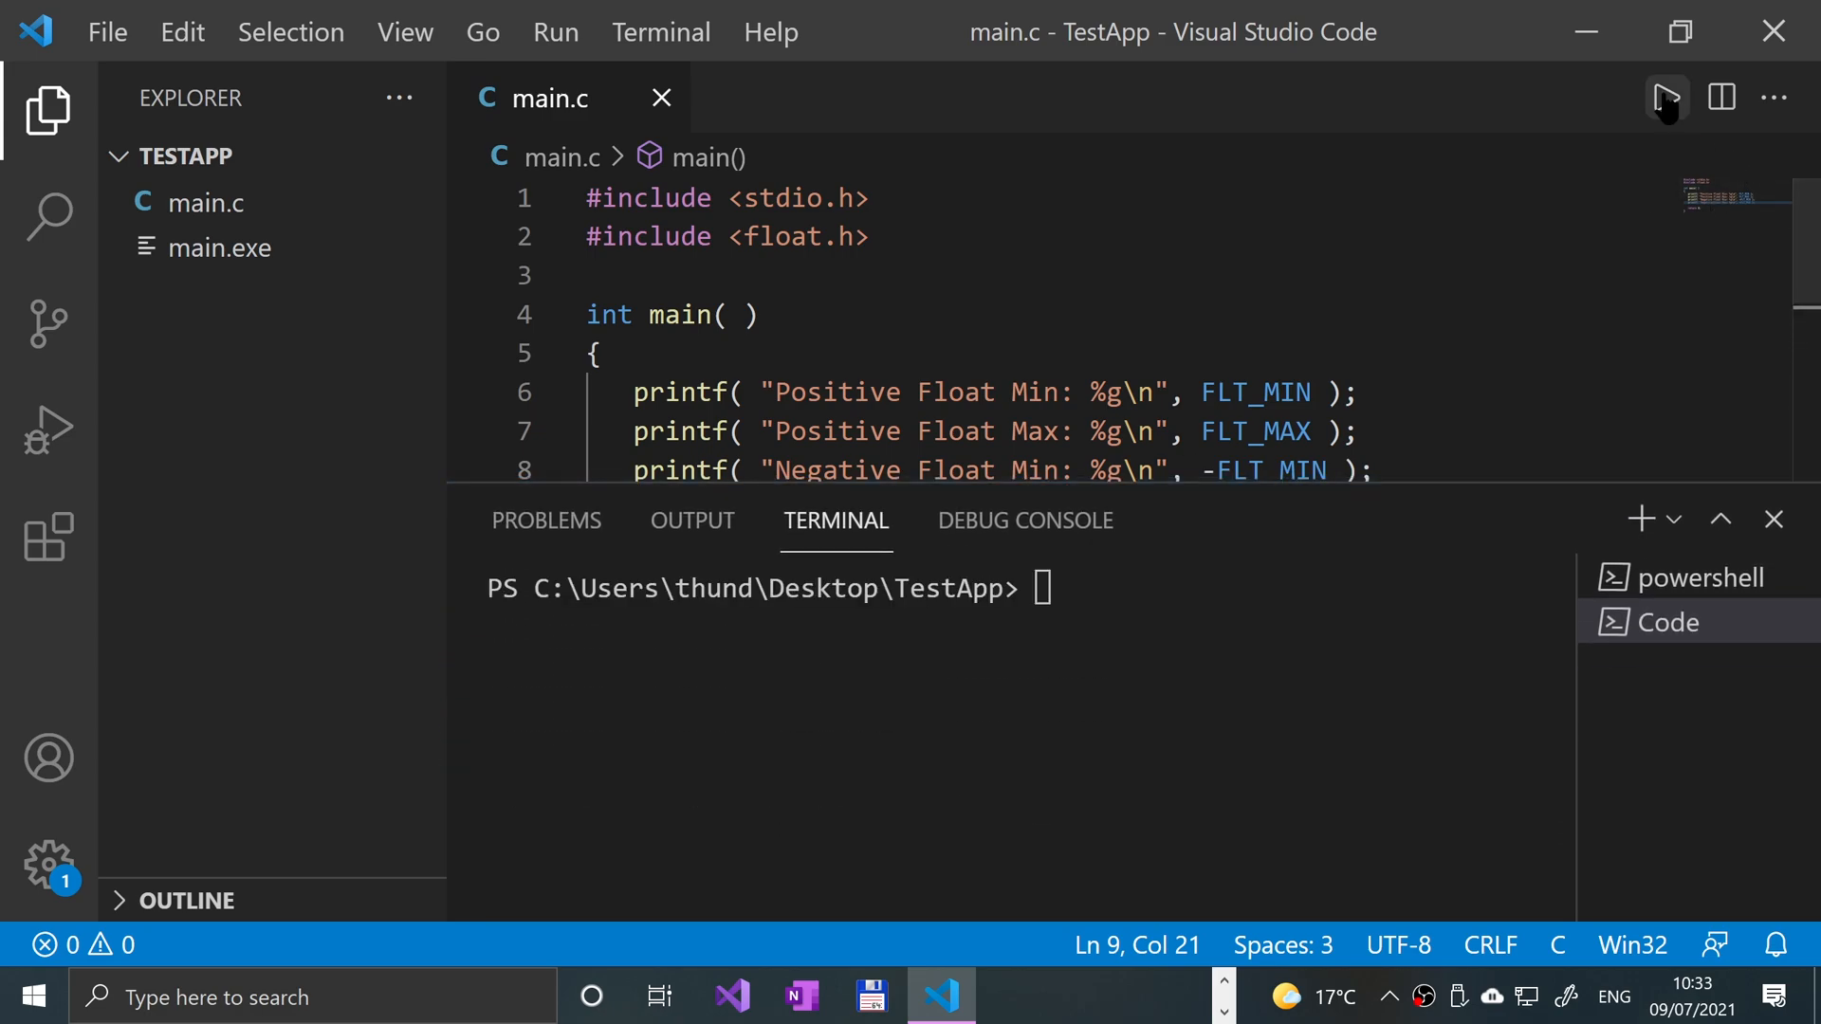
Run the program and review the four float limit values in the terminal
click(1663, 97)
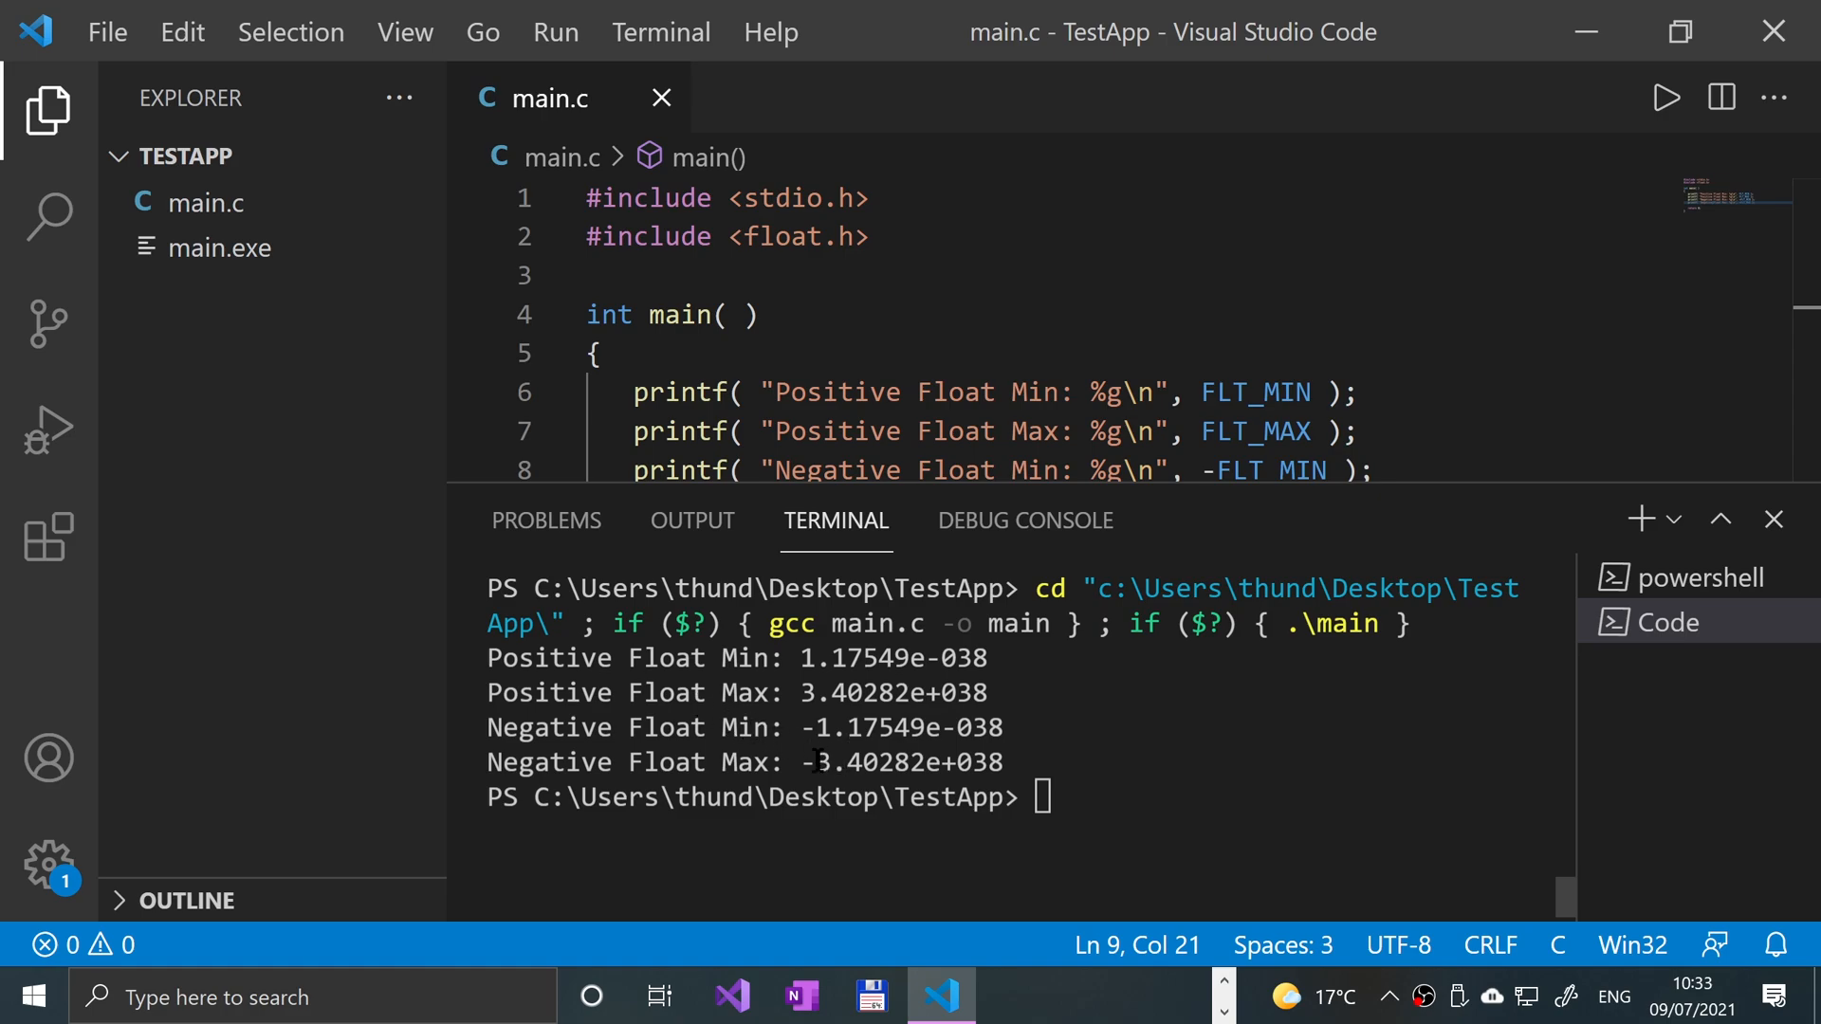
scroll(down, 3)
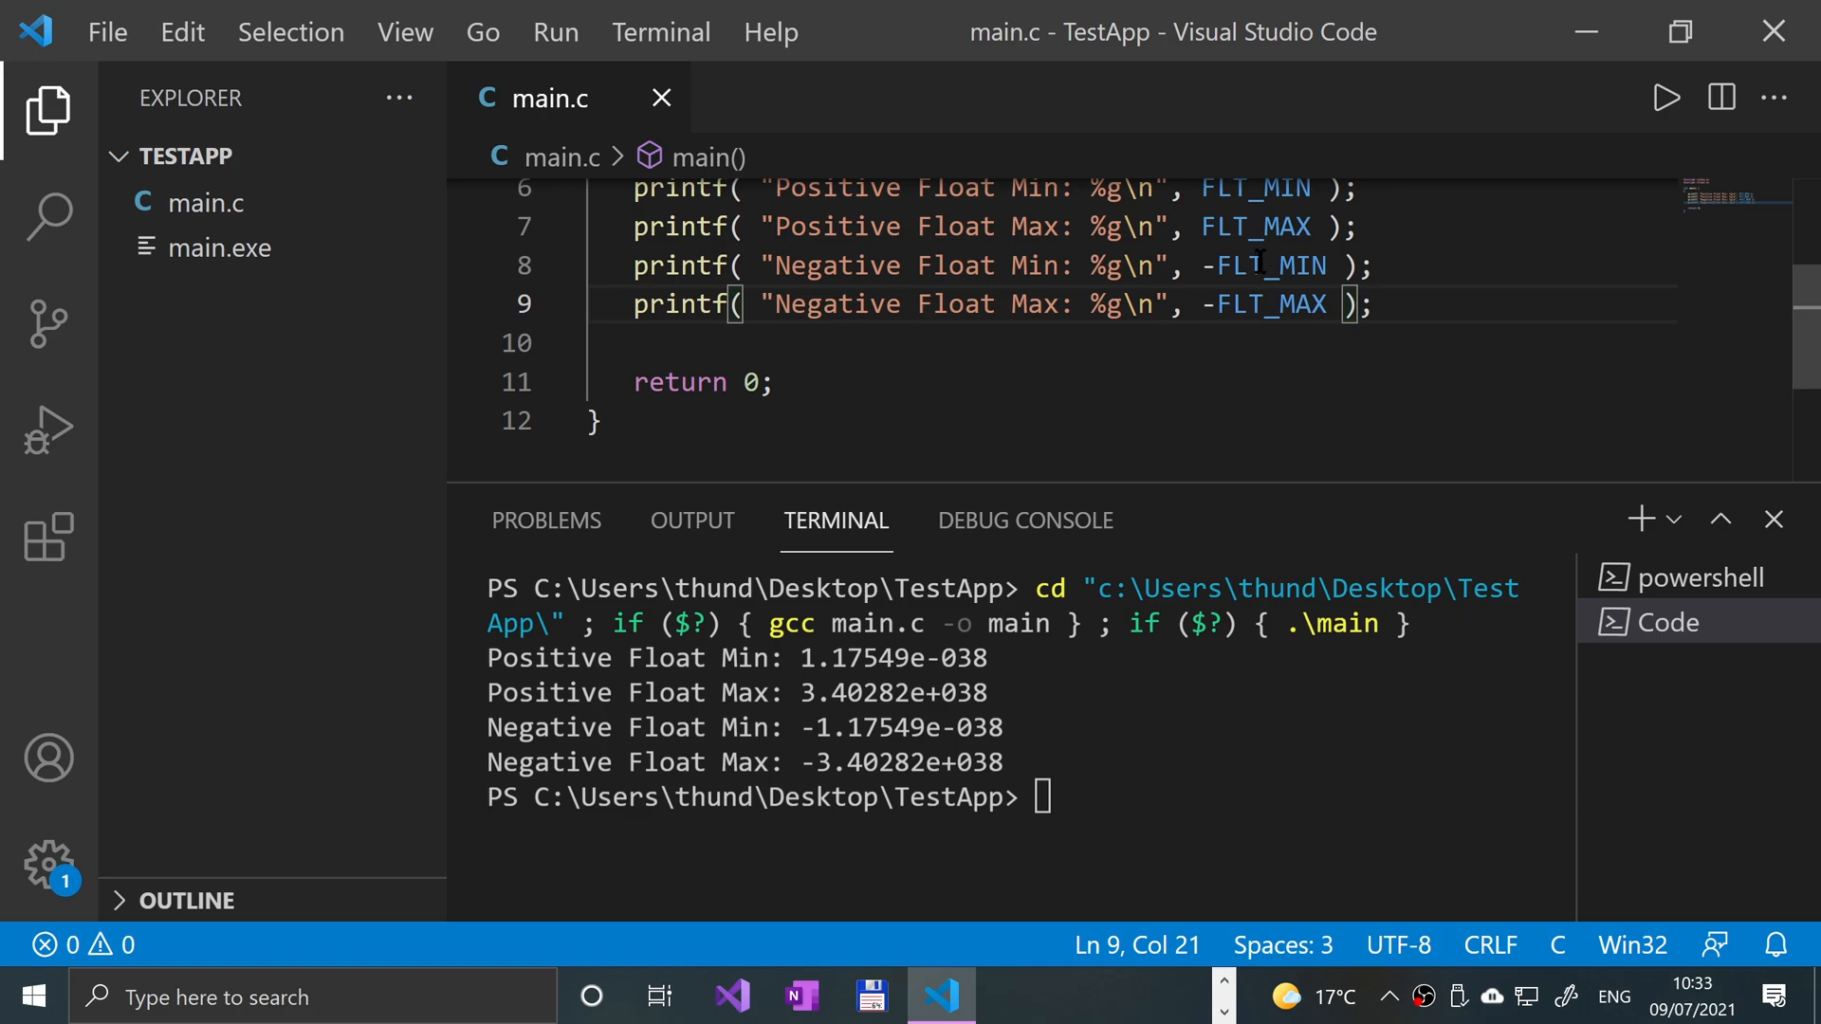
mouse_move(1122, 358)
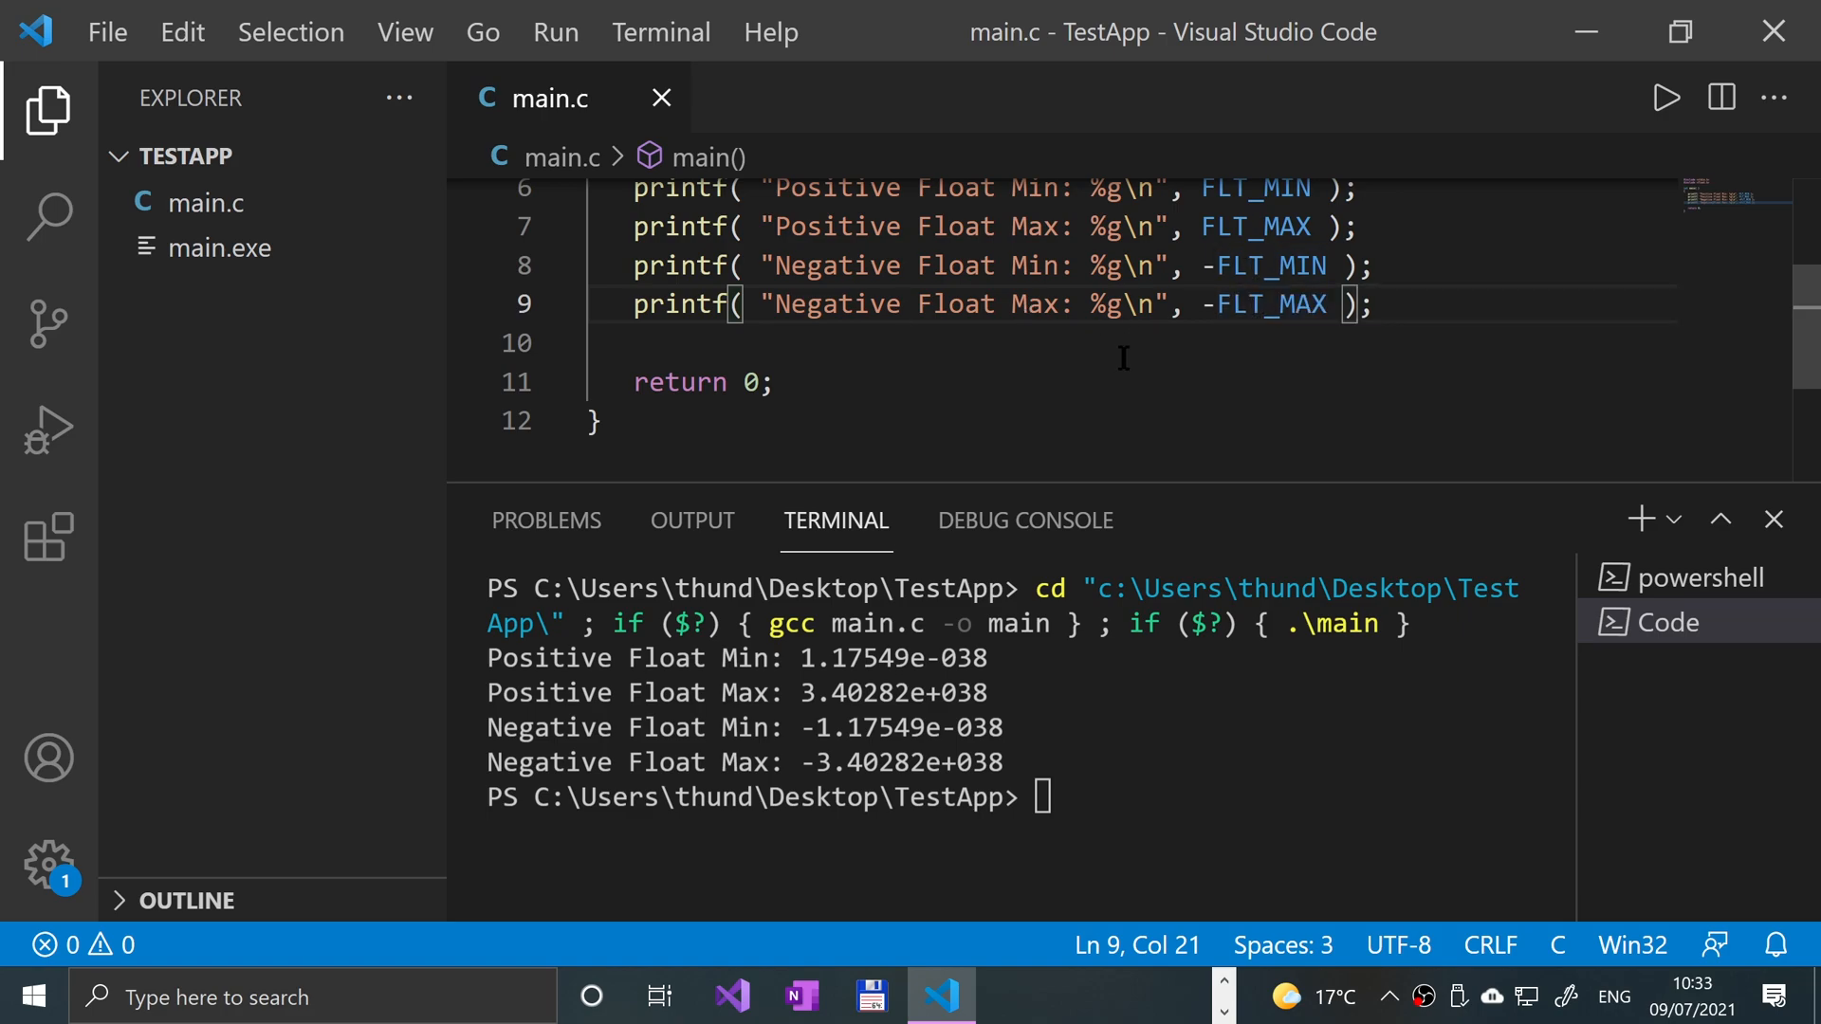
scroll(up, 3)
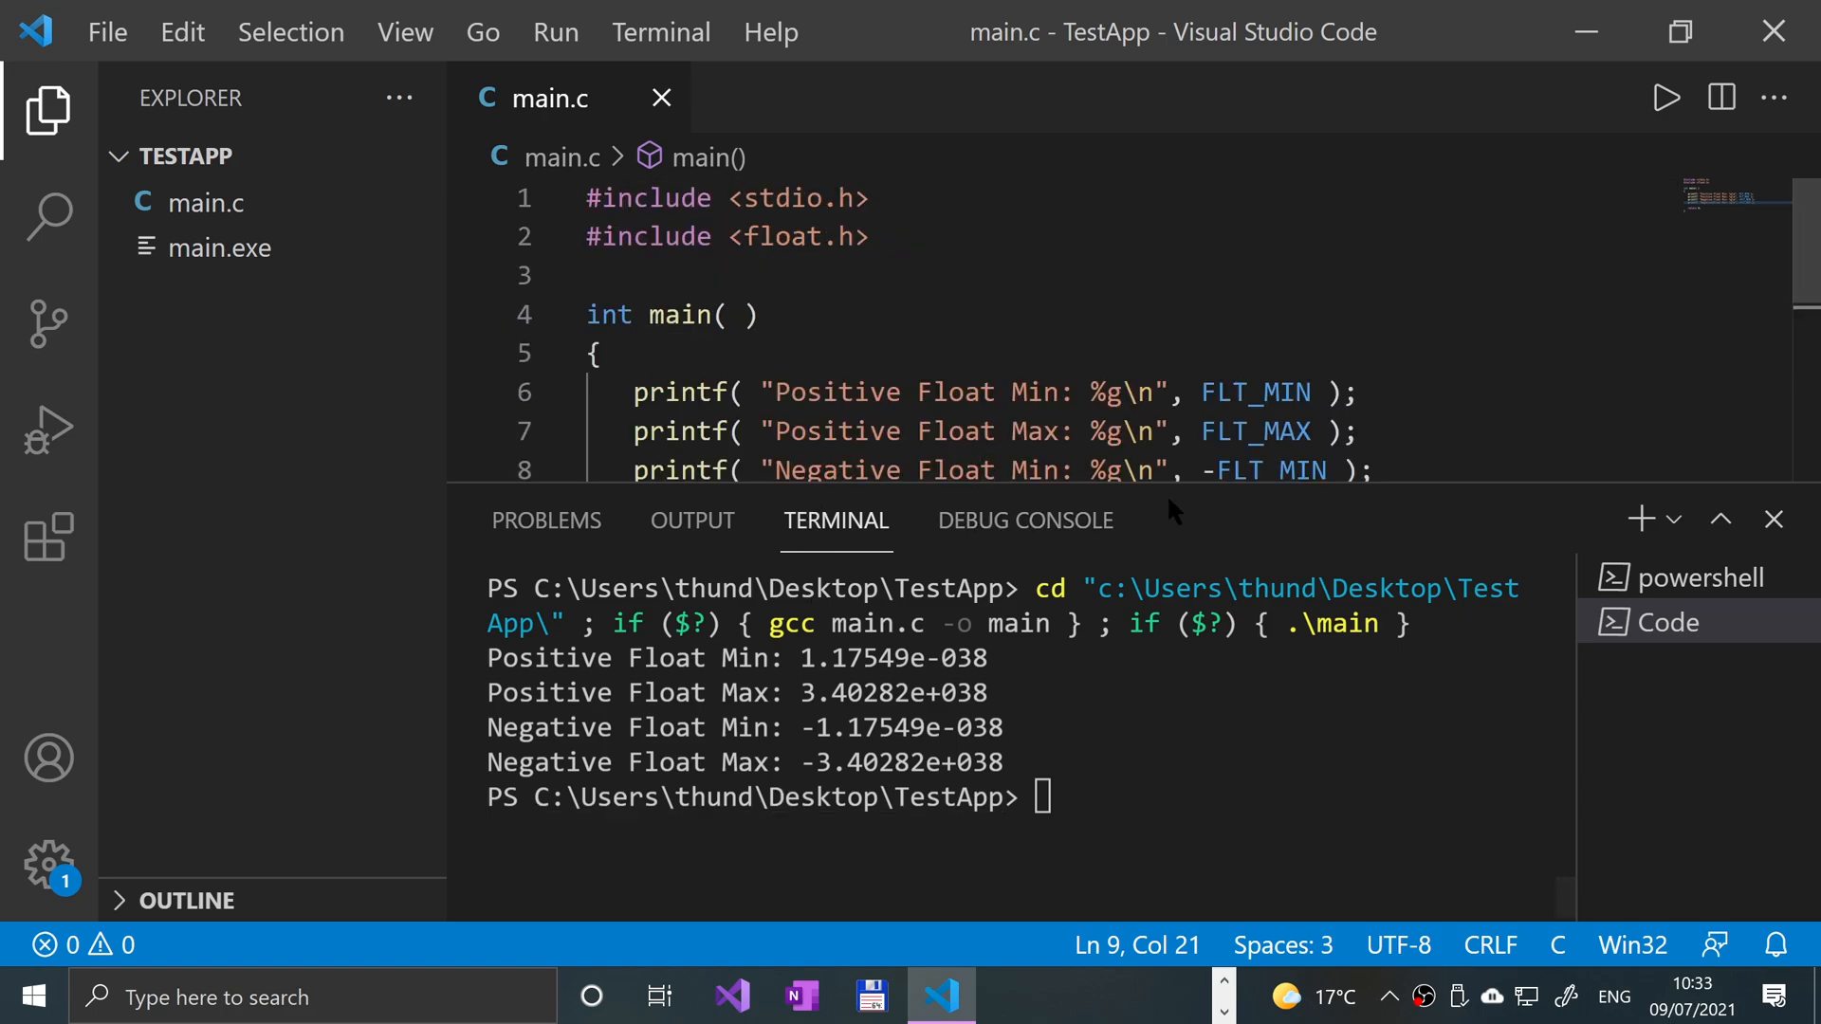
scroll(down, 3)
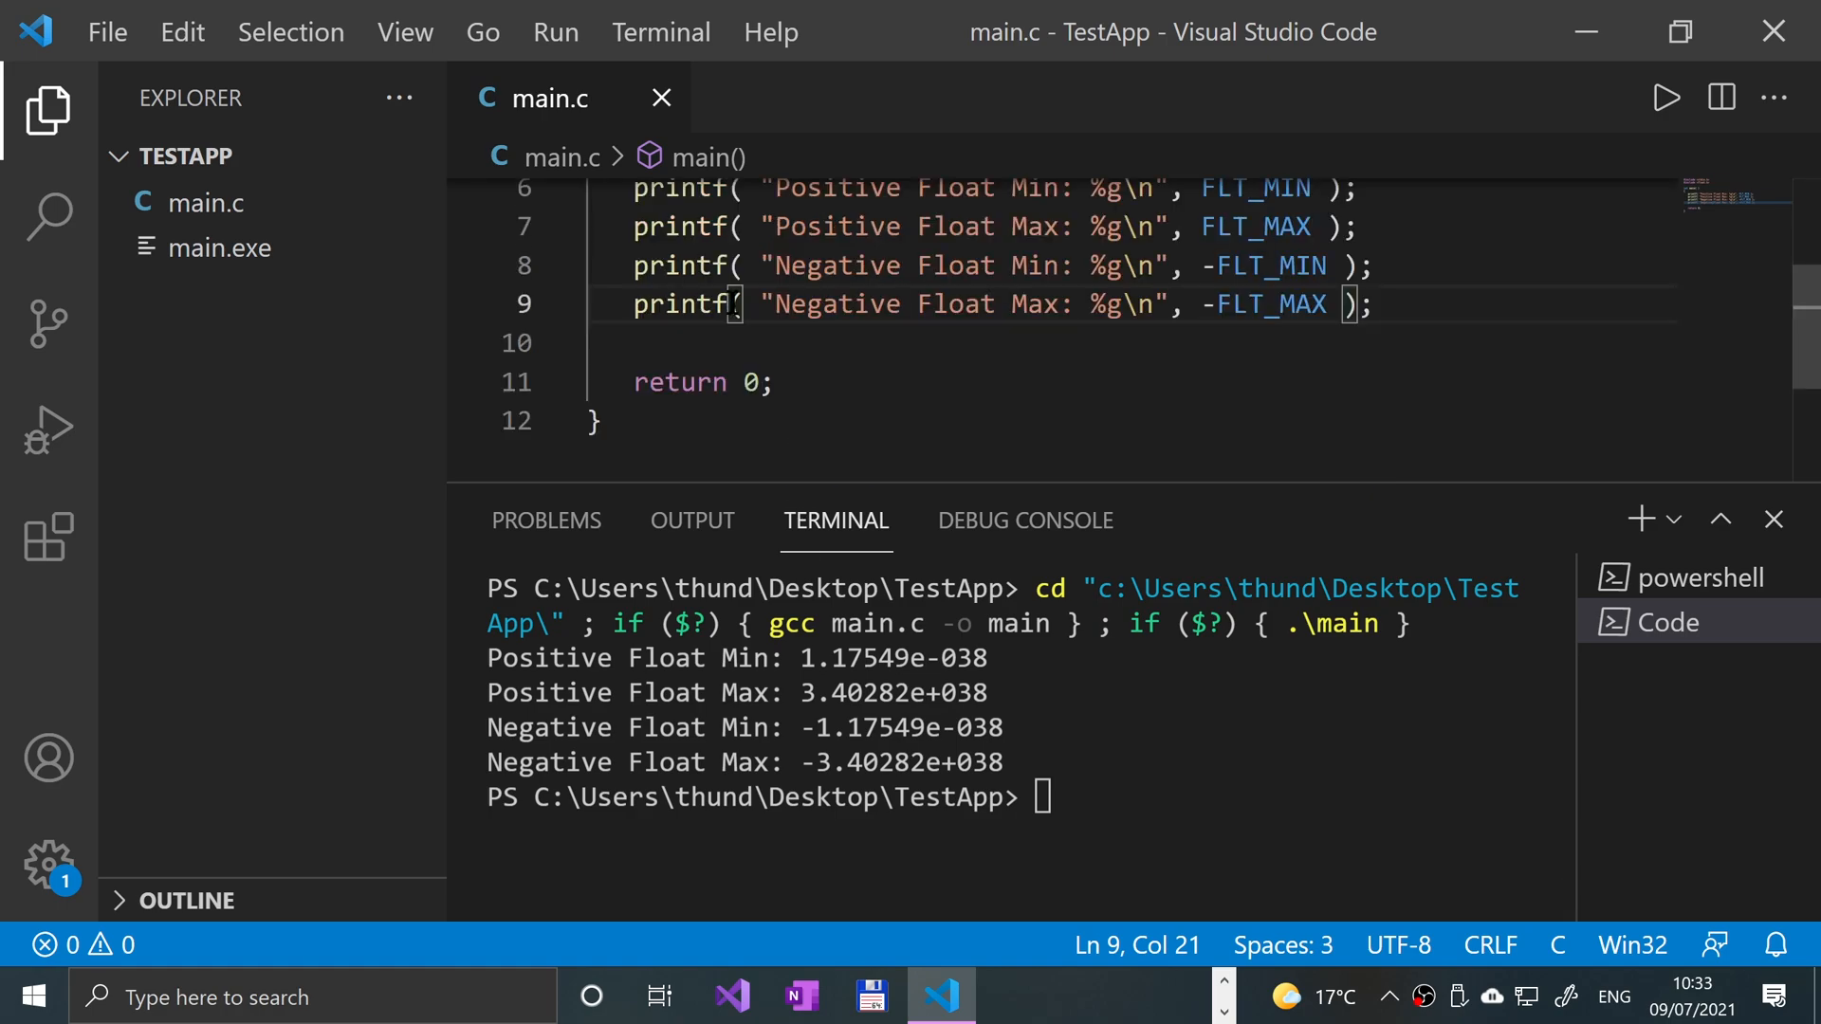
Switch the positive min and max lines to %f and rerun to see 0.000000 and full digits
click(1324, 226)
text(f)
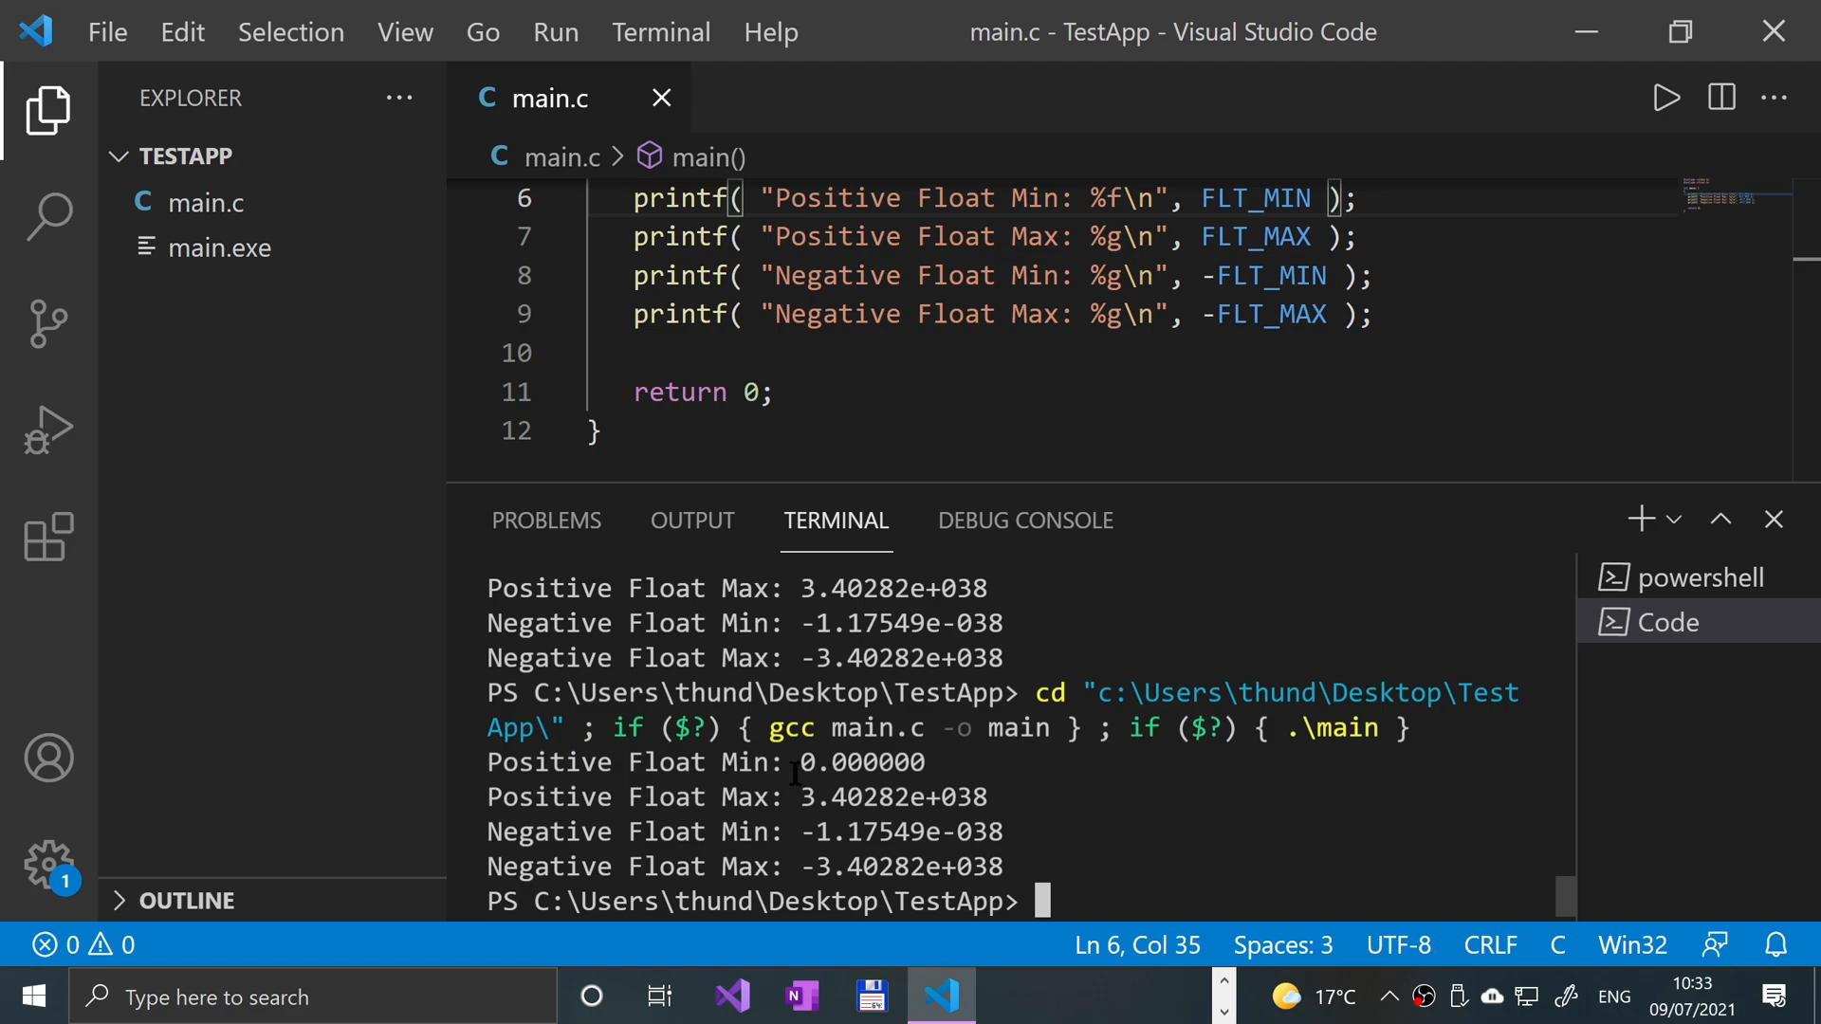
mouse_move(1222, 396)
text(f)
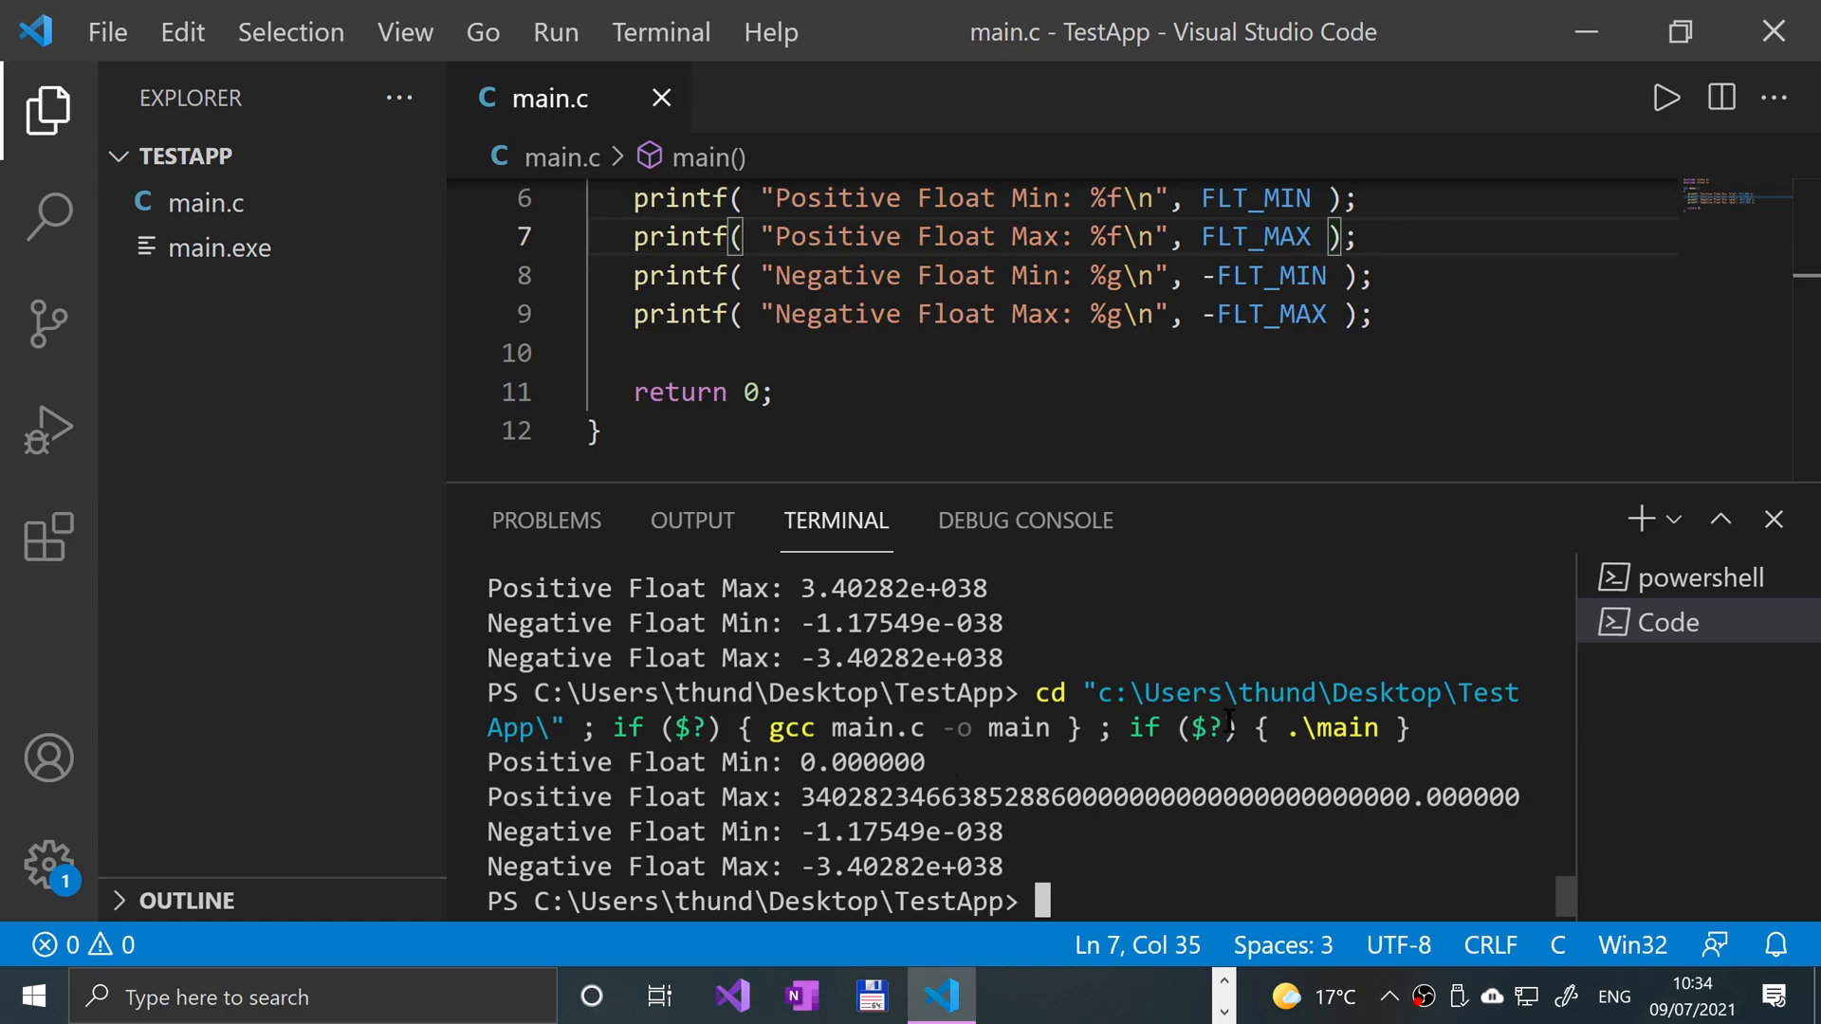
mouse_move(1208, 483)
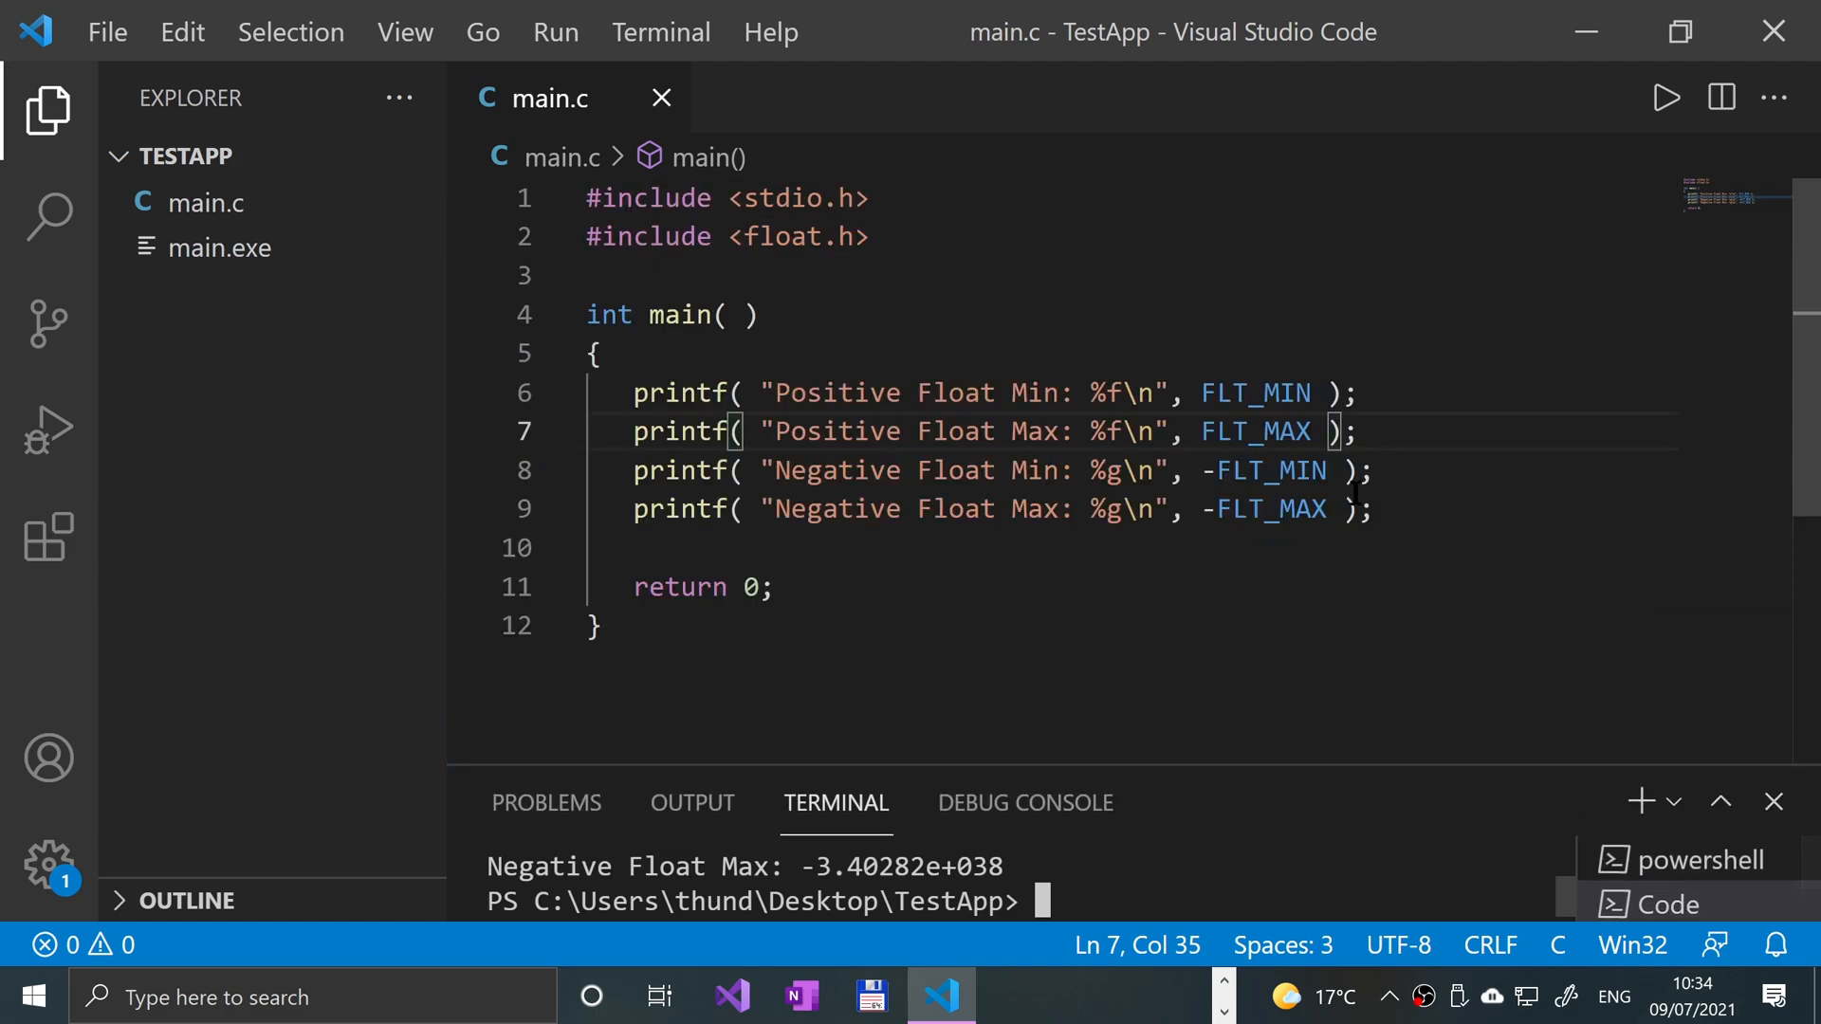
click(1345, 470)
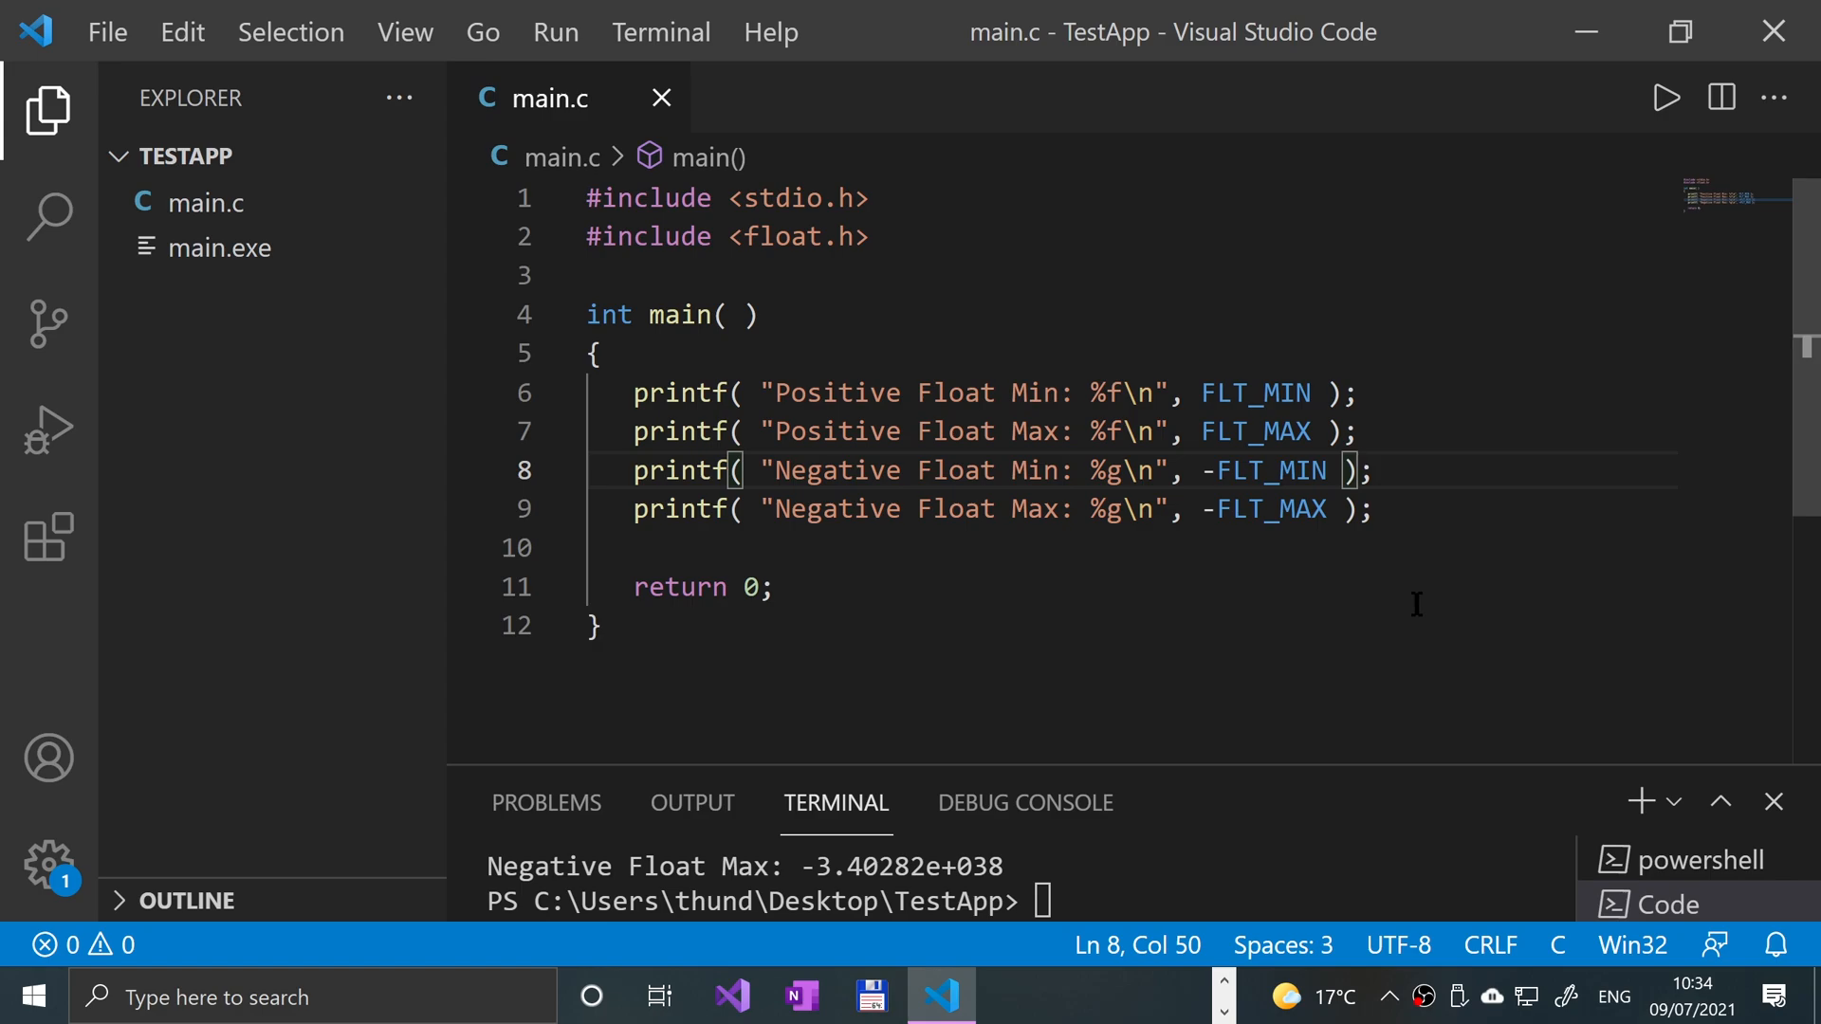
Restore %g on the positive lines, add printf("Precision value: %i\n", FLT_DIG); and rerun showing 6
click(1115, 392)
text(g)
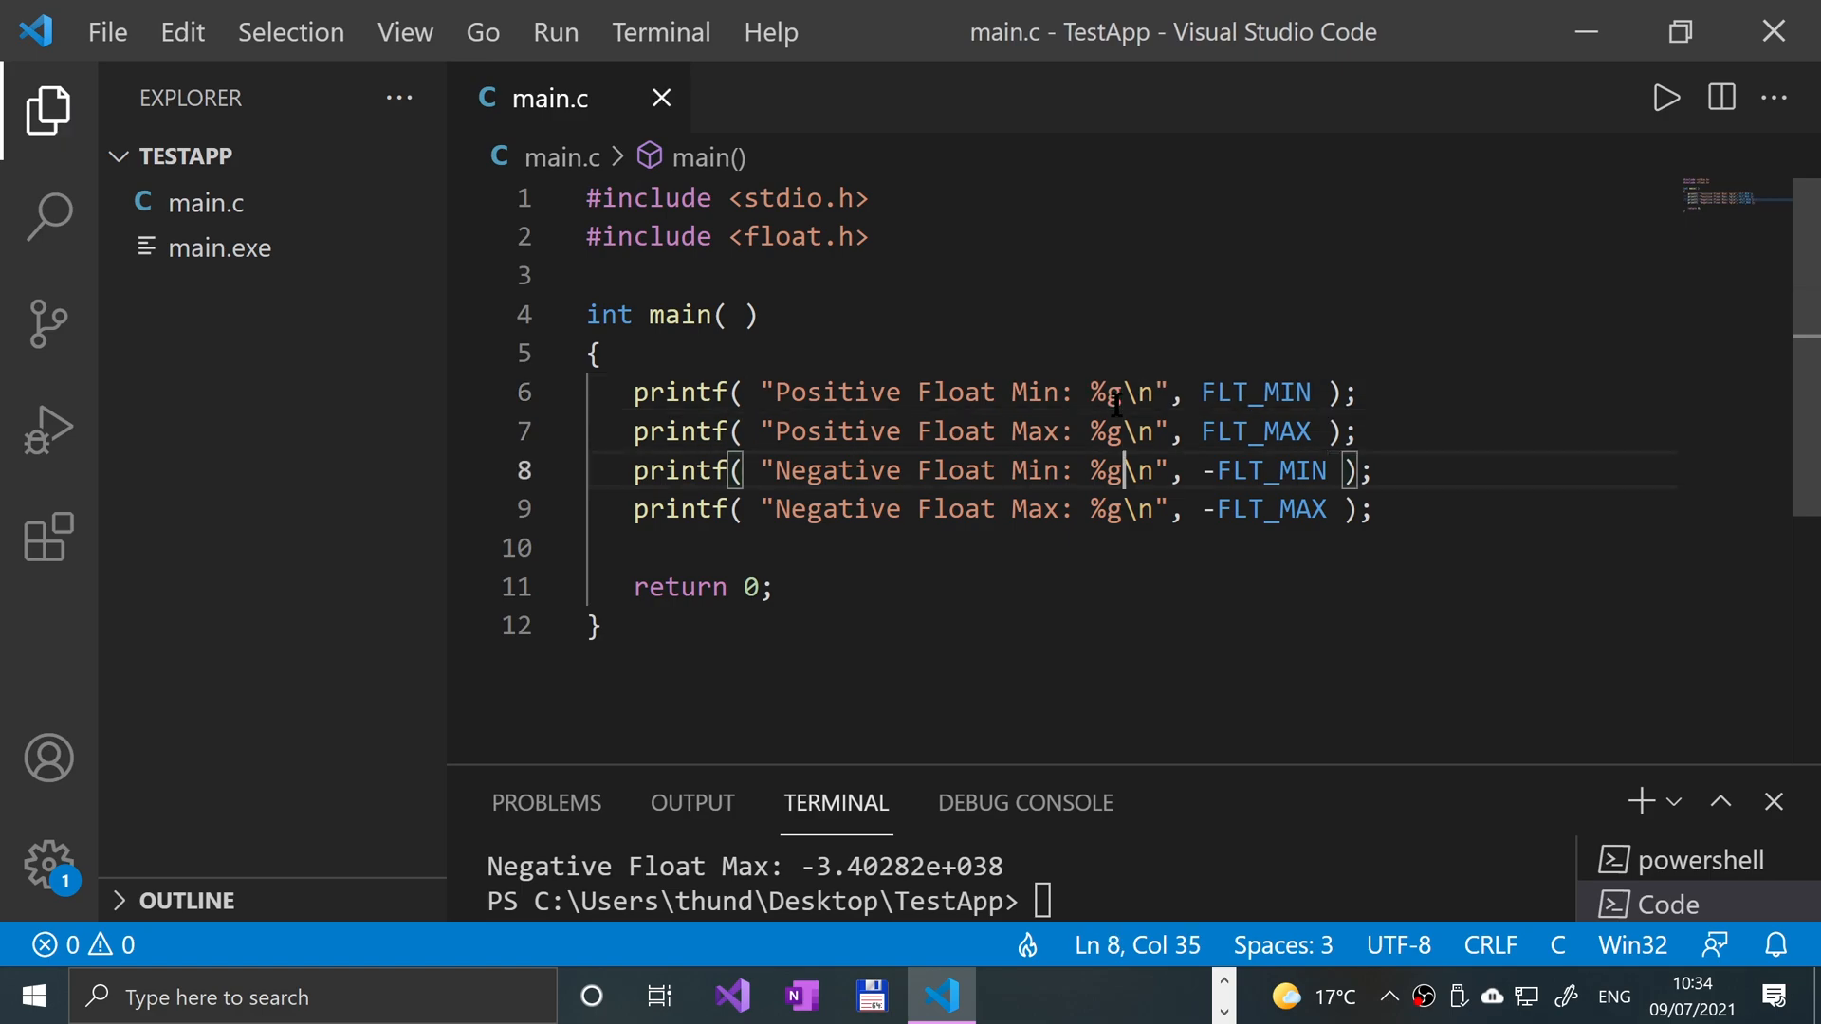
key(Enter)
text(printf( "" );)
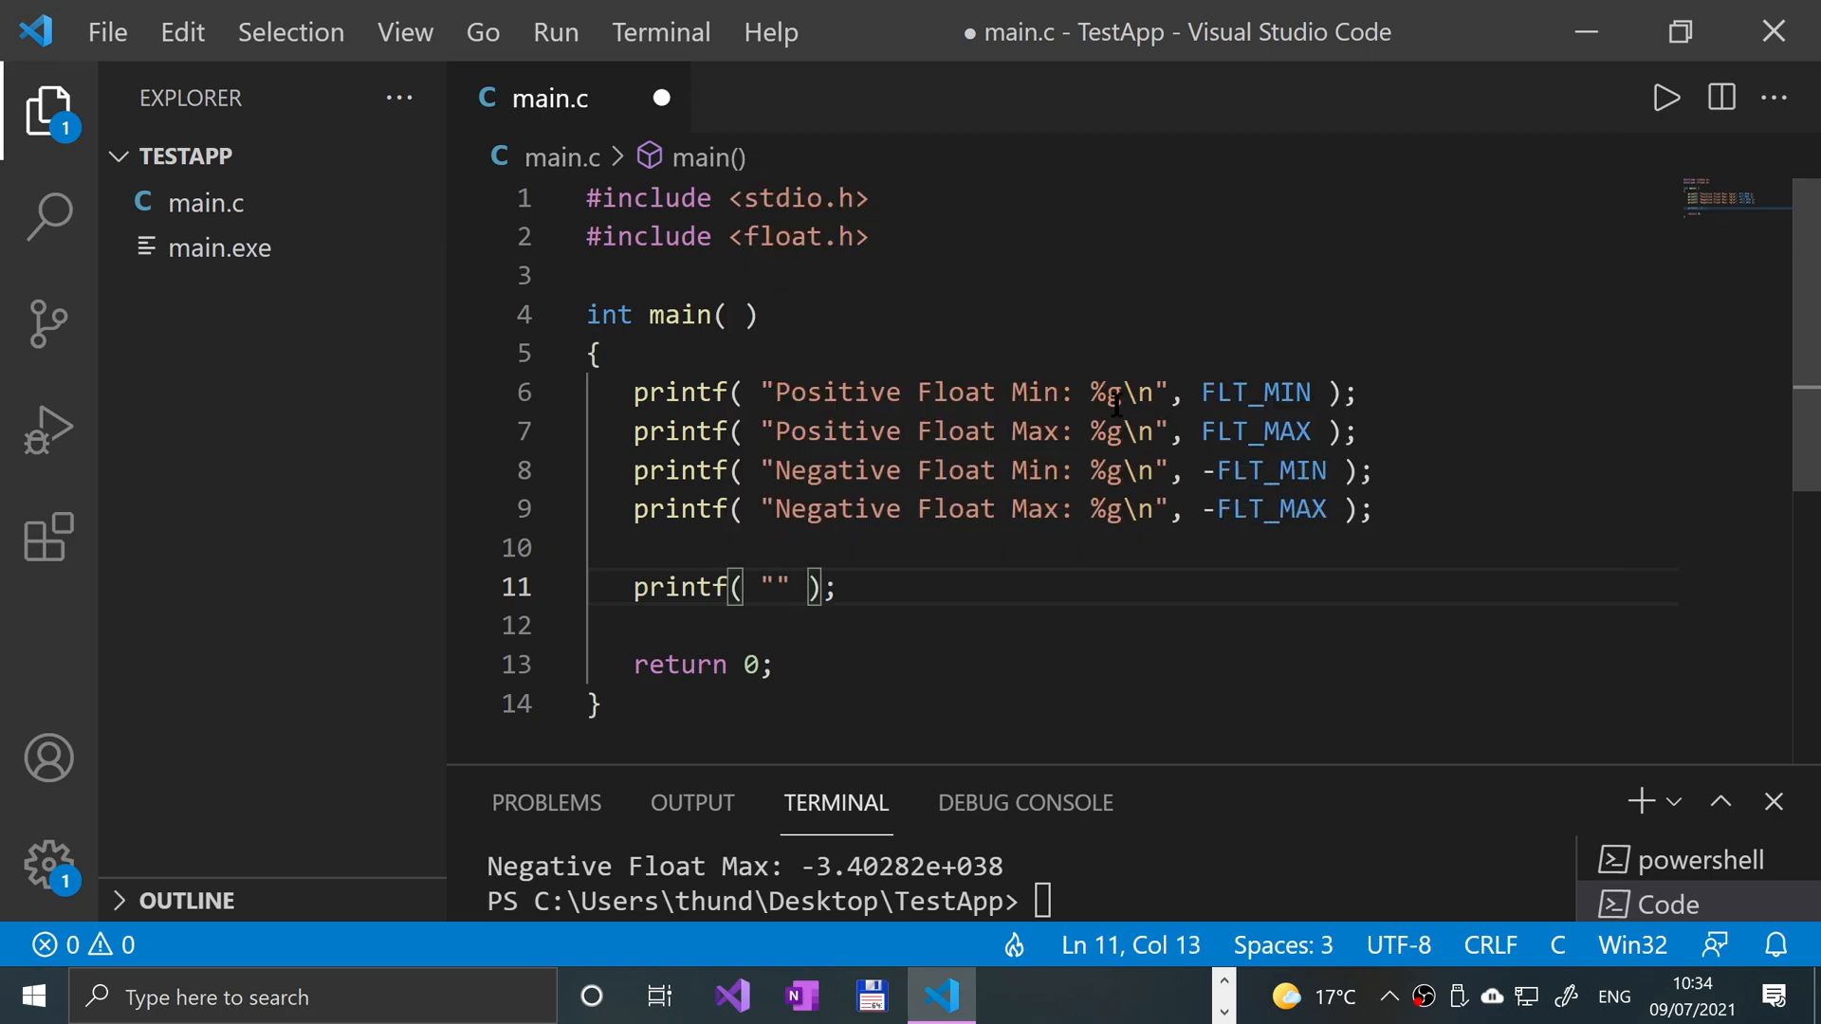
text(Precision)
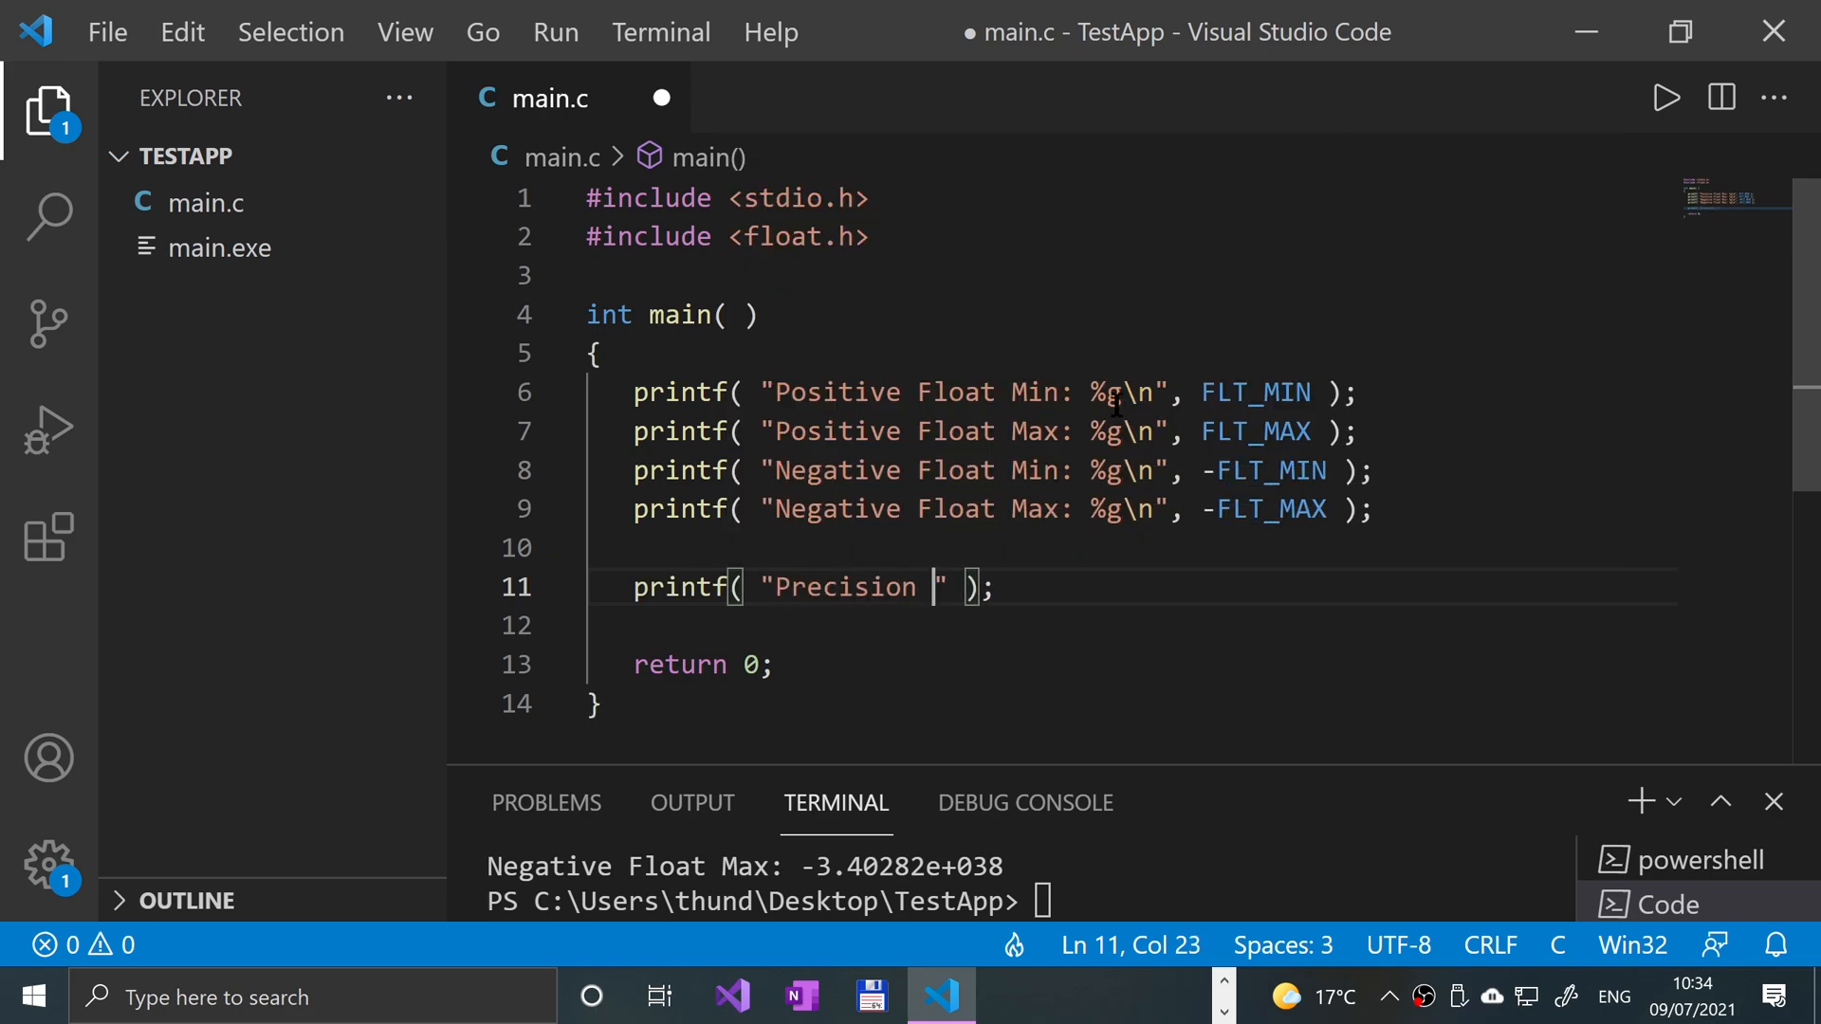
text(value: %)
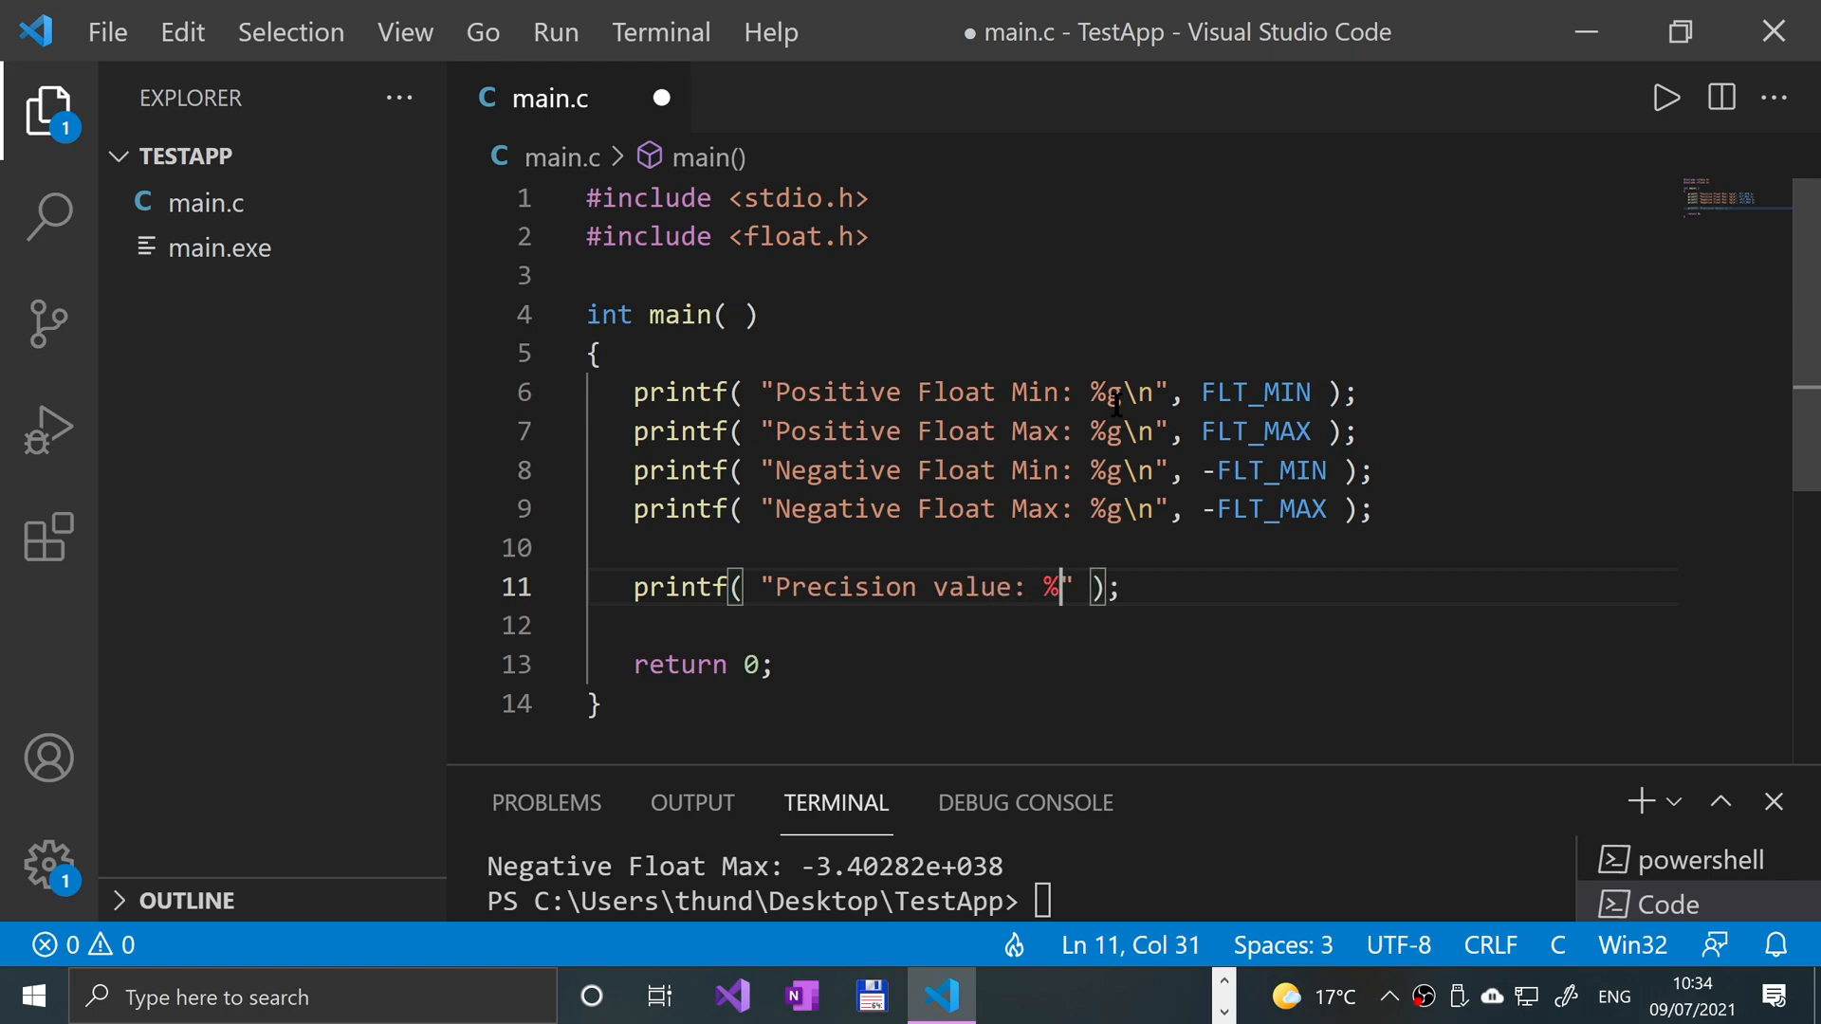
text(i)
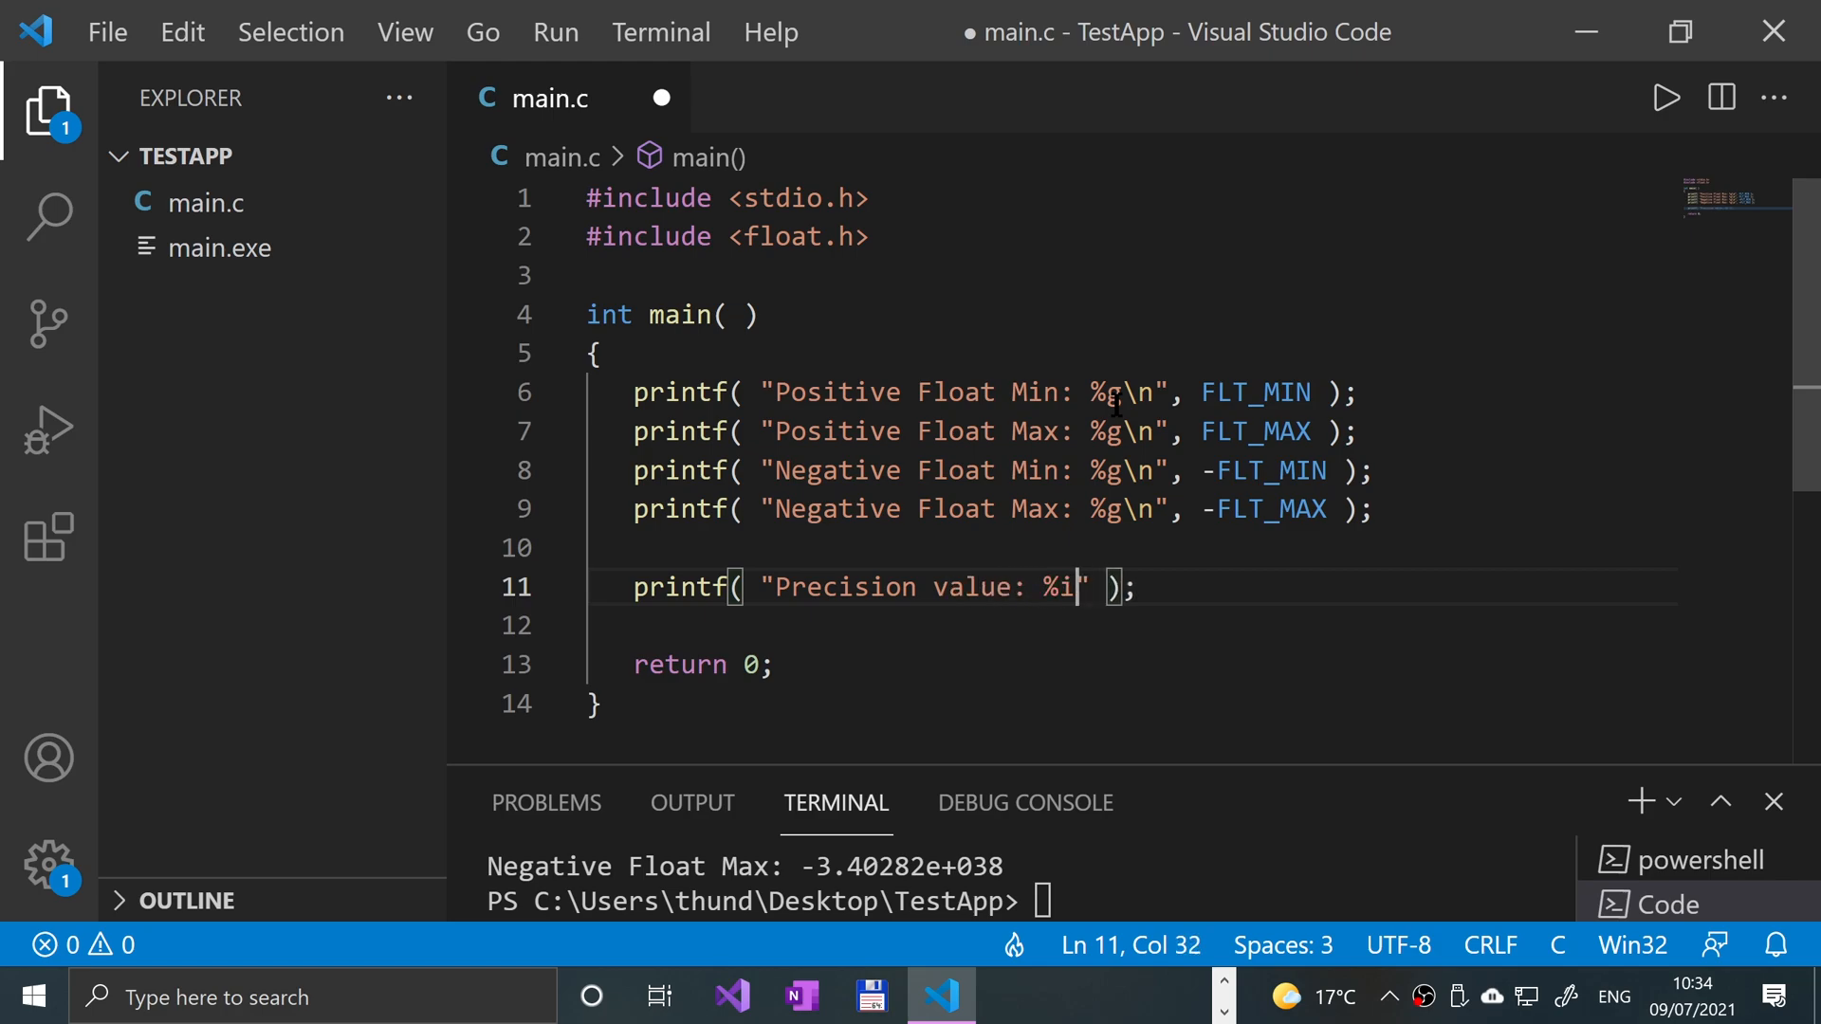
text(\n)
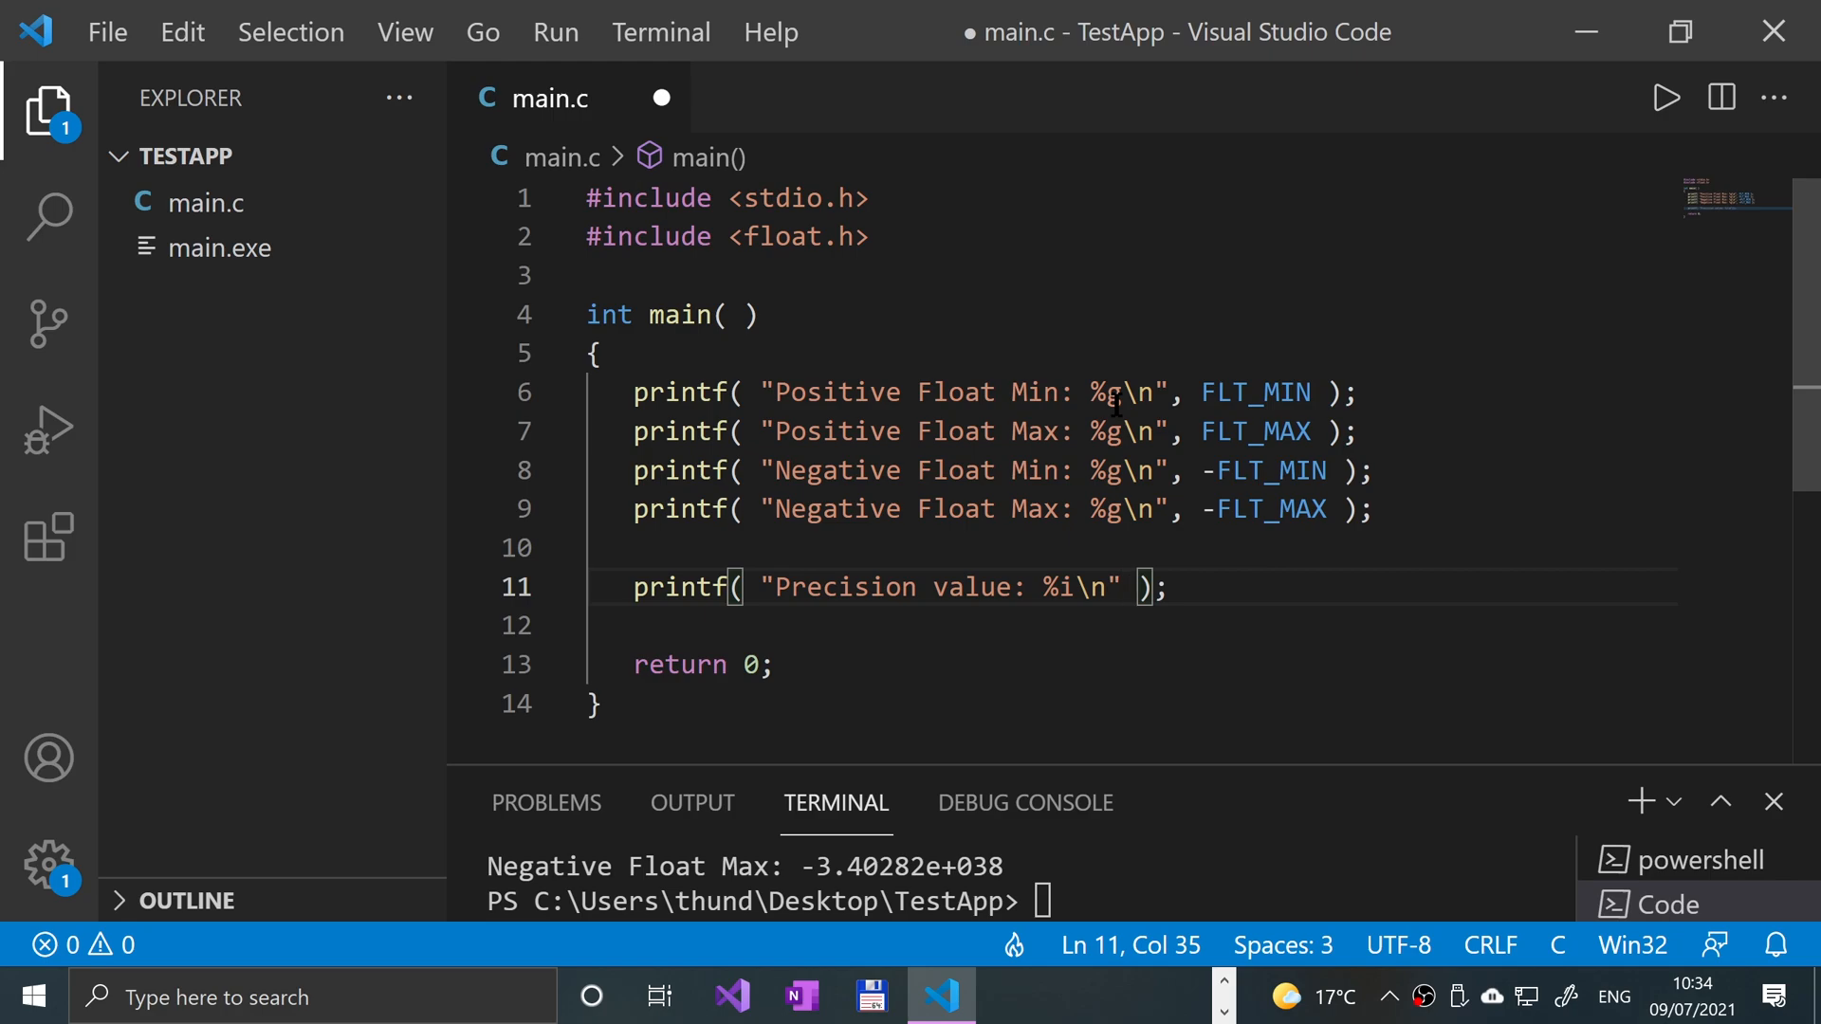
text(, FLT_DIG)
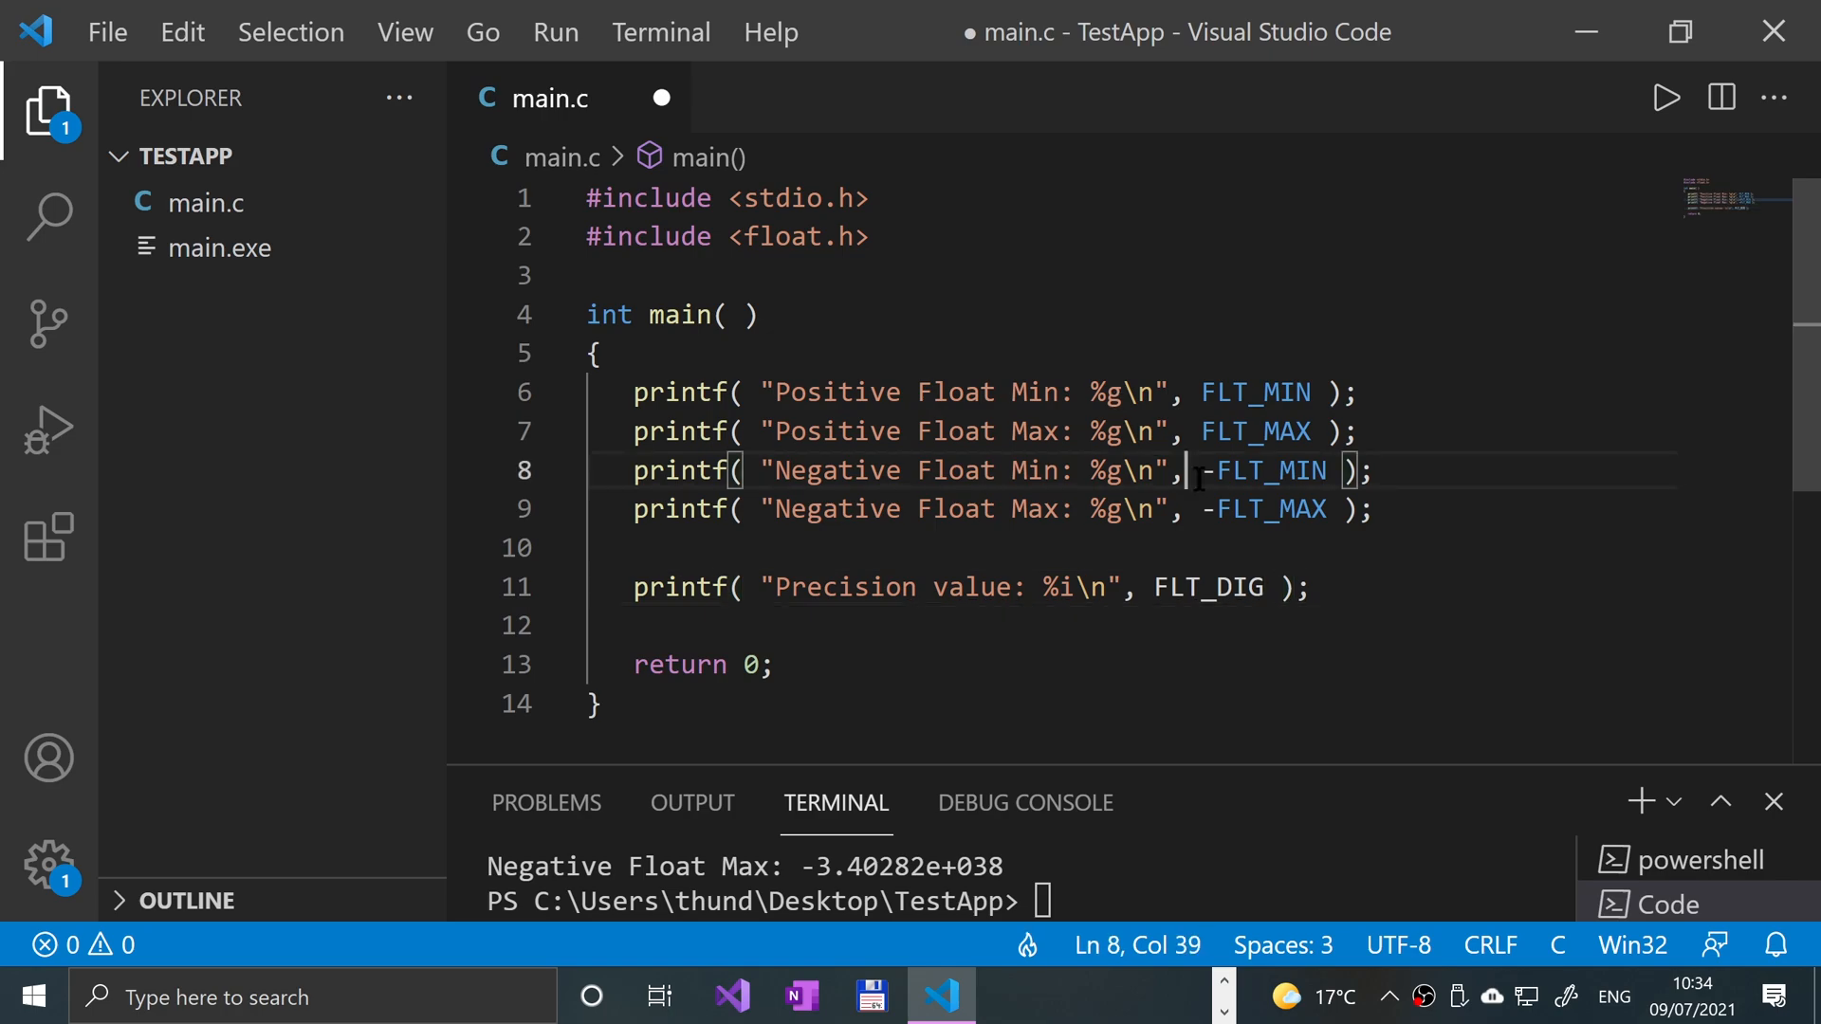
key(ctrl+s)
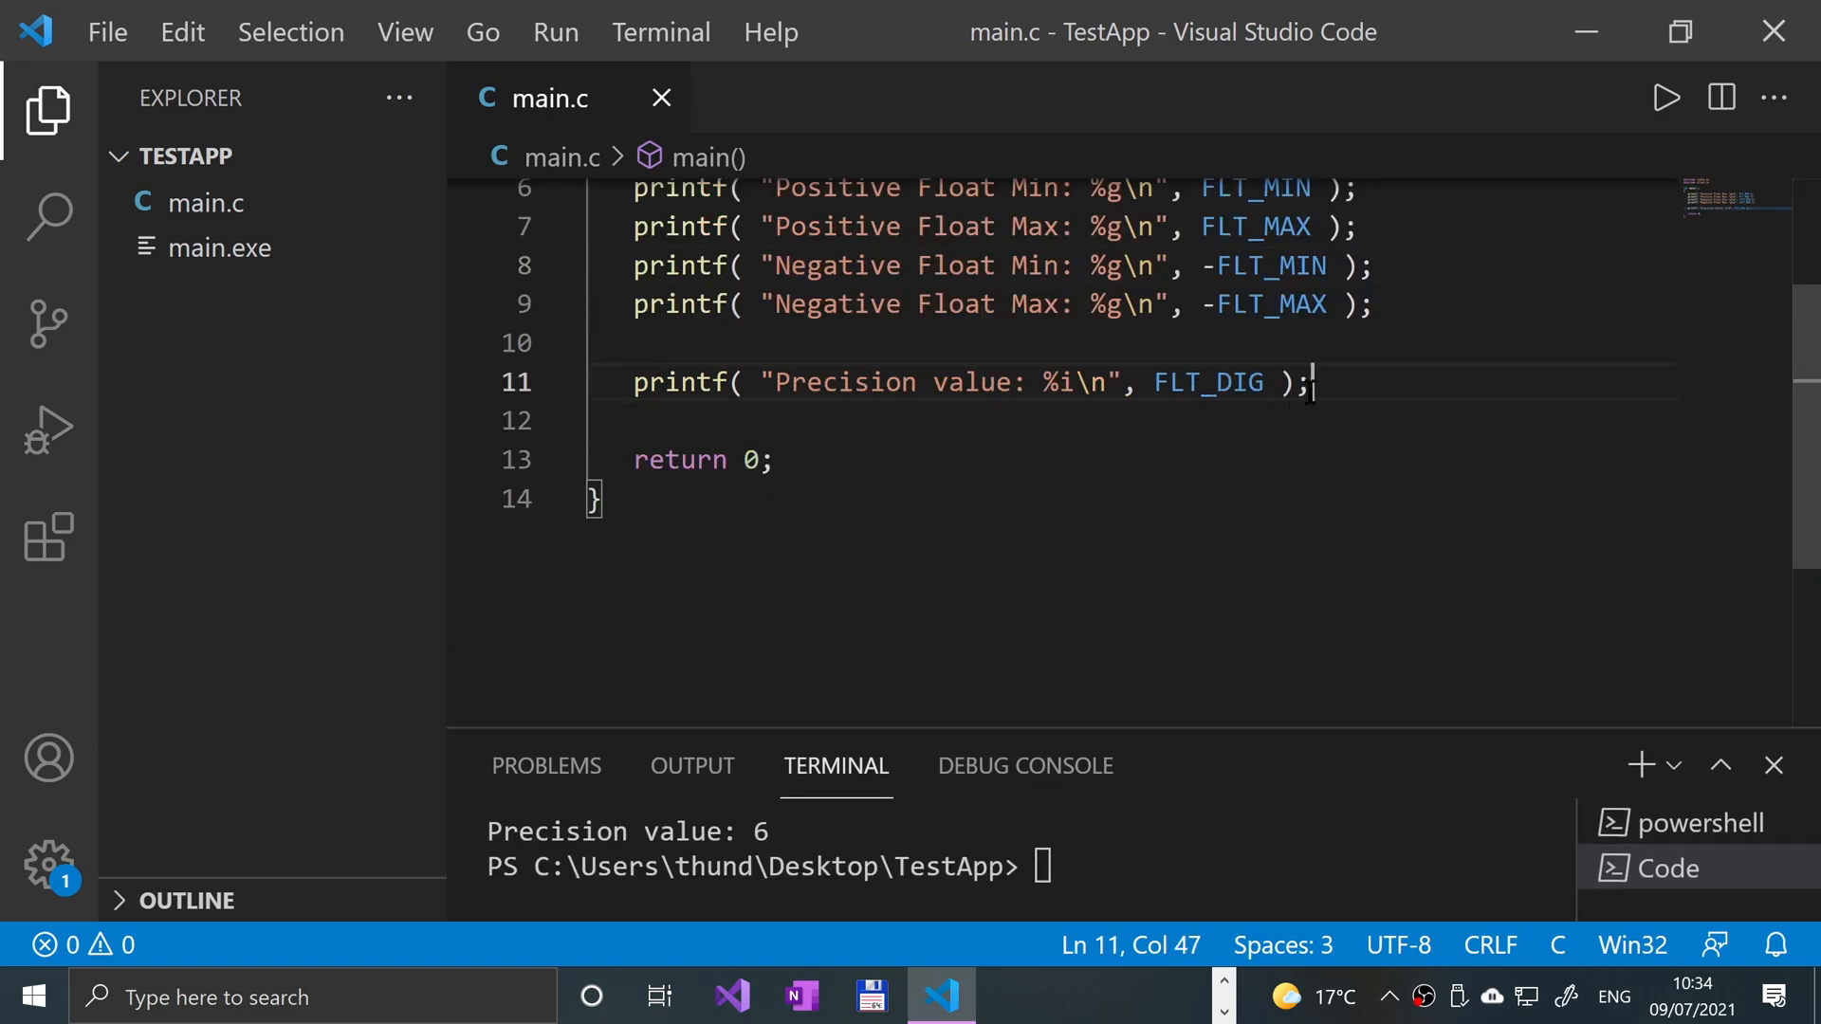
key(Enter)
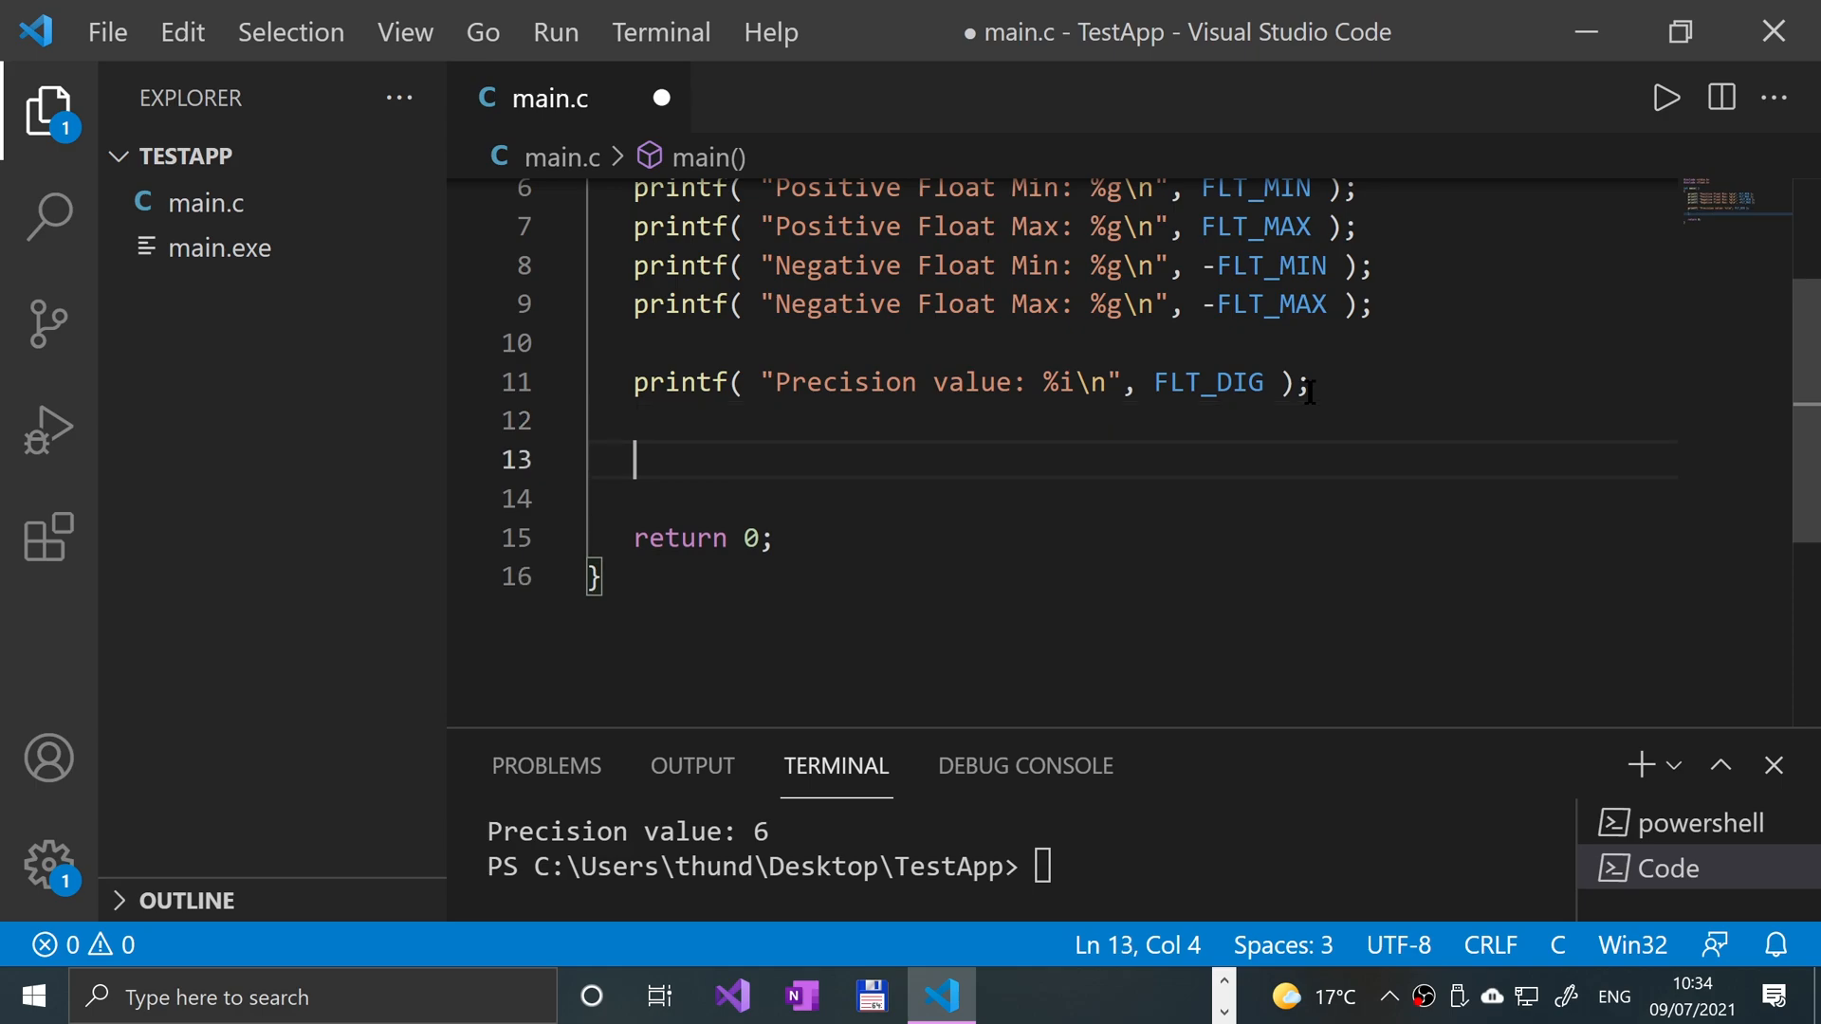
Declare float f = 5.5; and print it with printf("%f\n", f); then run to show 5.500000
text(float f)
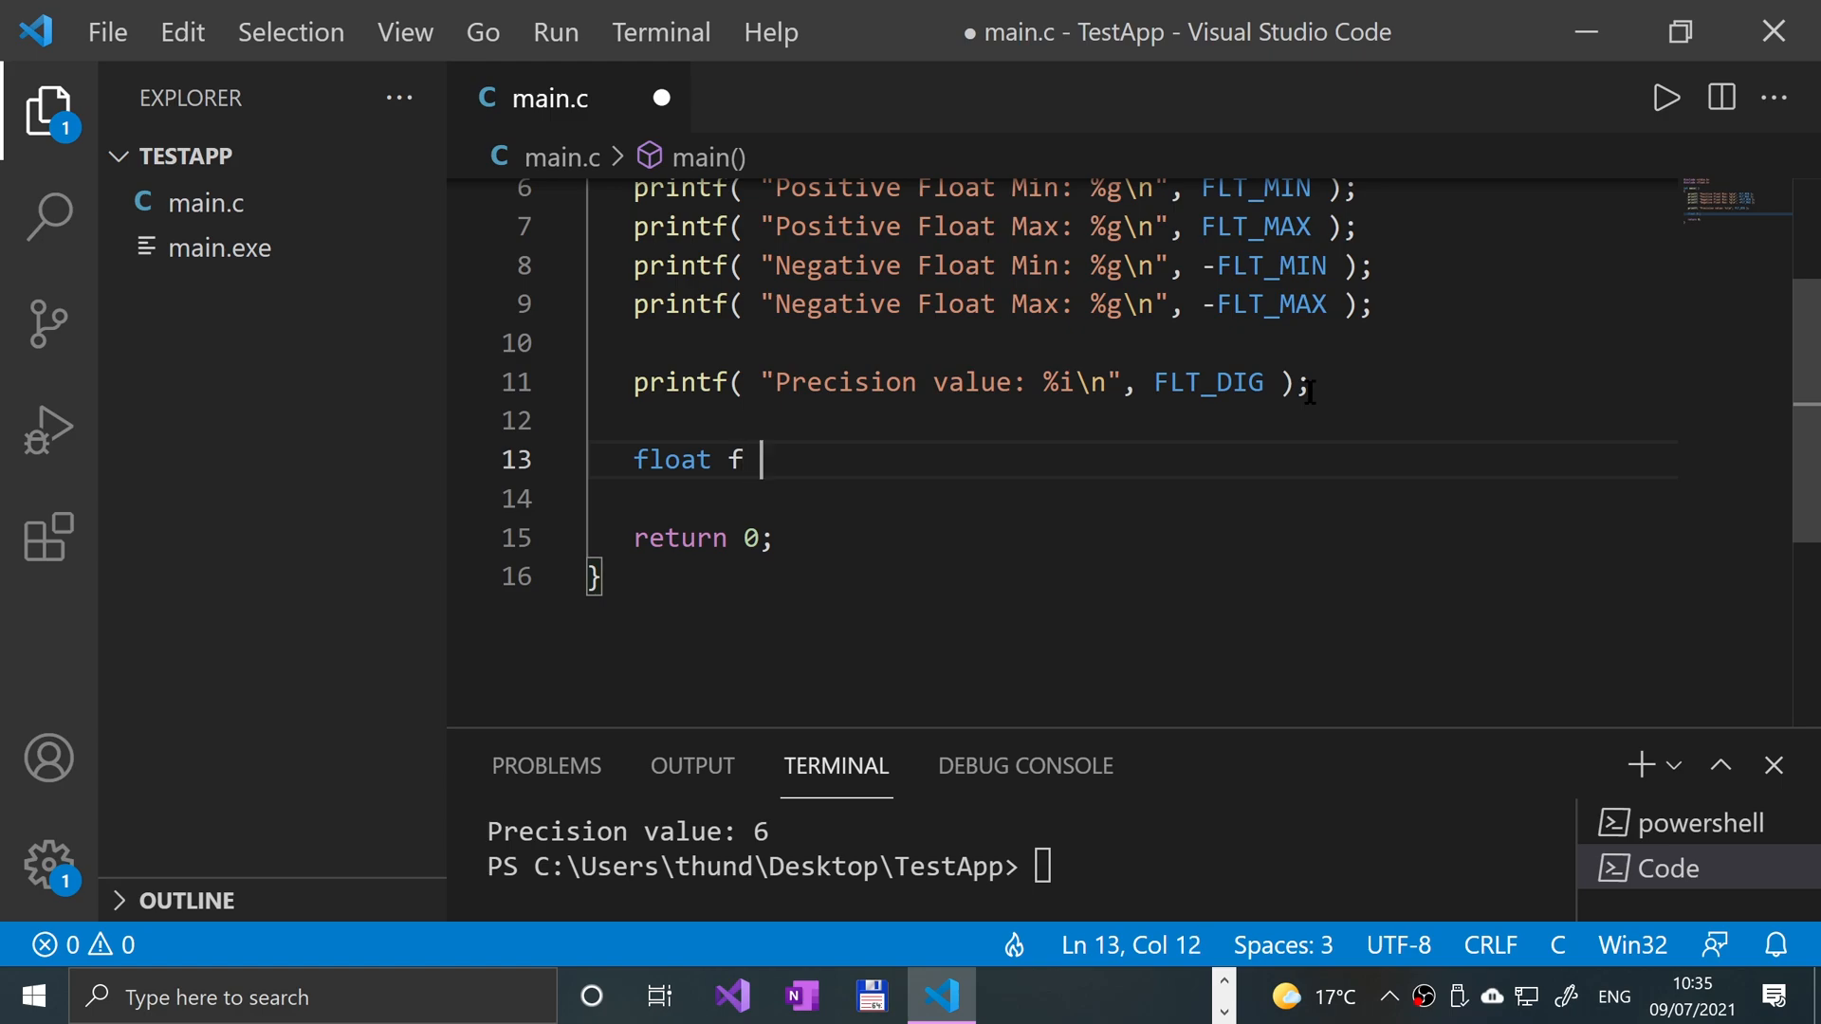
text(= 5.)
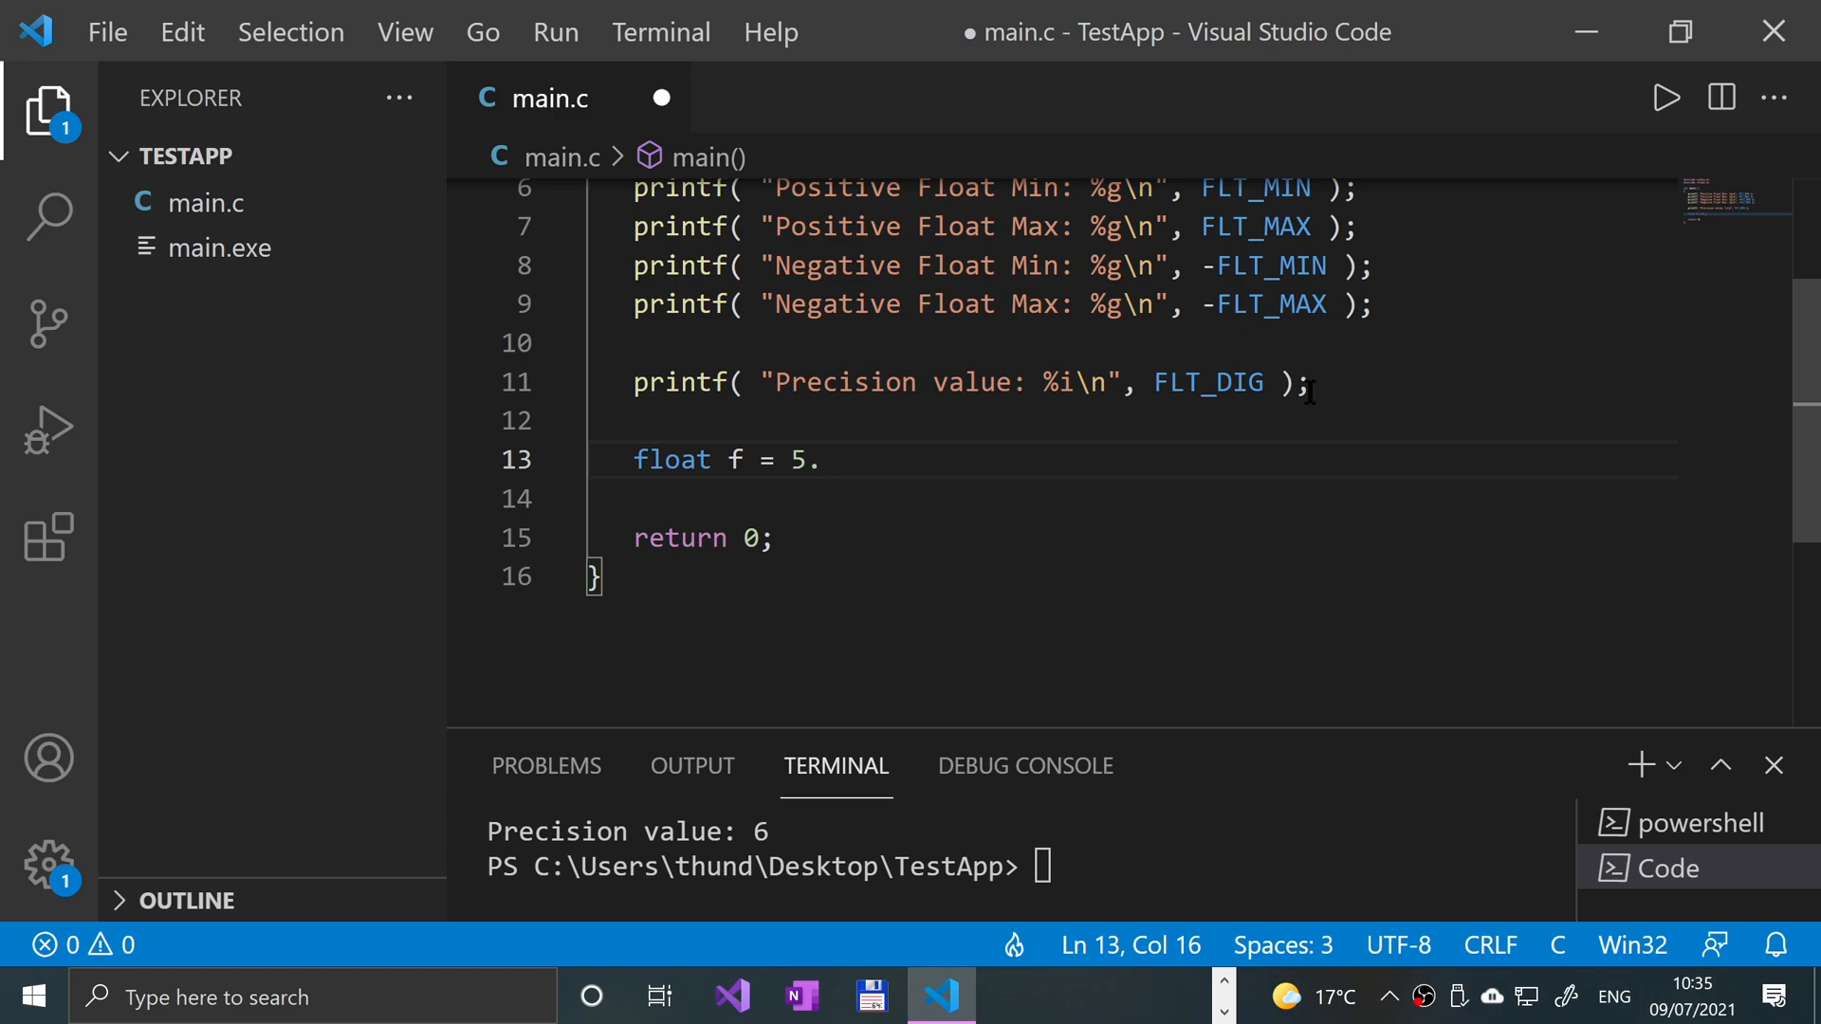
text(5;)
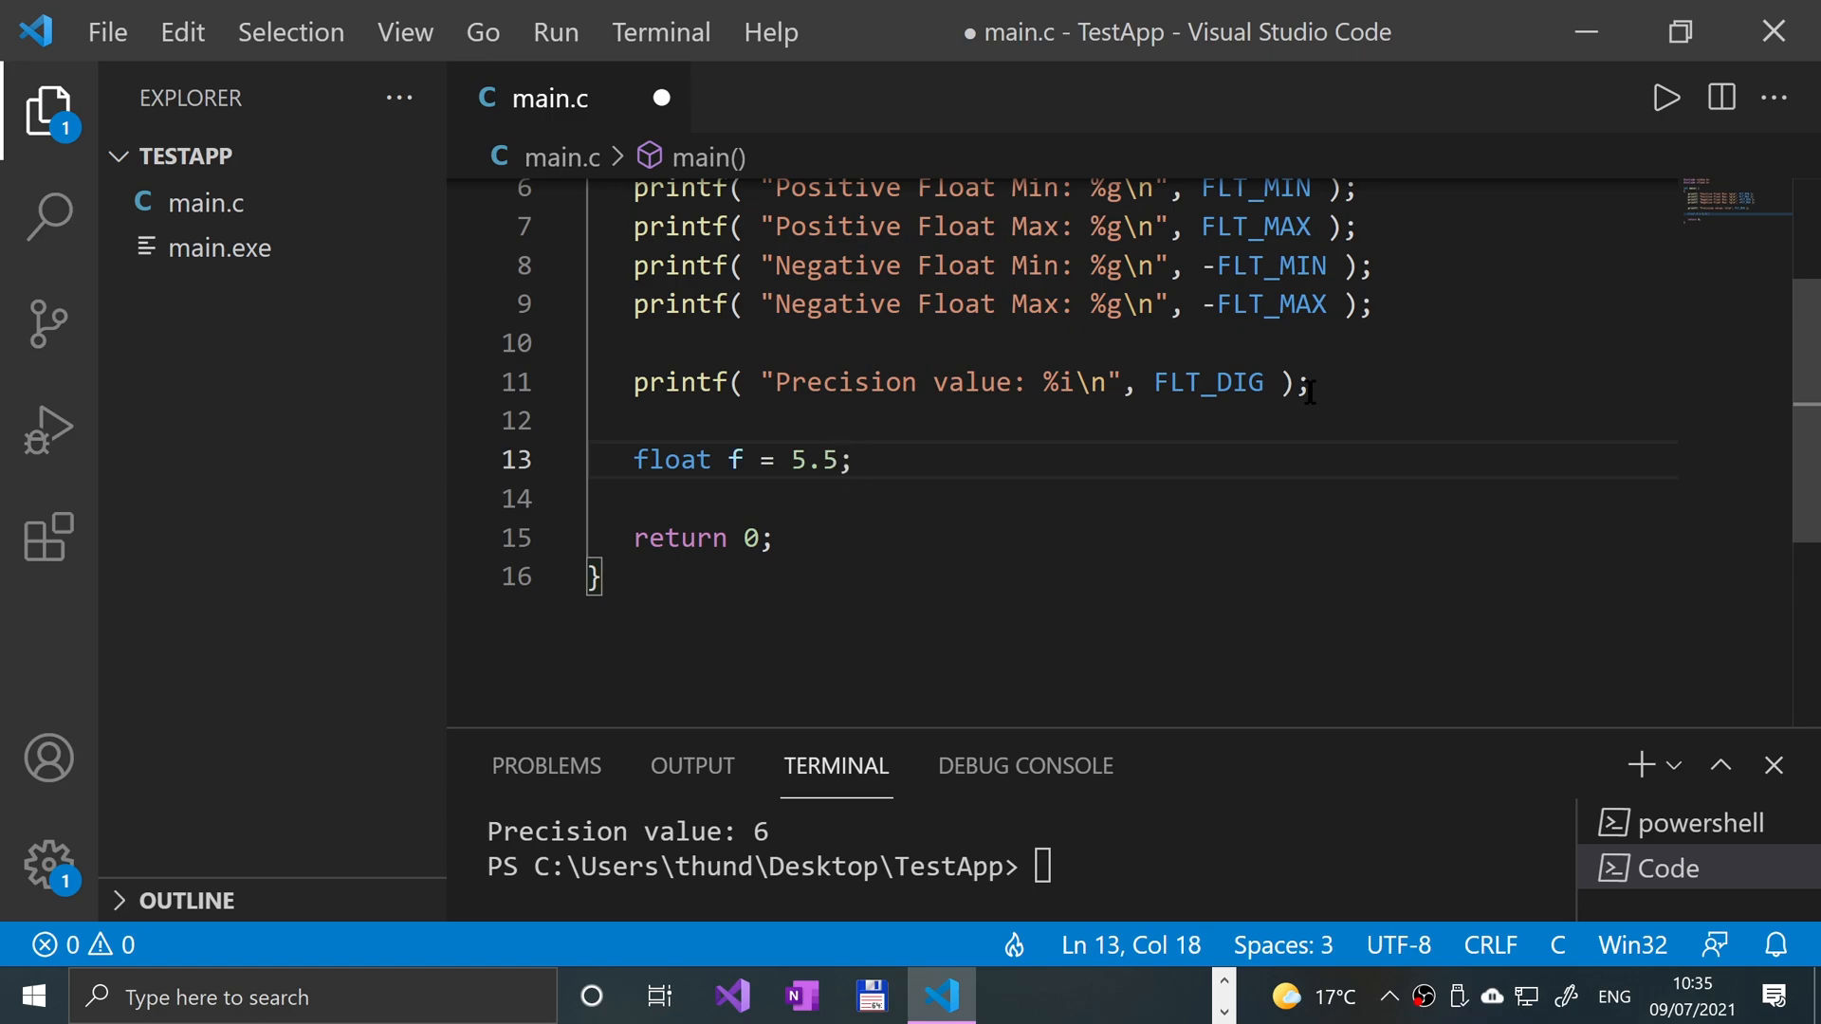
text(printf( "" );)
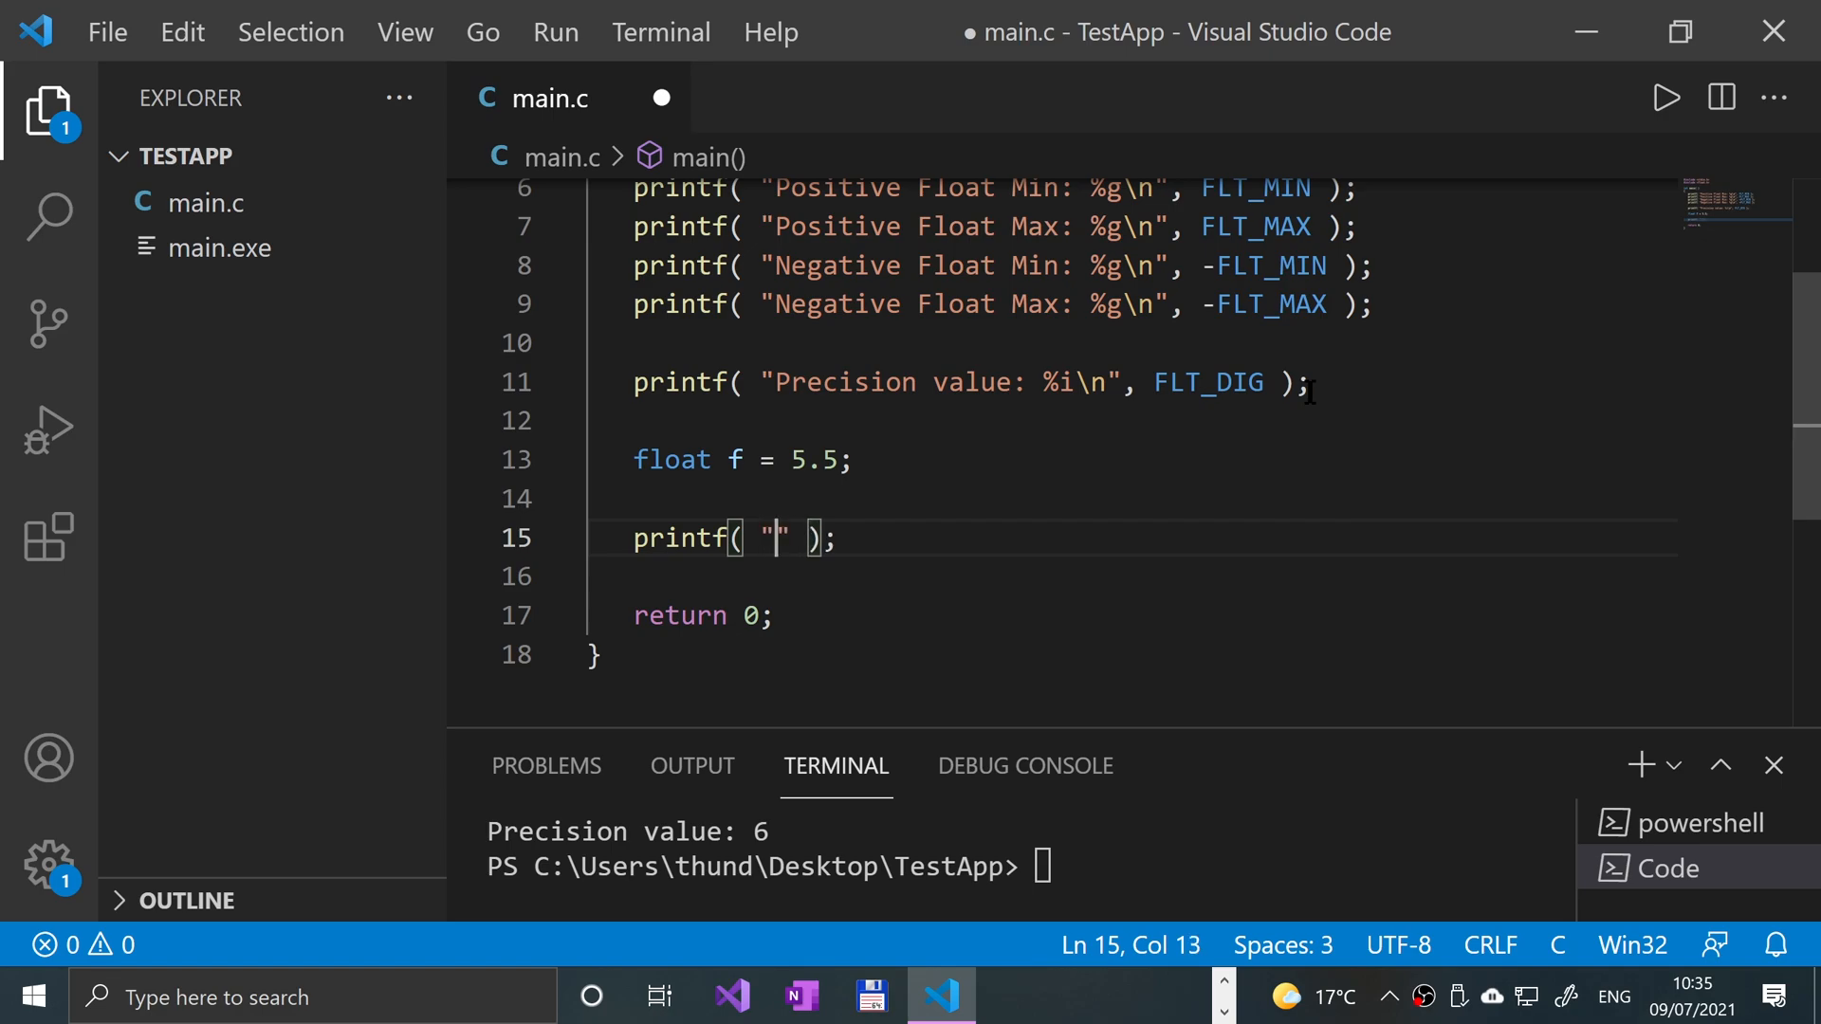
click(29, 996)
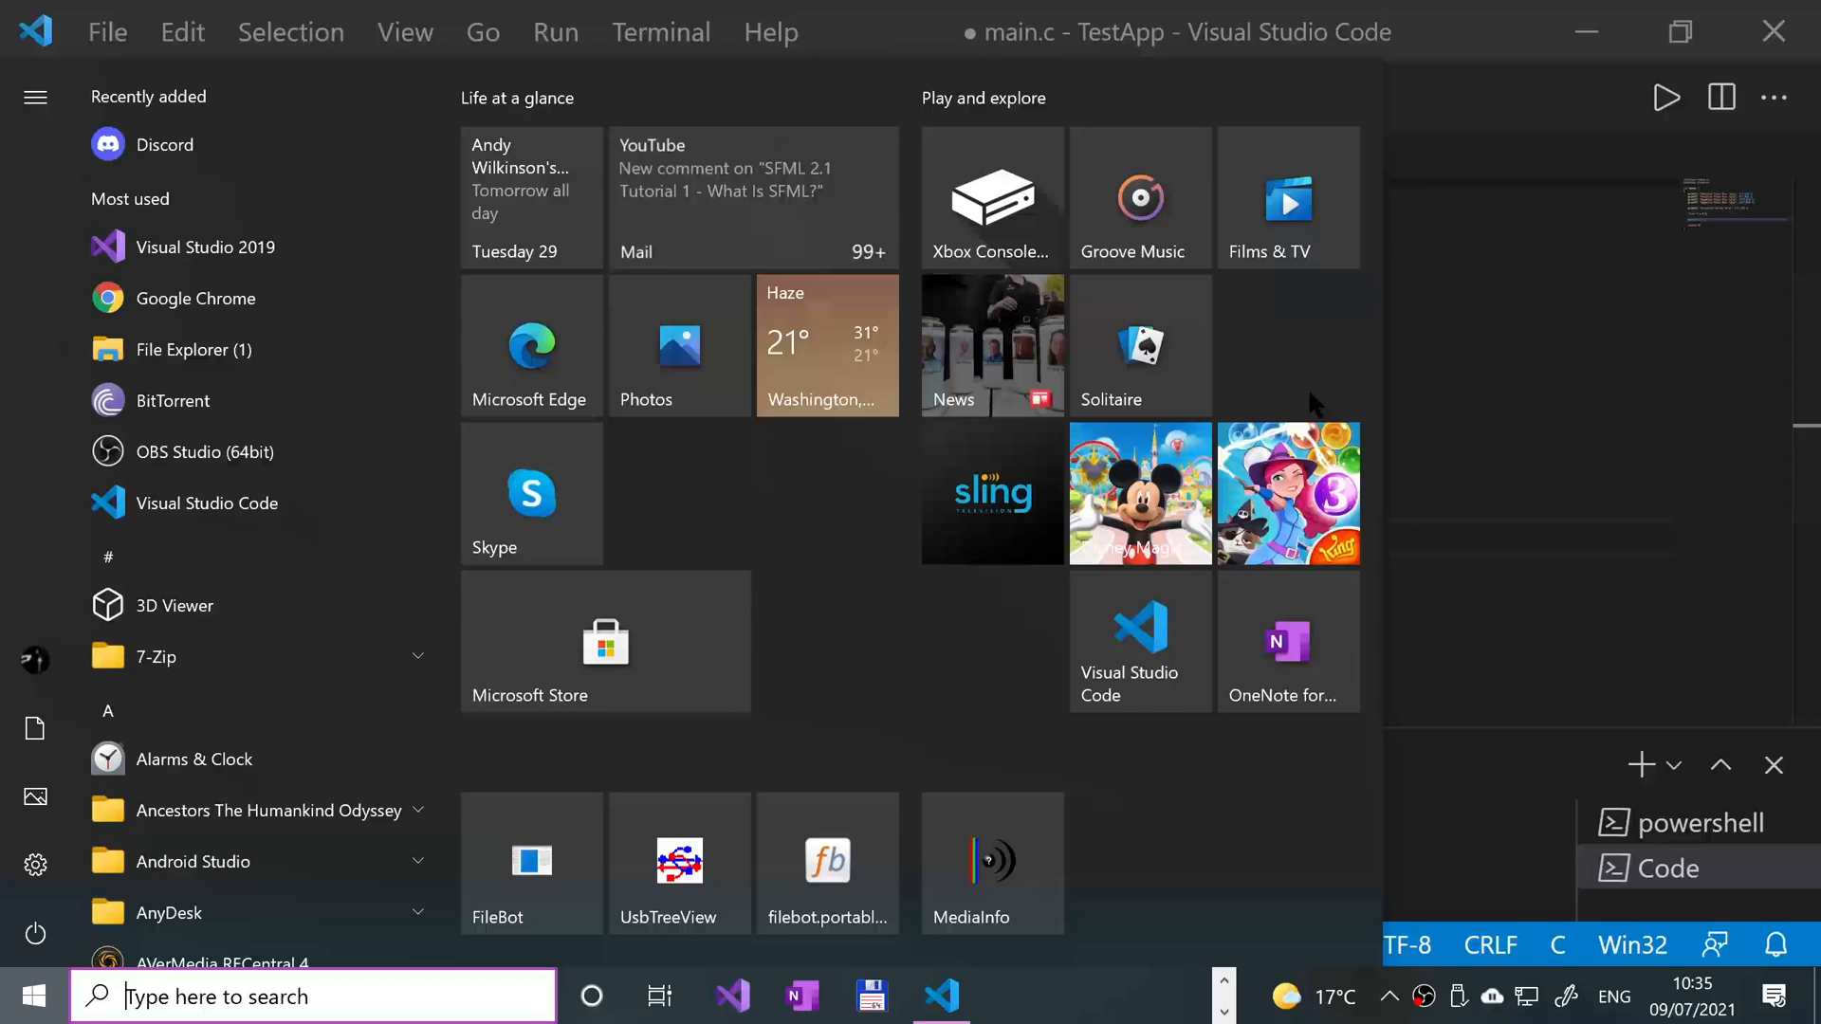
click(941, 996)
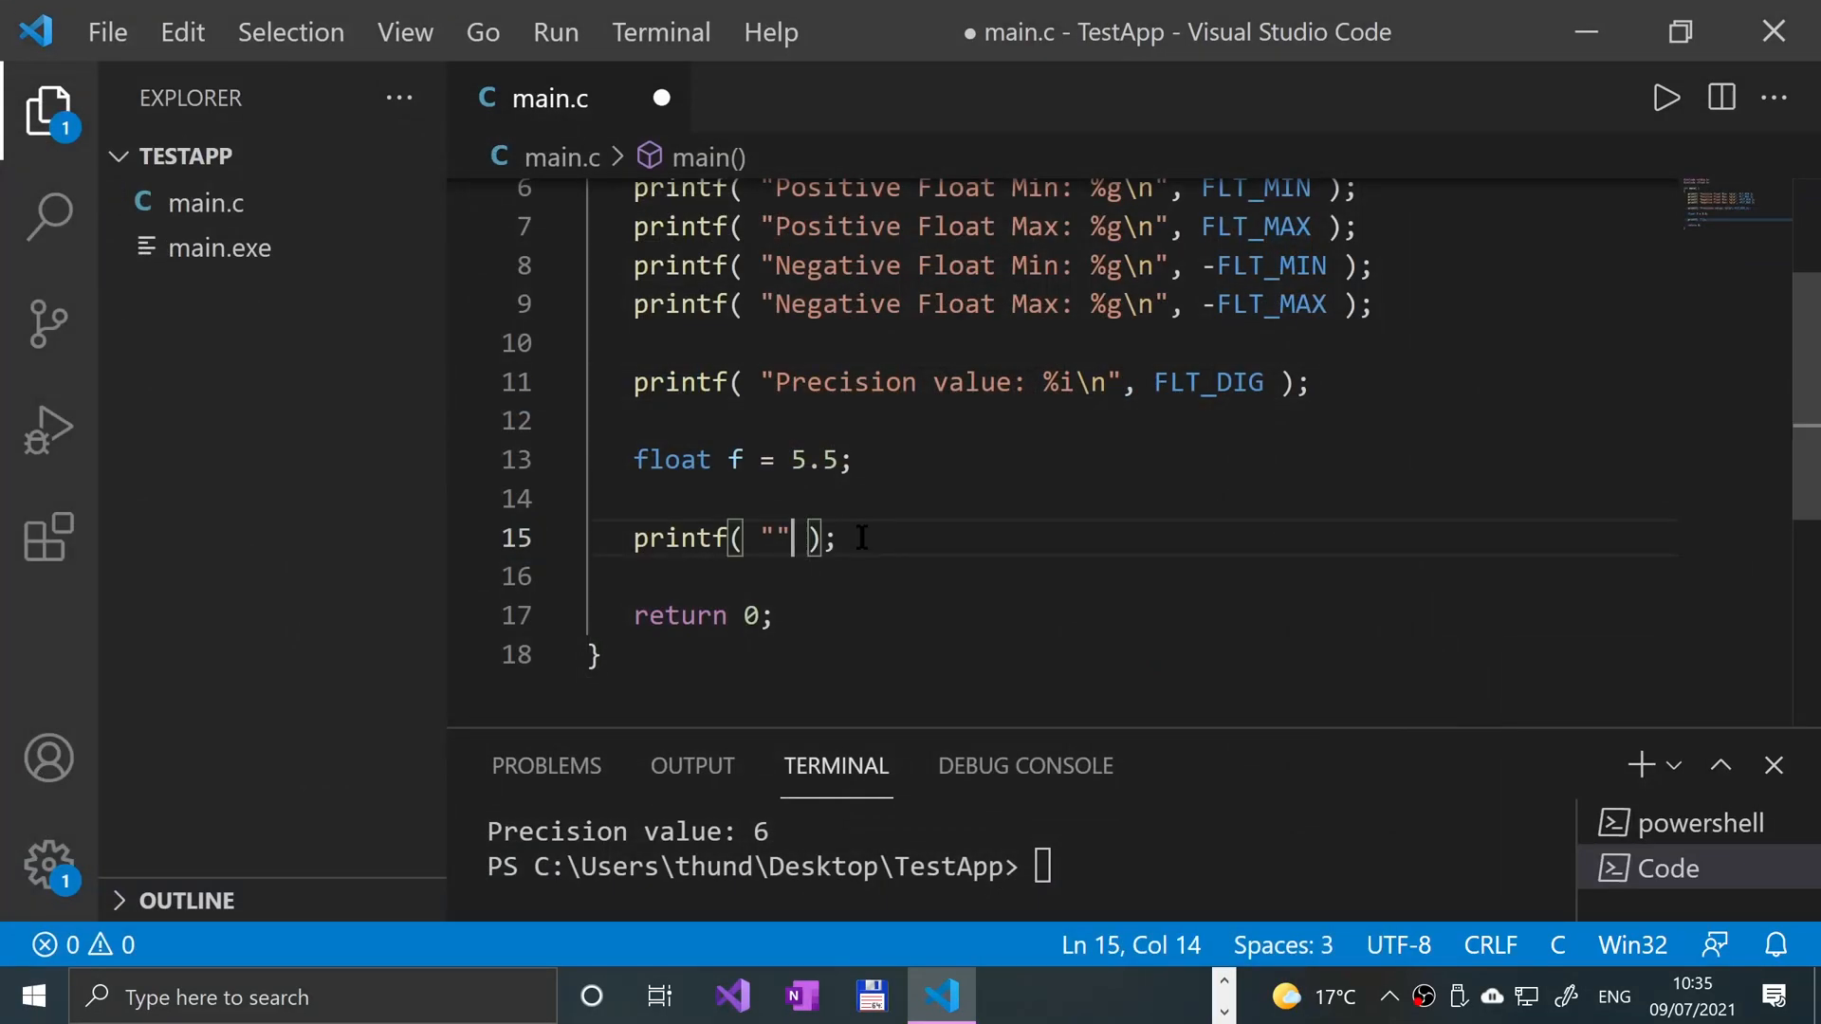
text(%f)
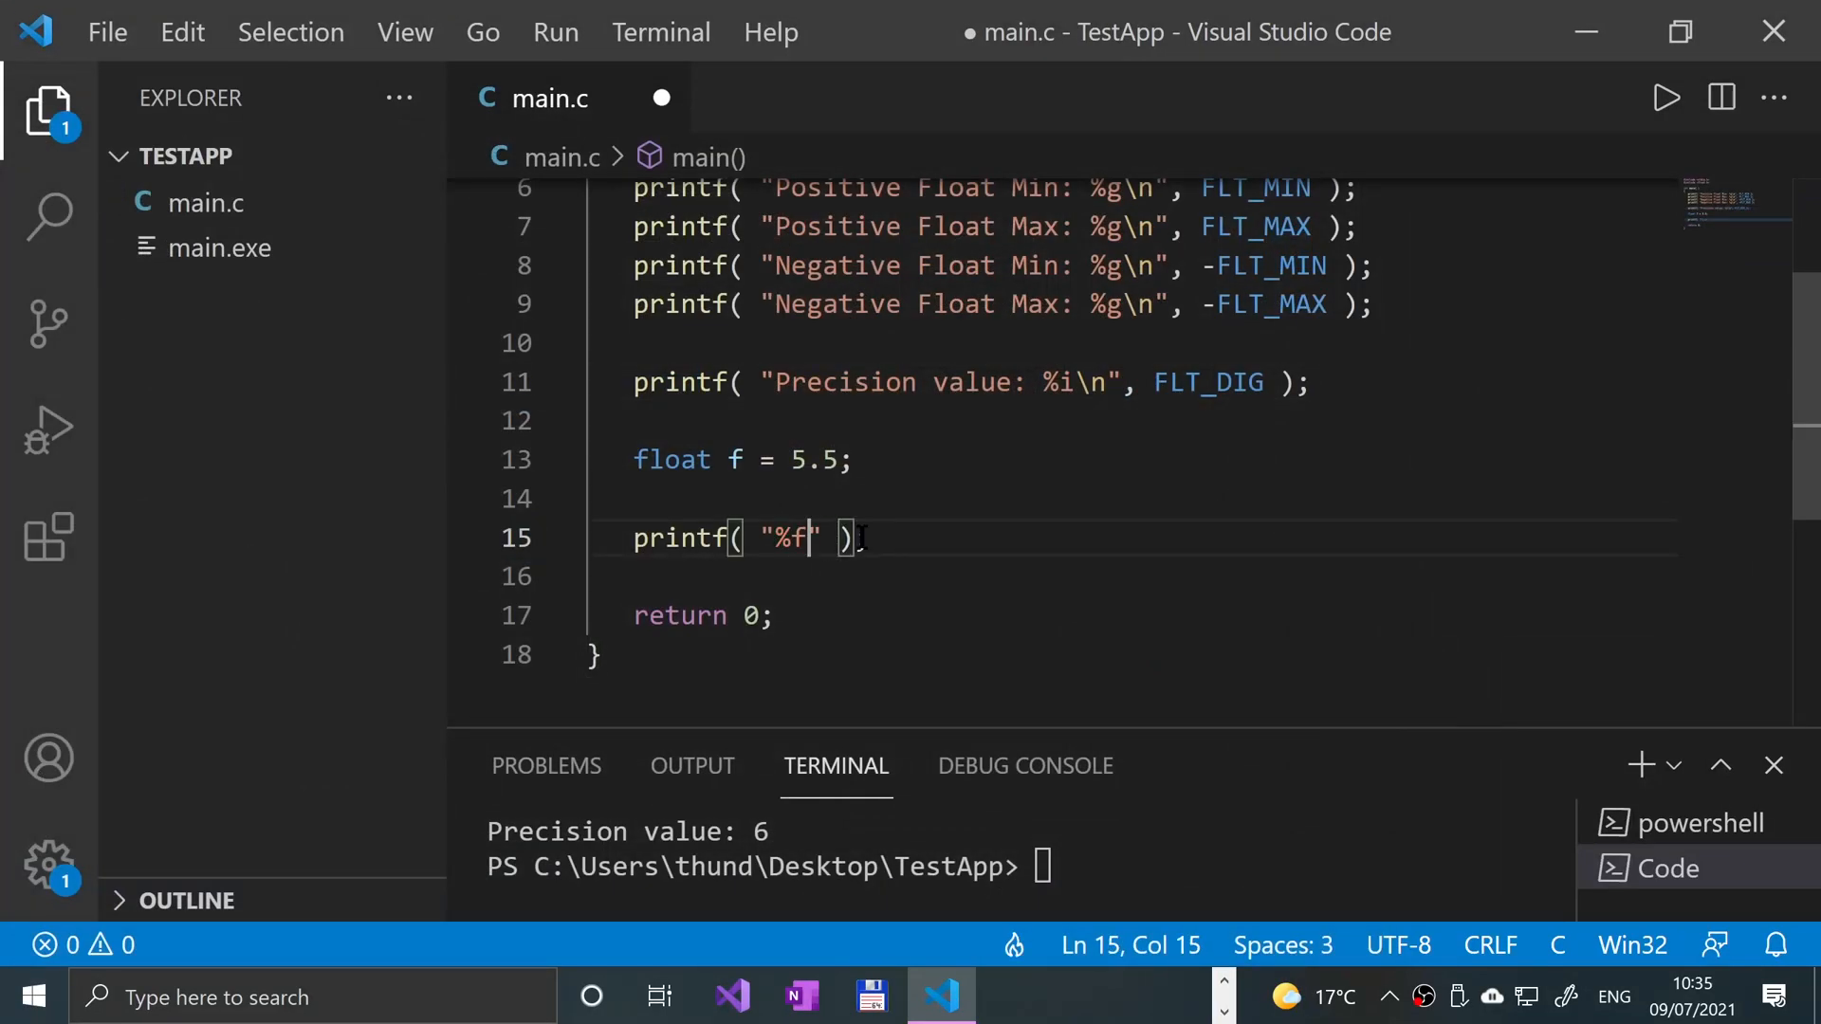
text(\n)
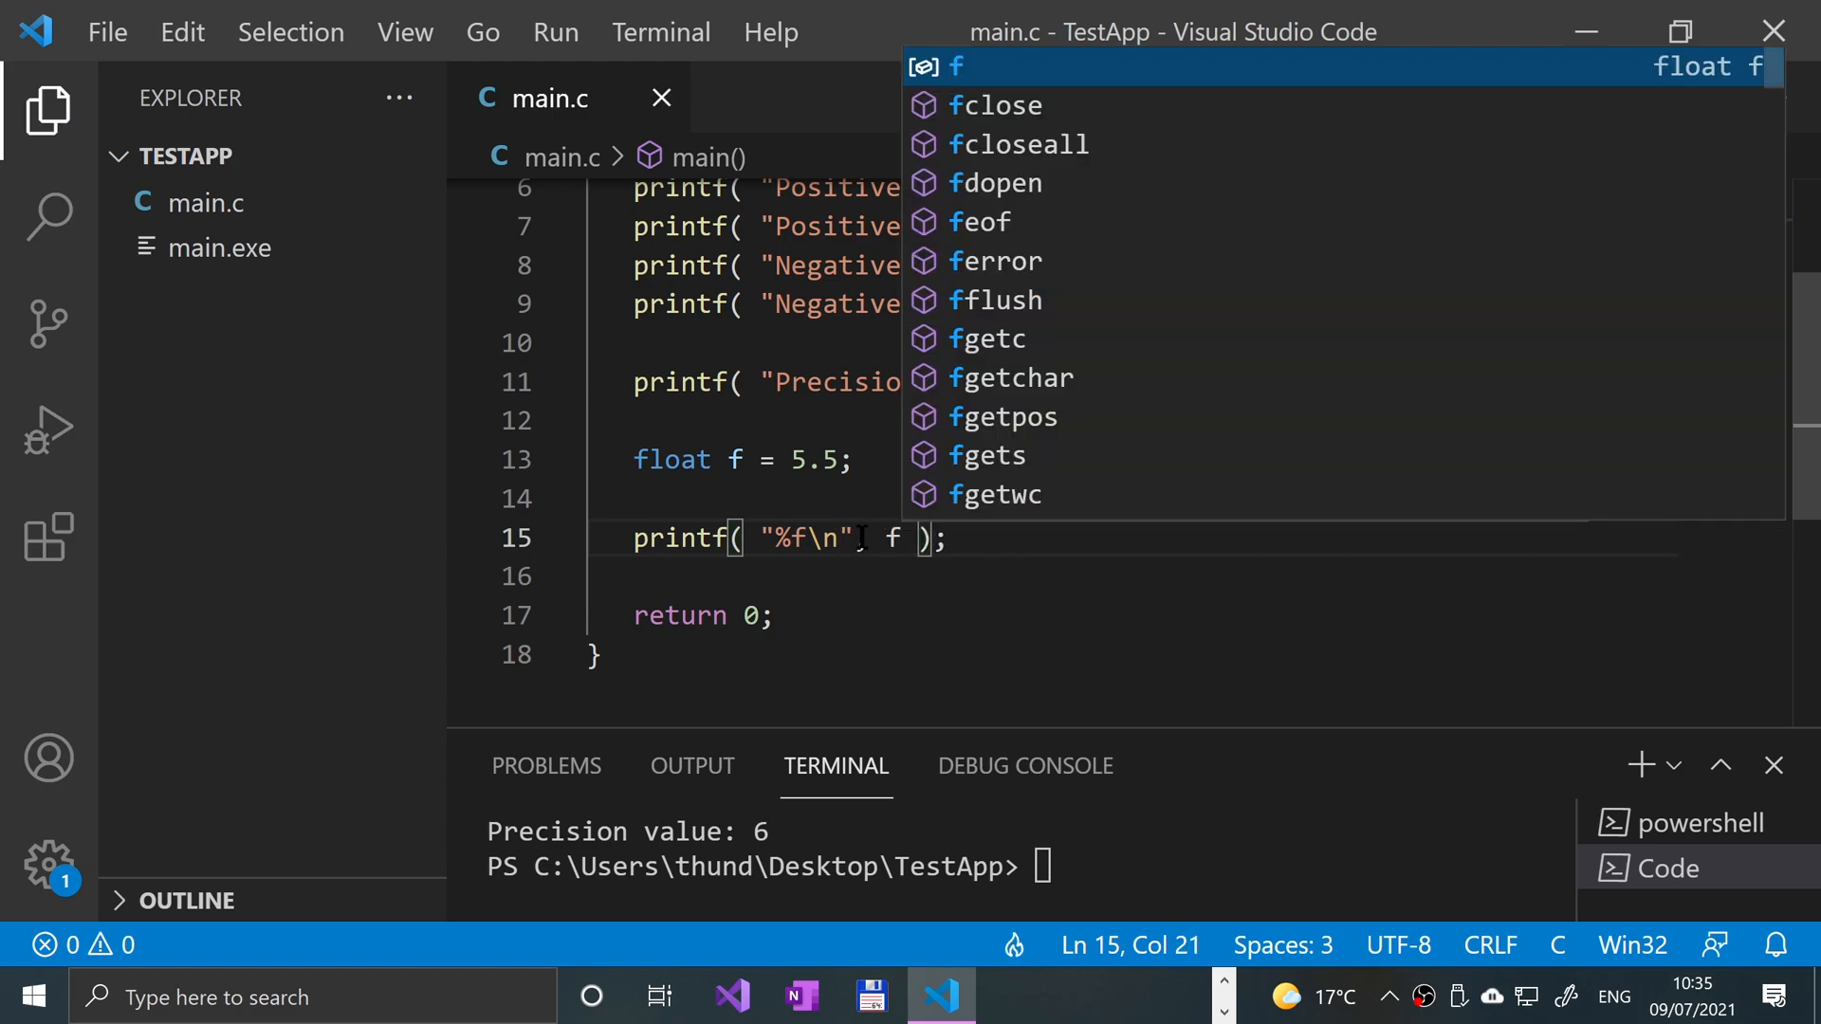
key(Escape)
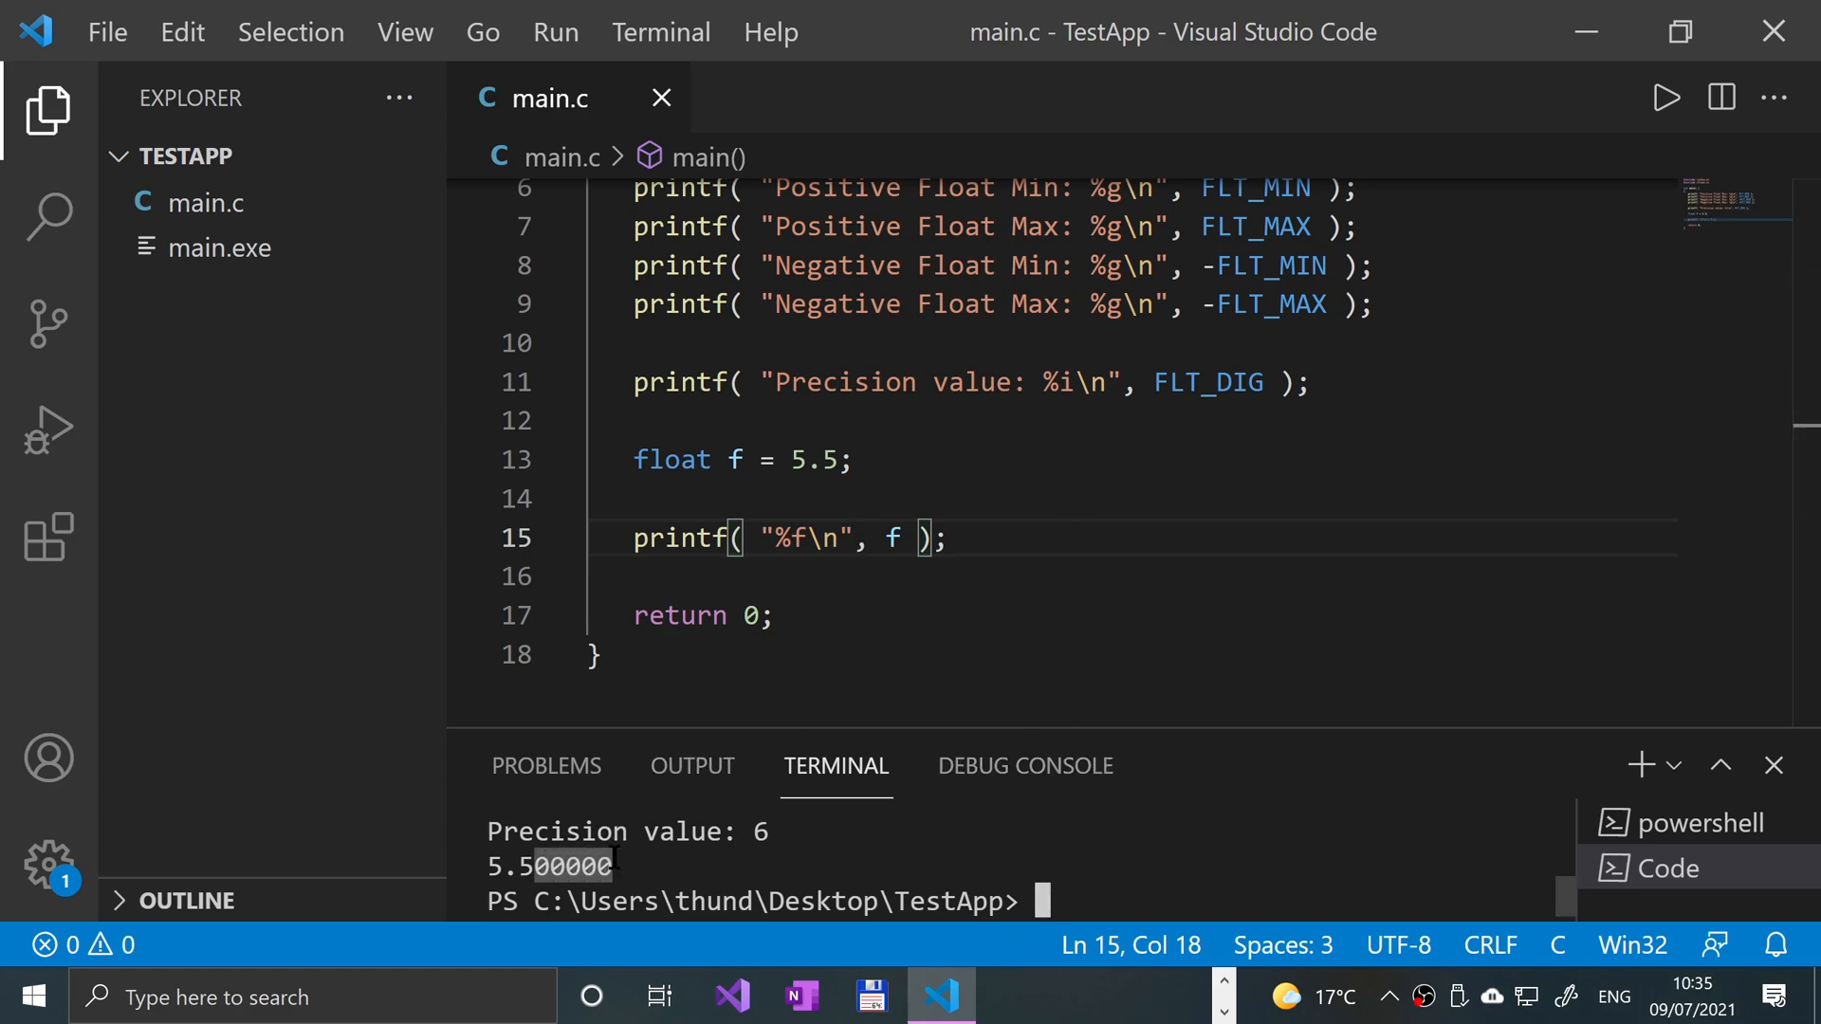
mouse_move(740, 679)
text(12)
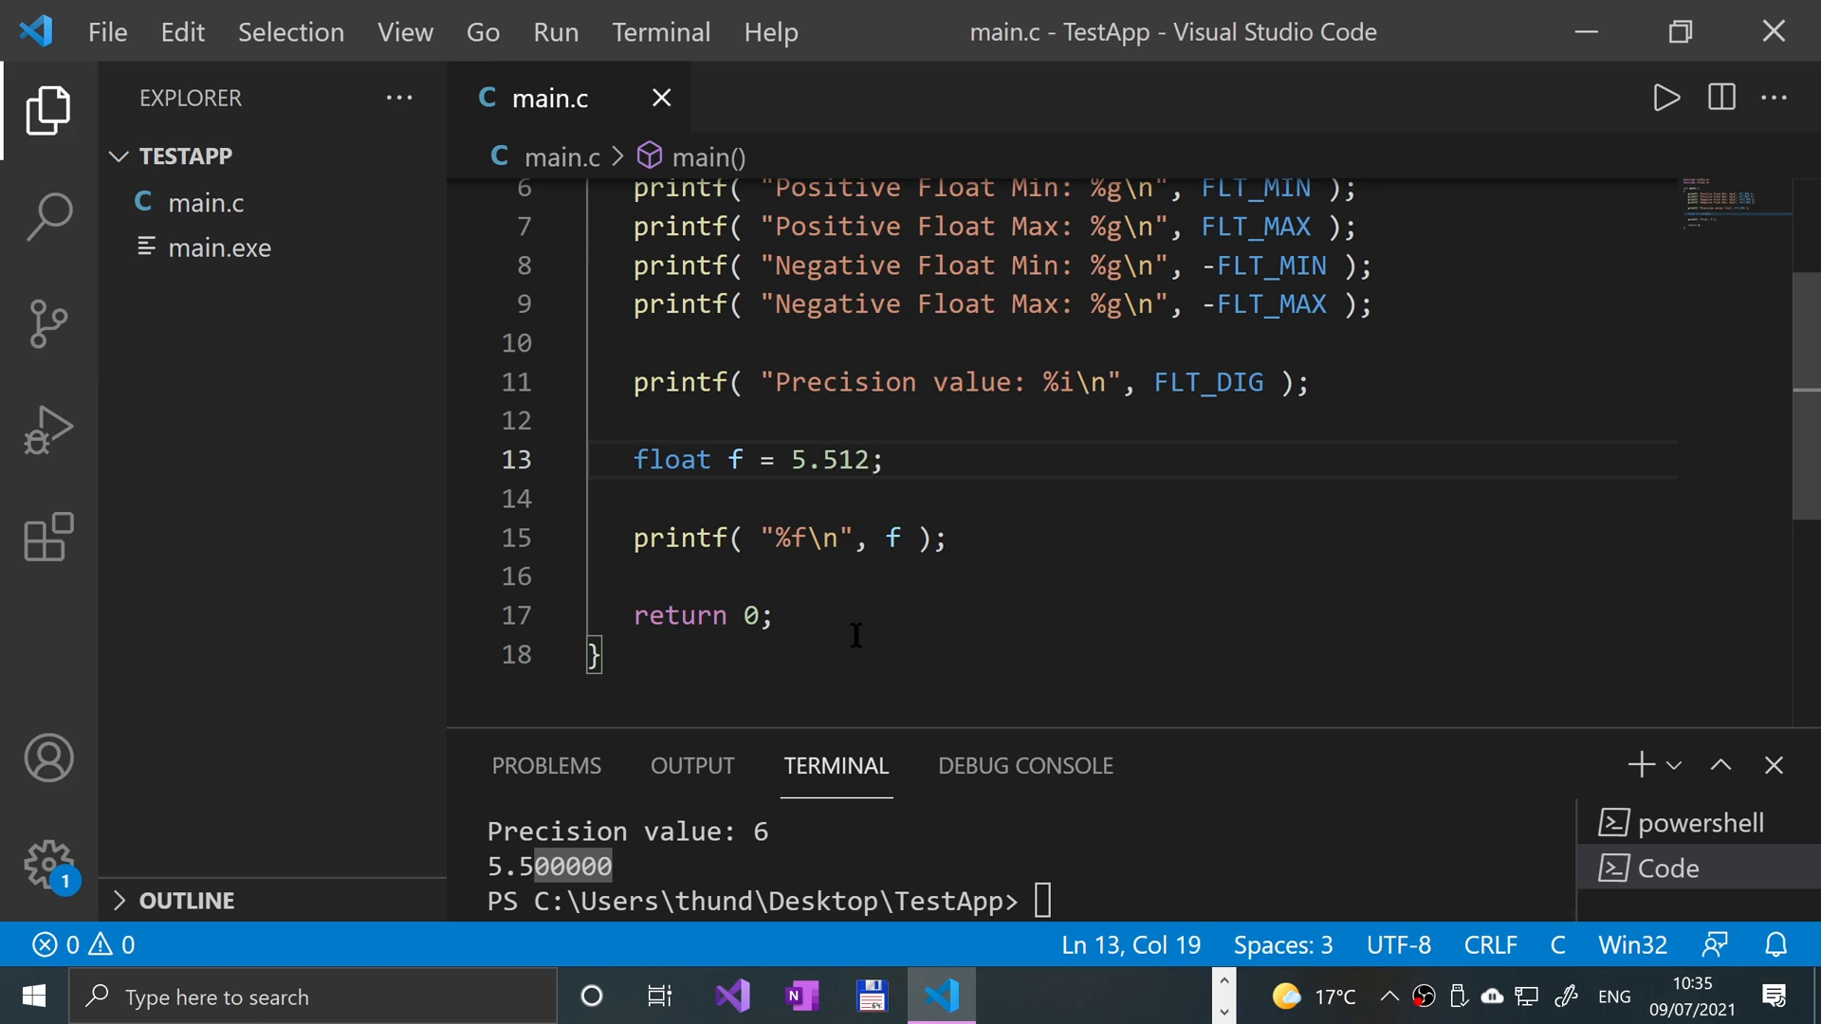
Extend f to 5.512, 5.512678 and 5.5126781, rerunning to compare the printed digits
click(1663, 96)
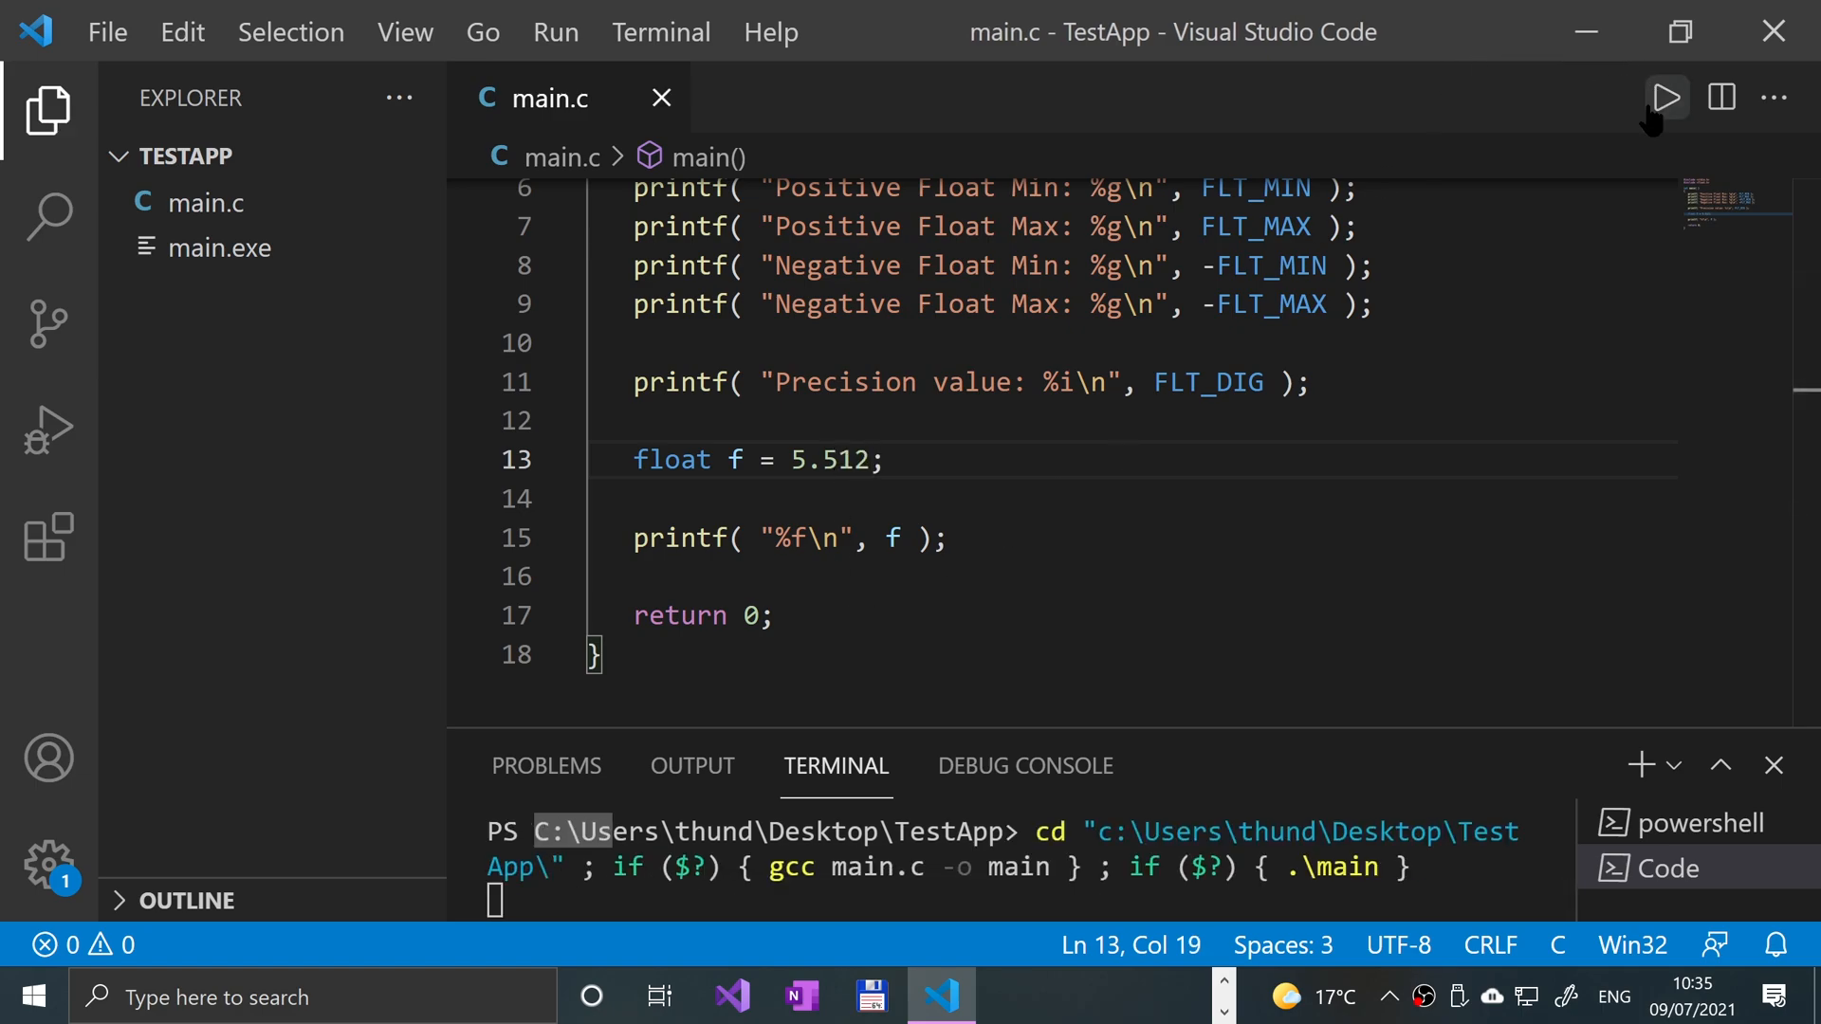
click(1664, 97)
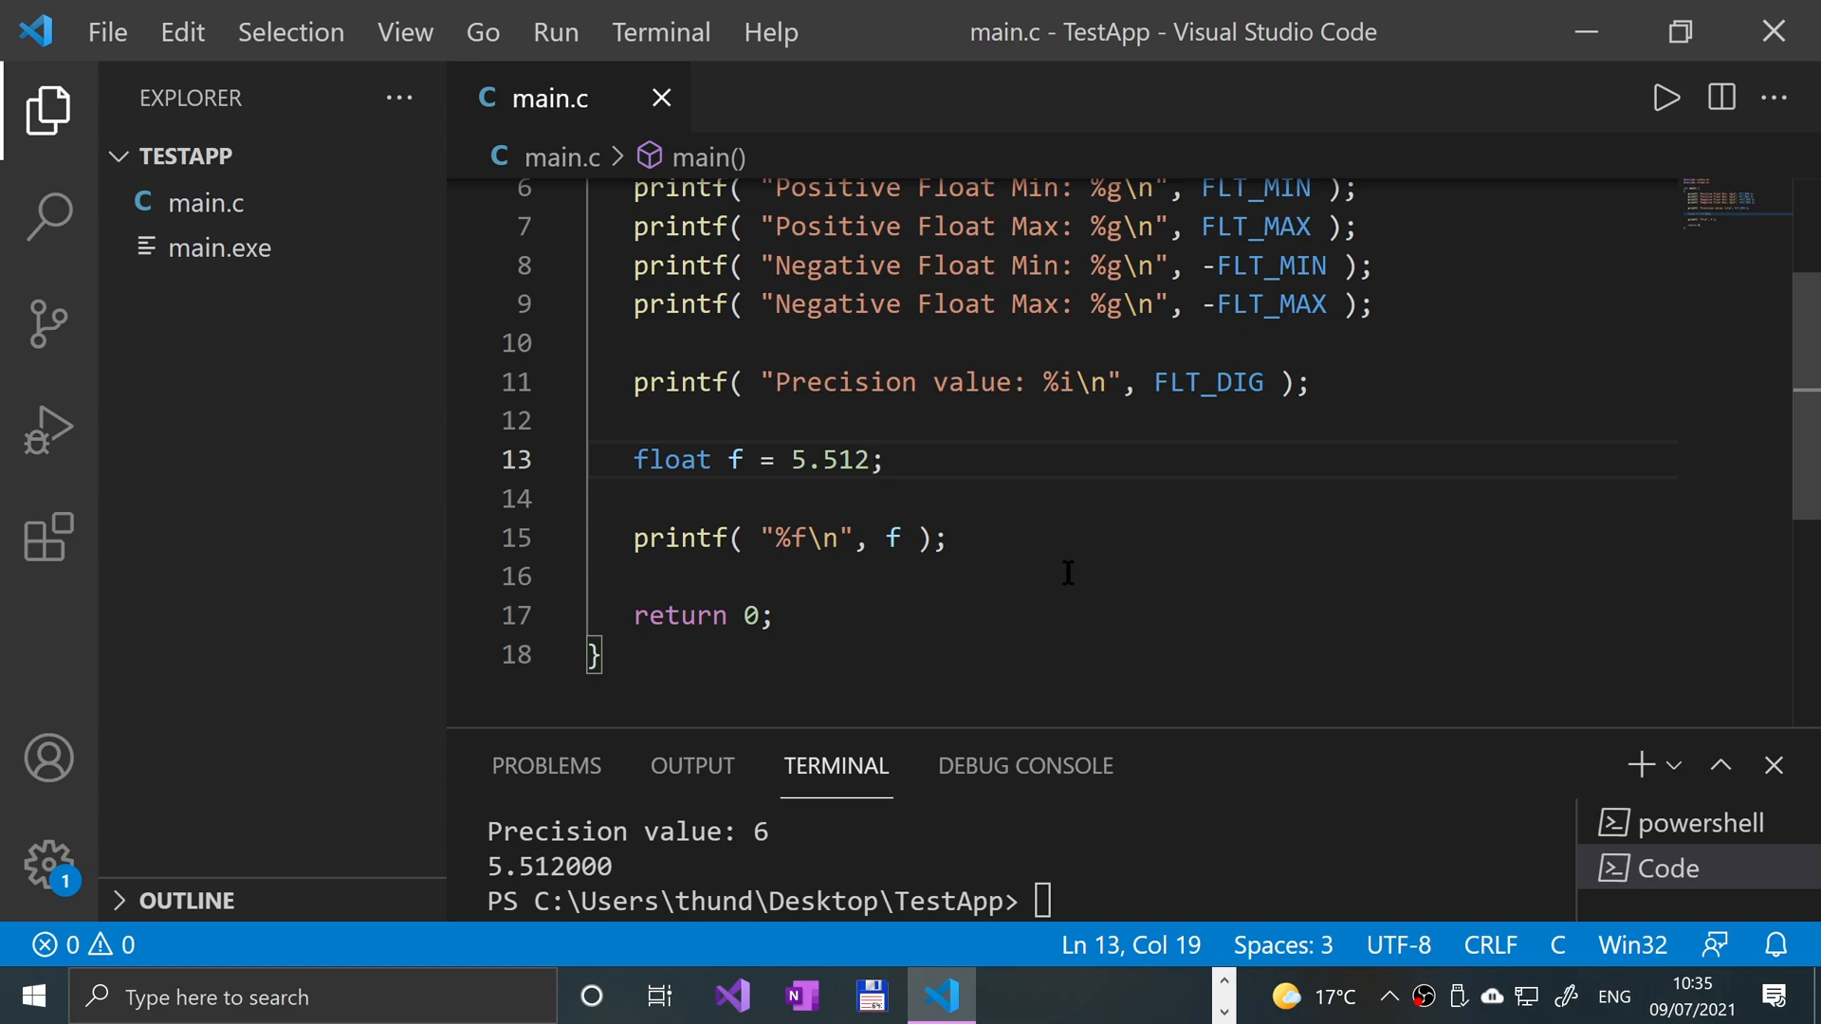
mouse_move(1114, 685)
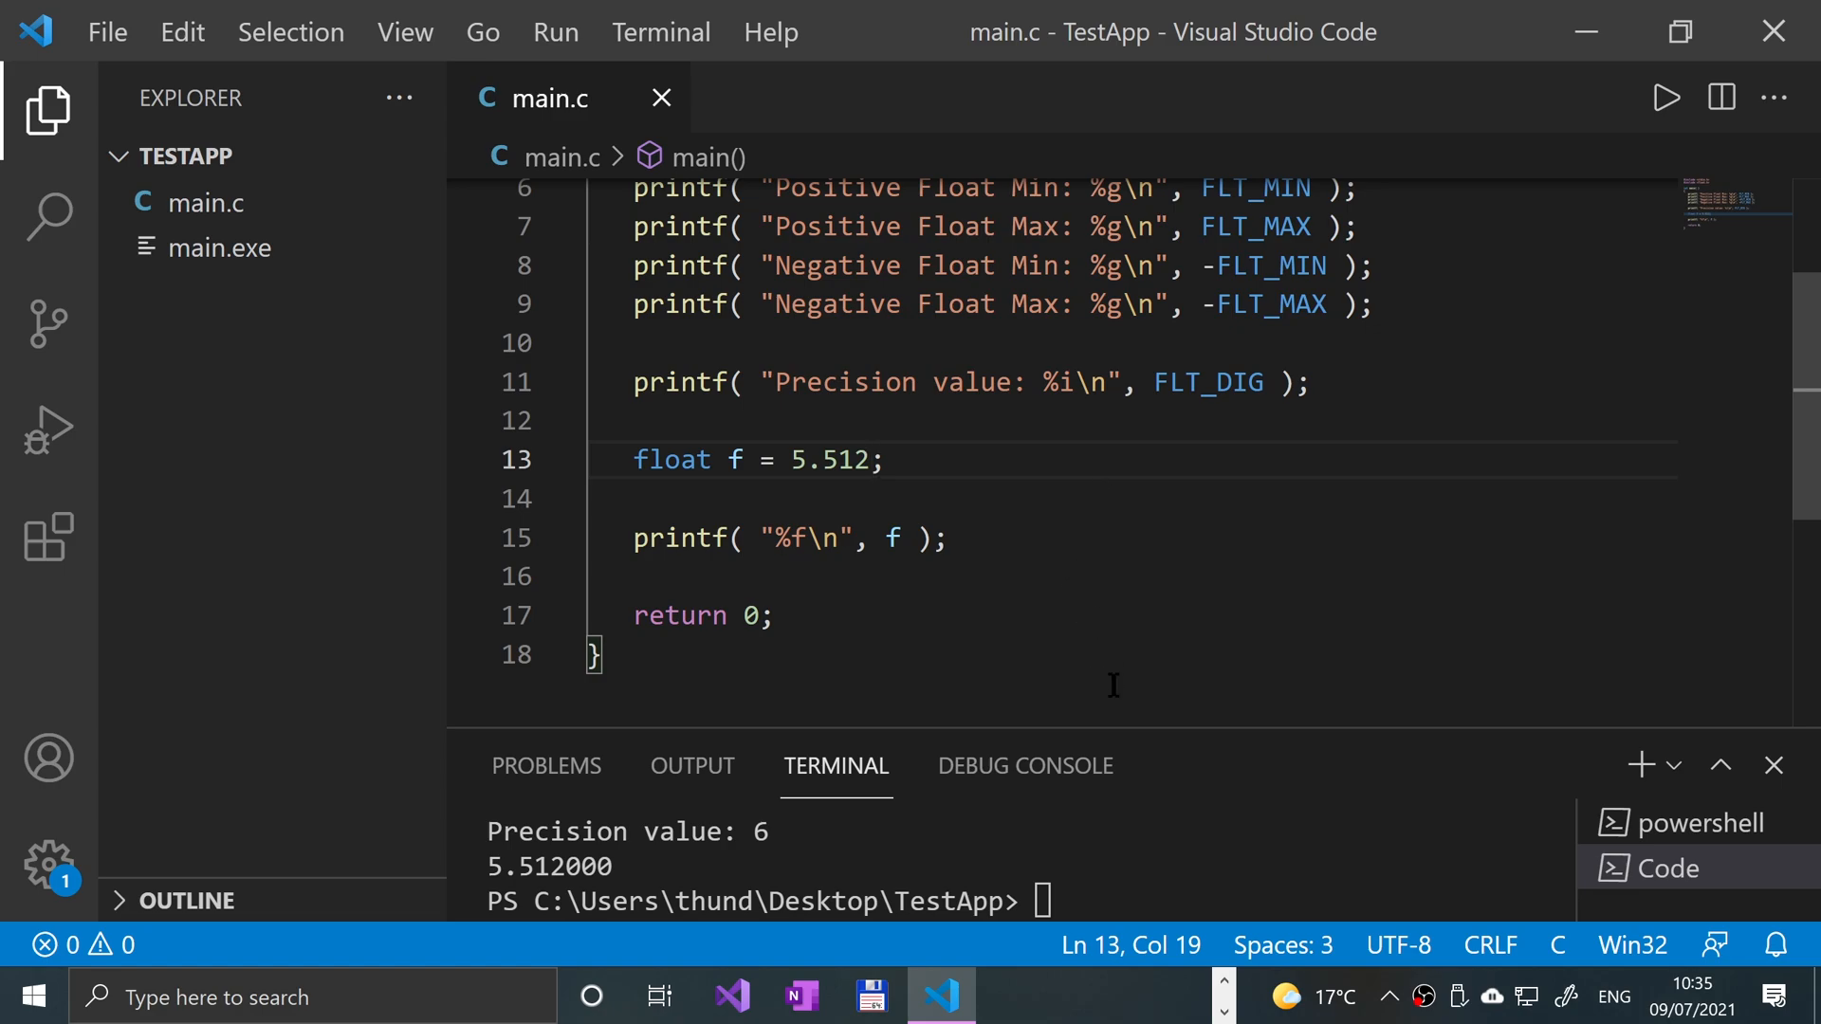
text(678)
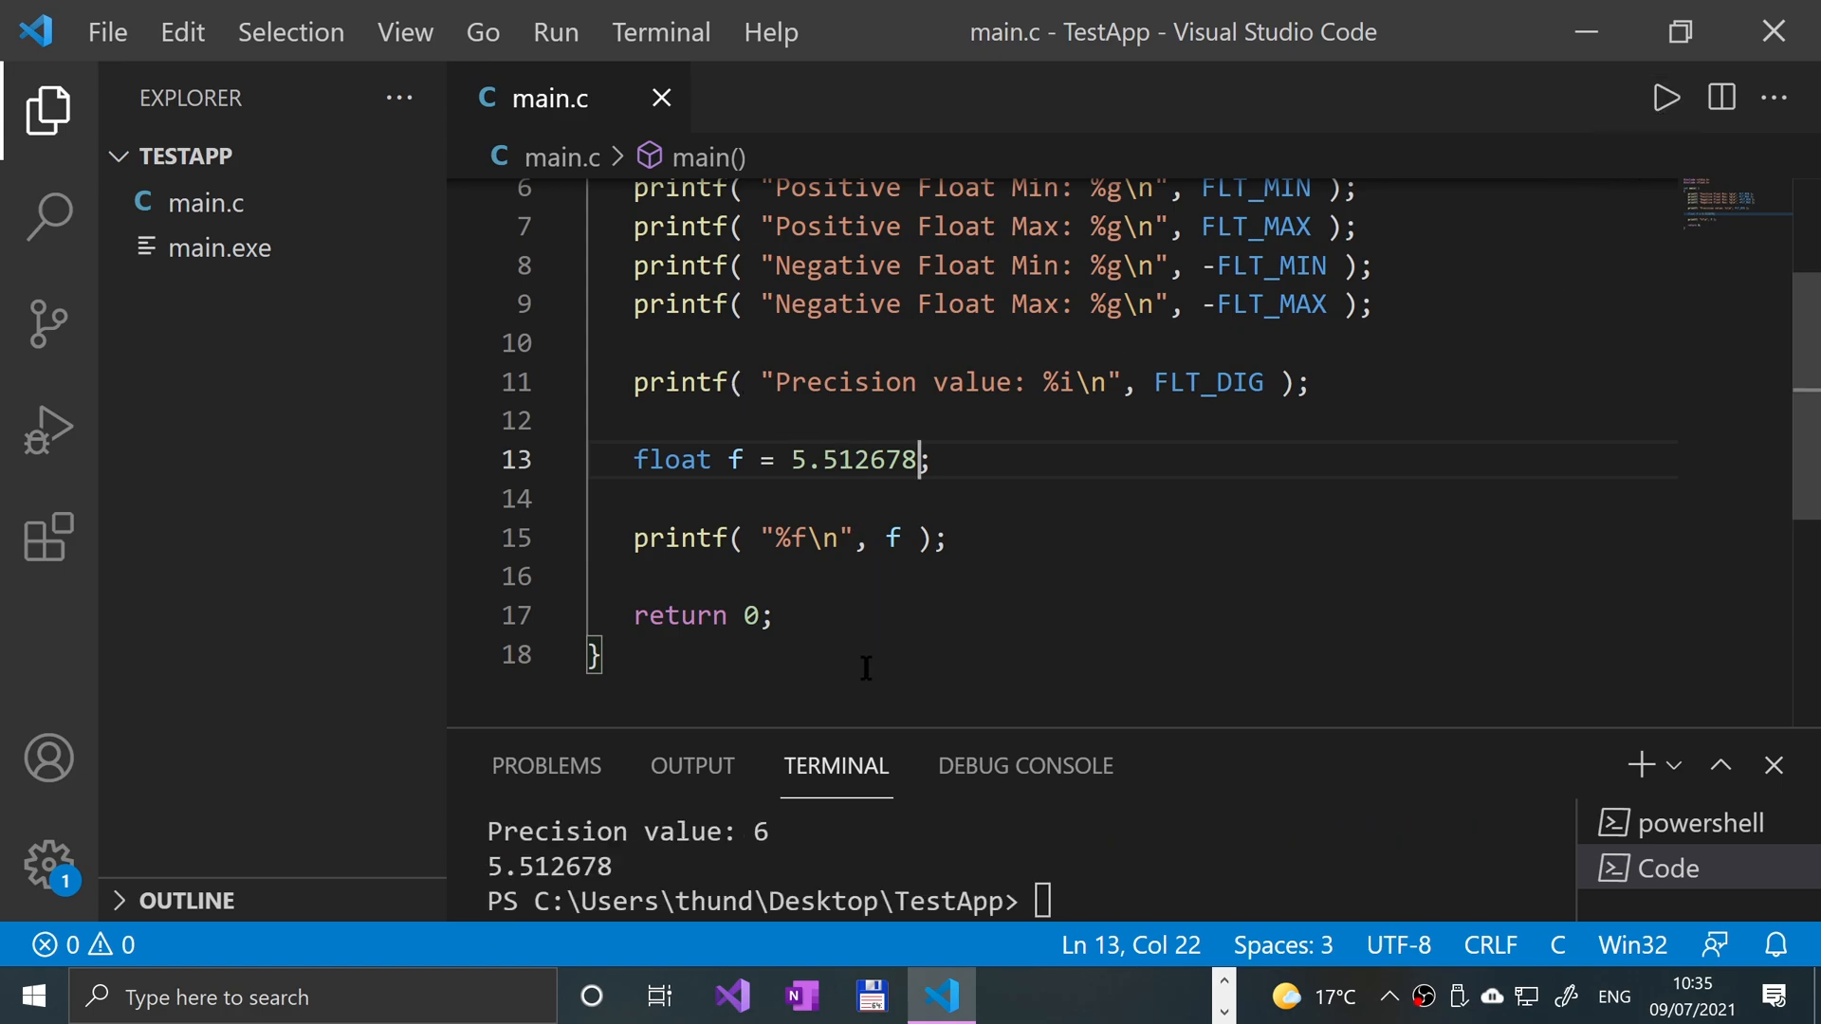
text(9)
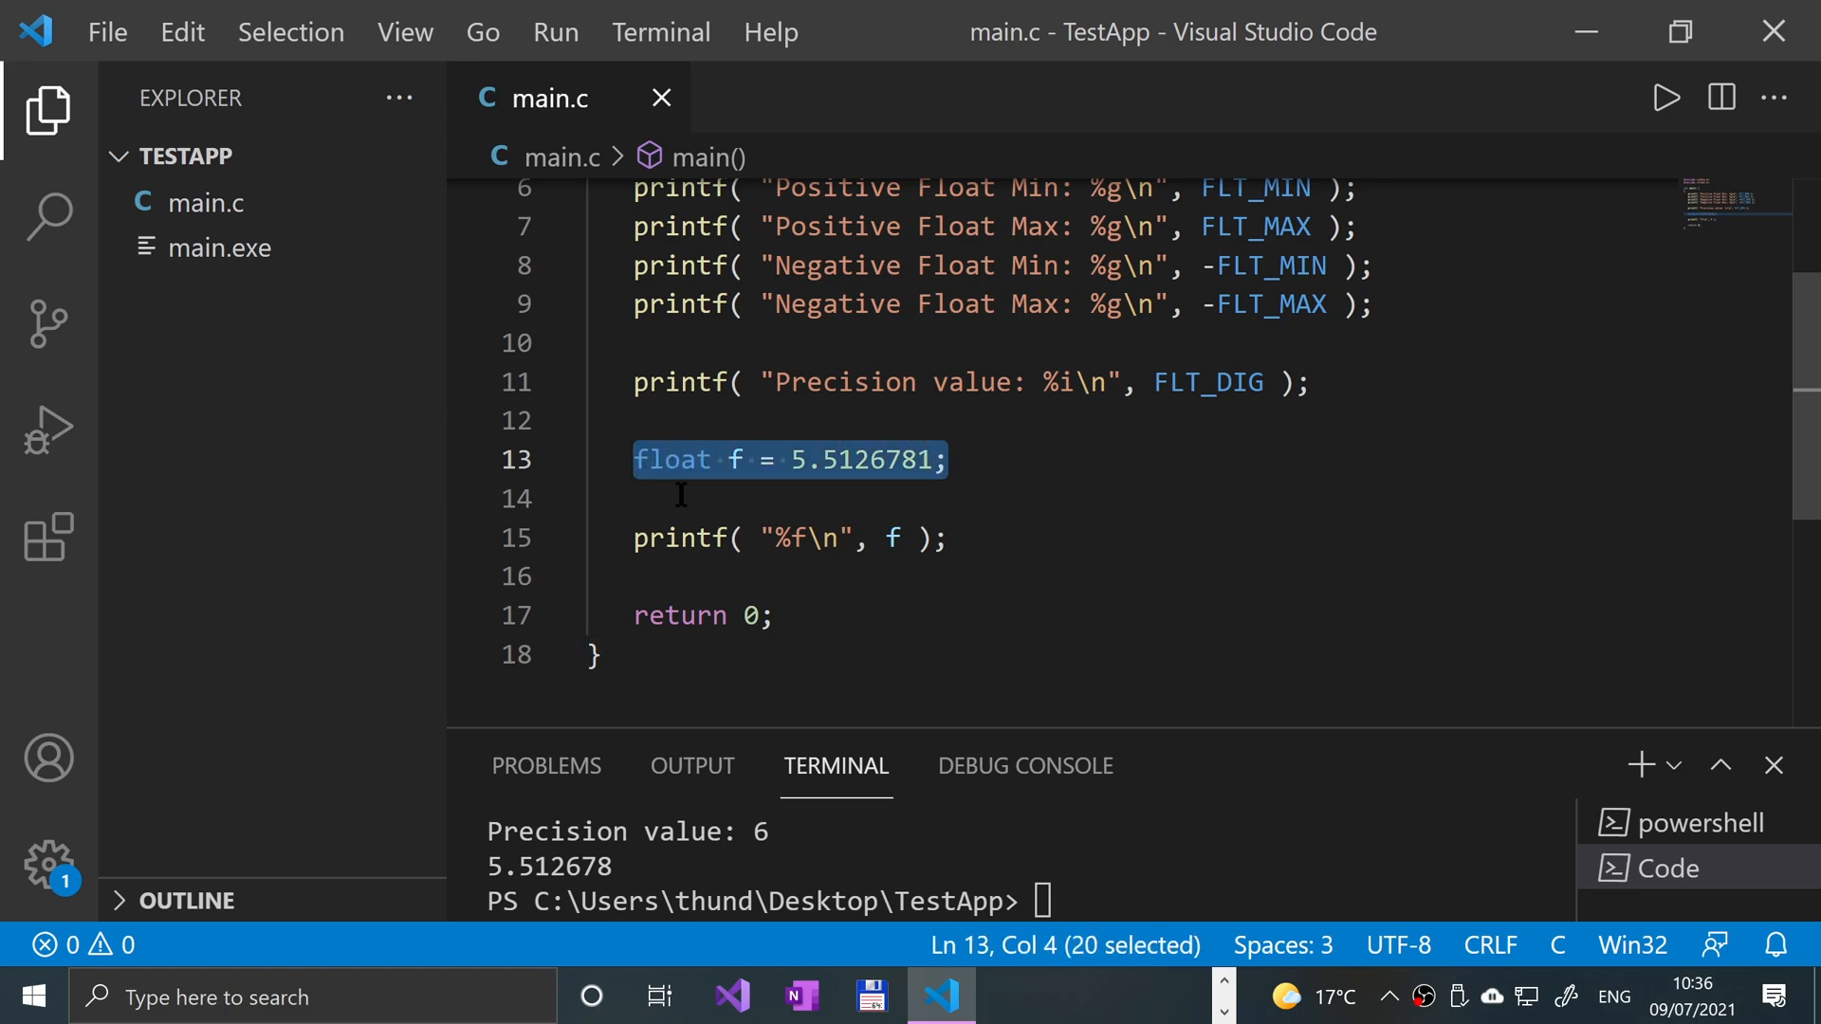
click(854, 499)
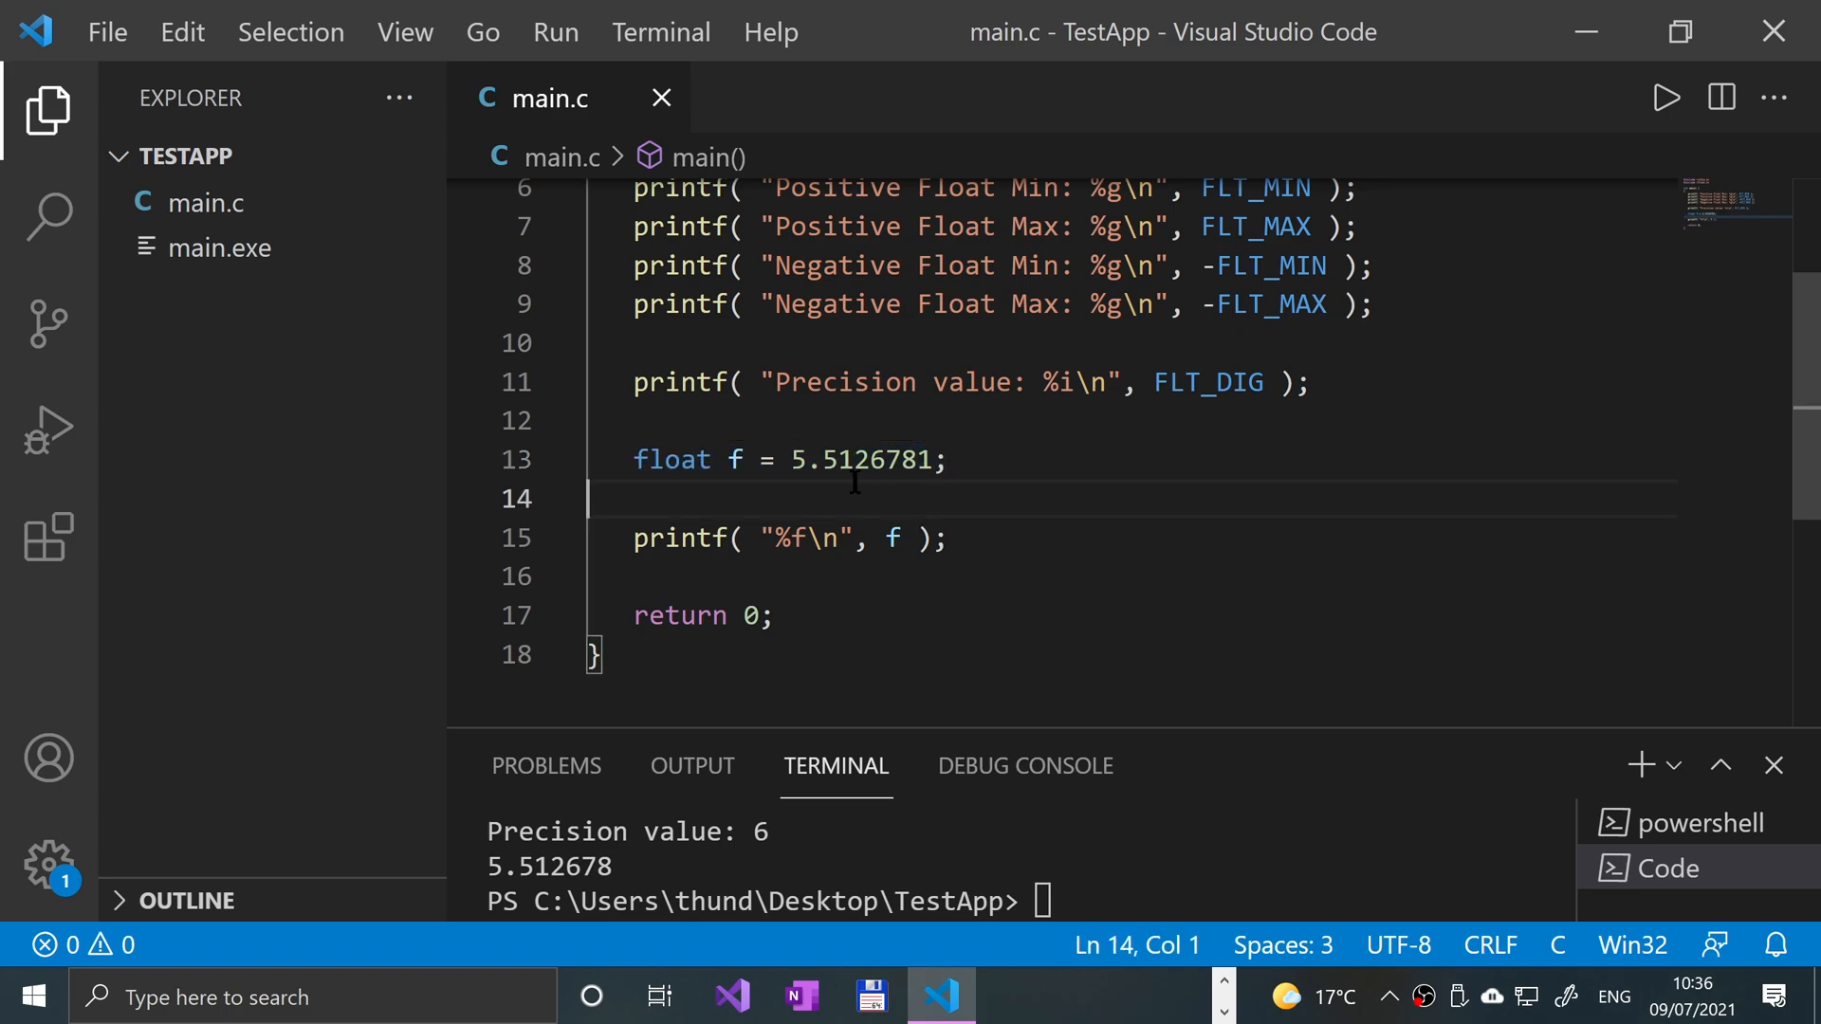